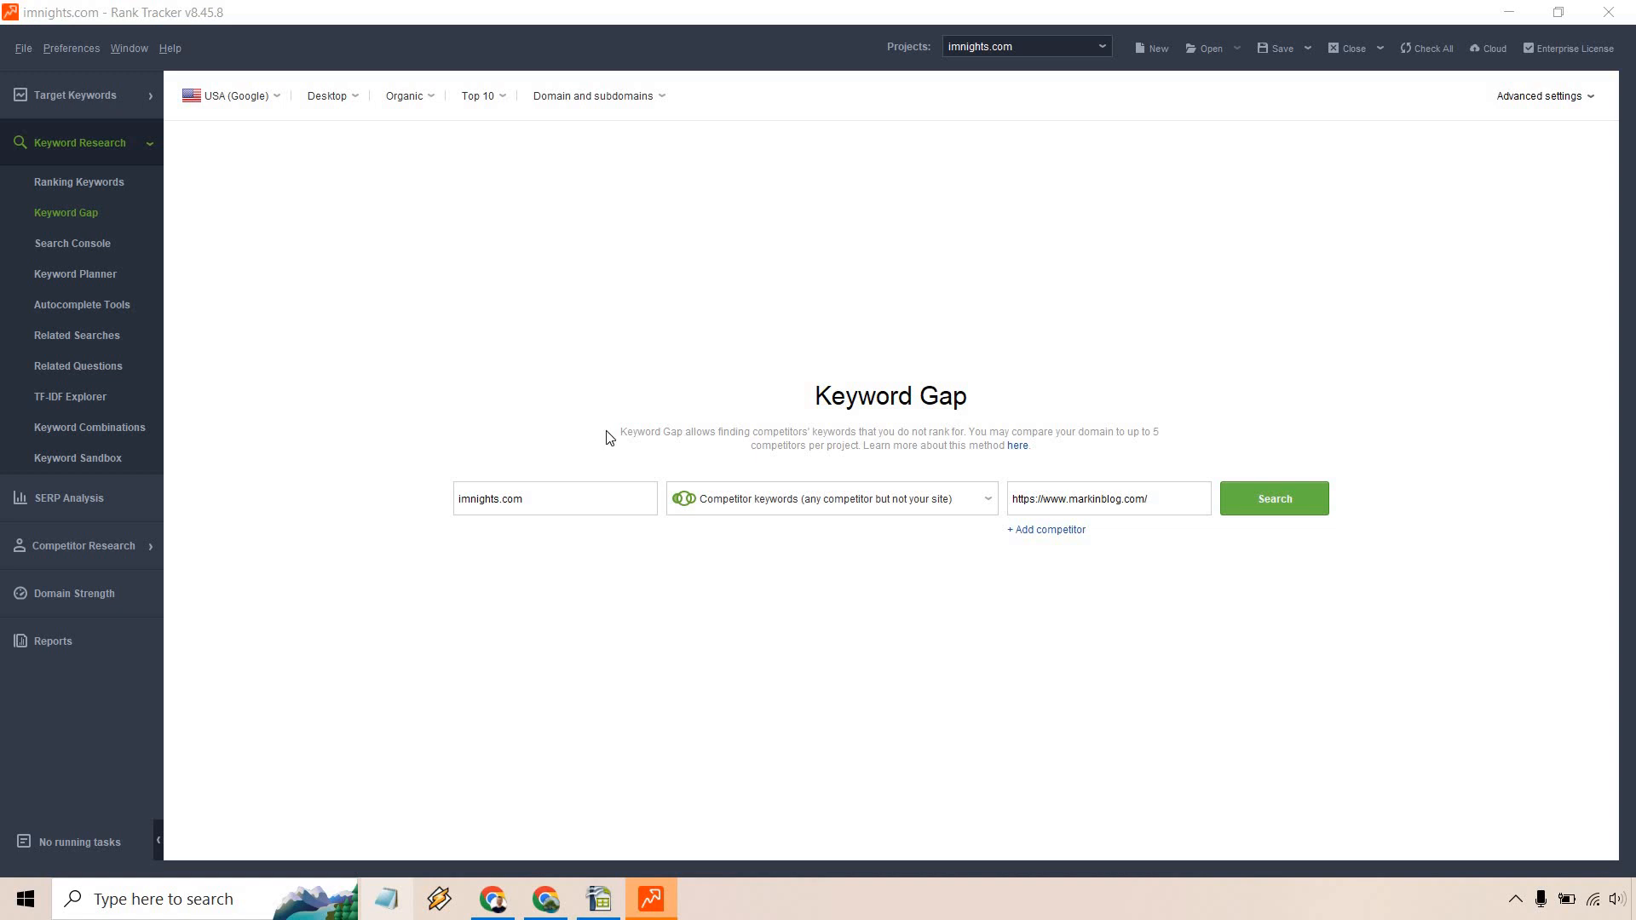
{"action": "mouse_move", "coordinate": [979, 450]}
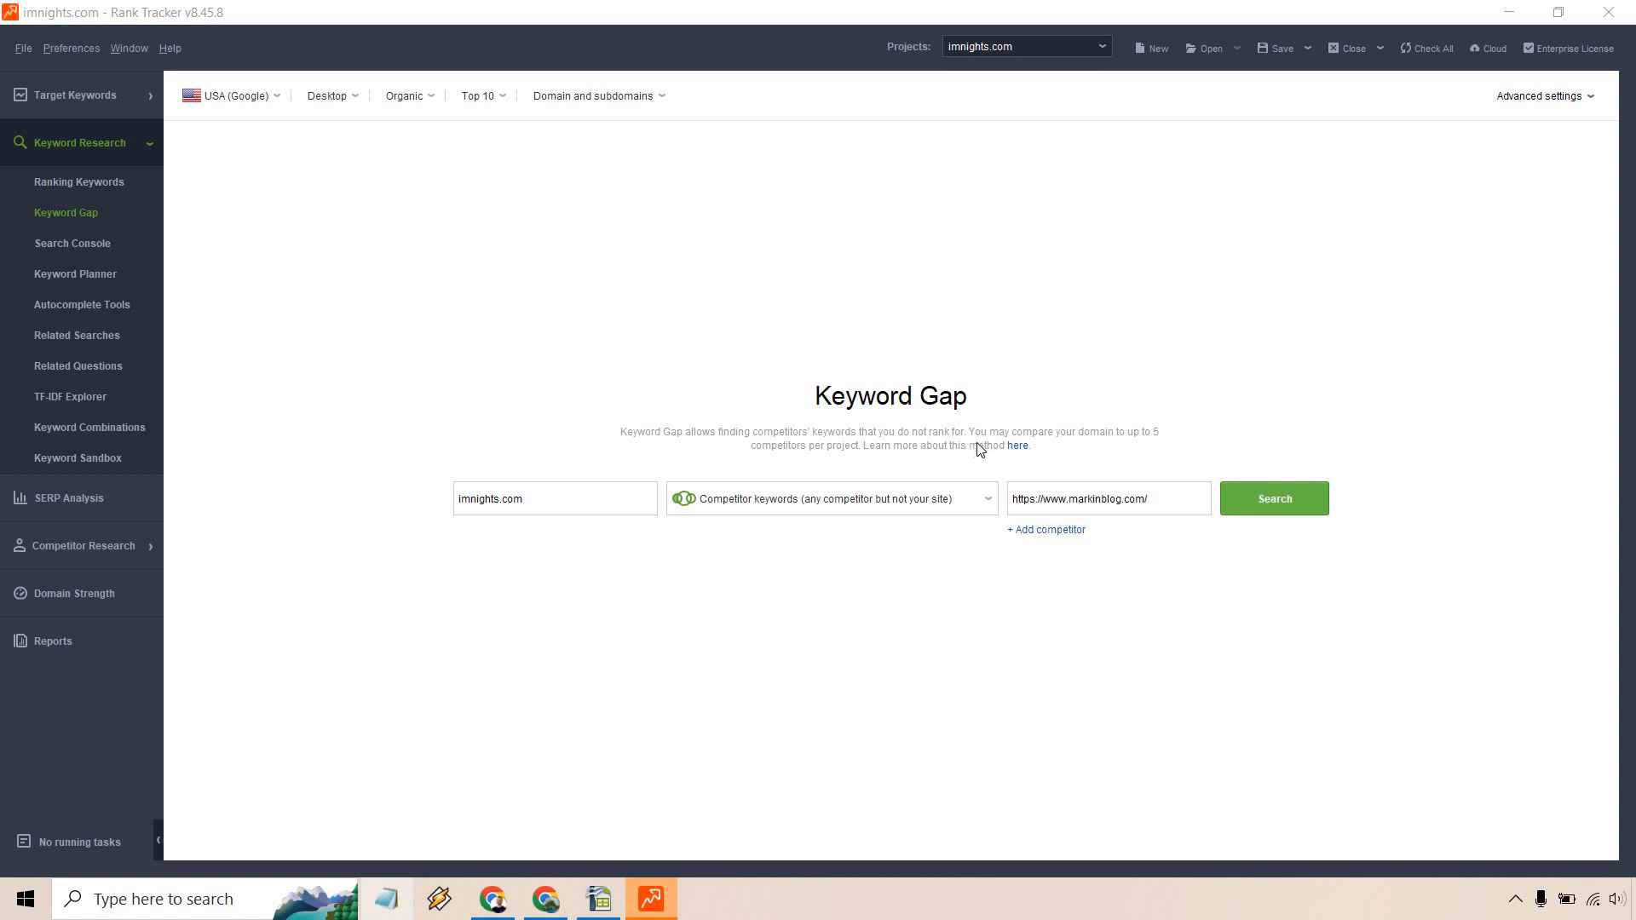
{"action": "mouse_move", "coordinate": [843, 720]}
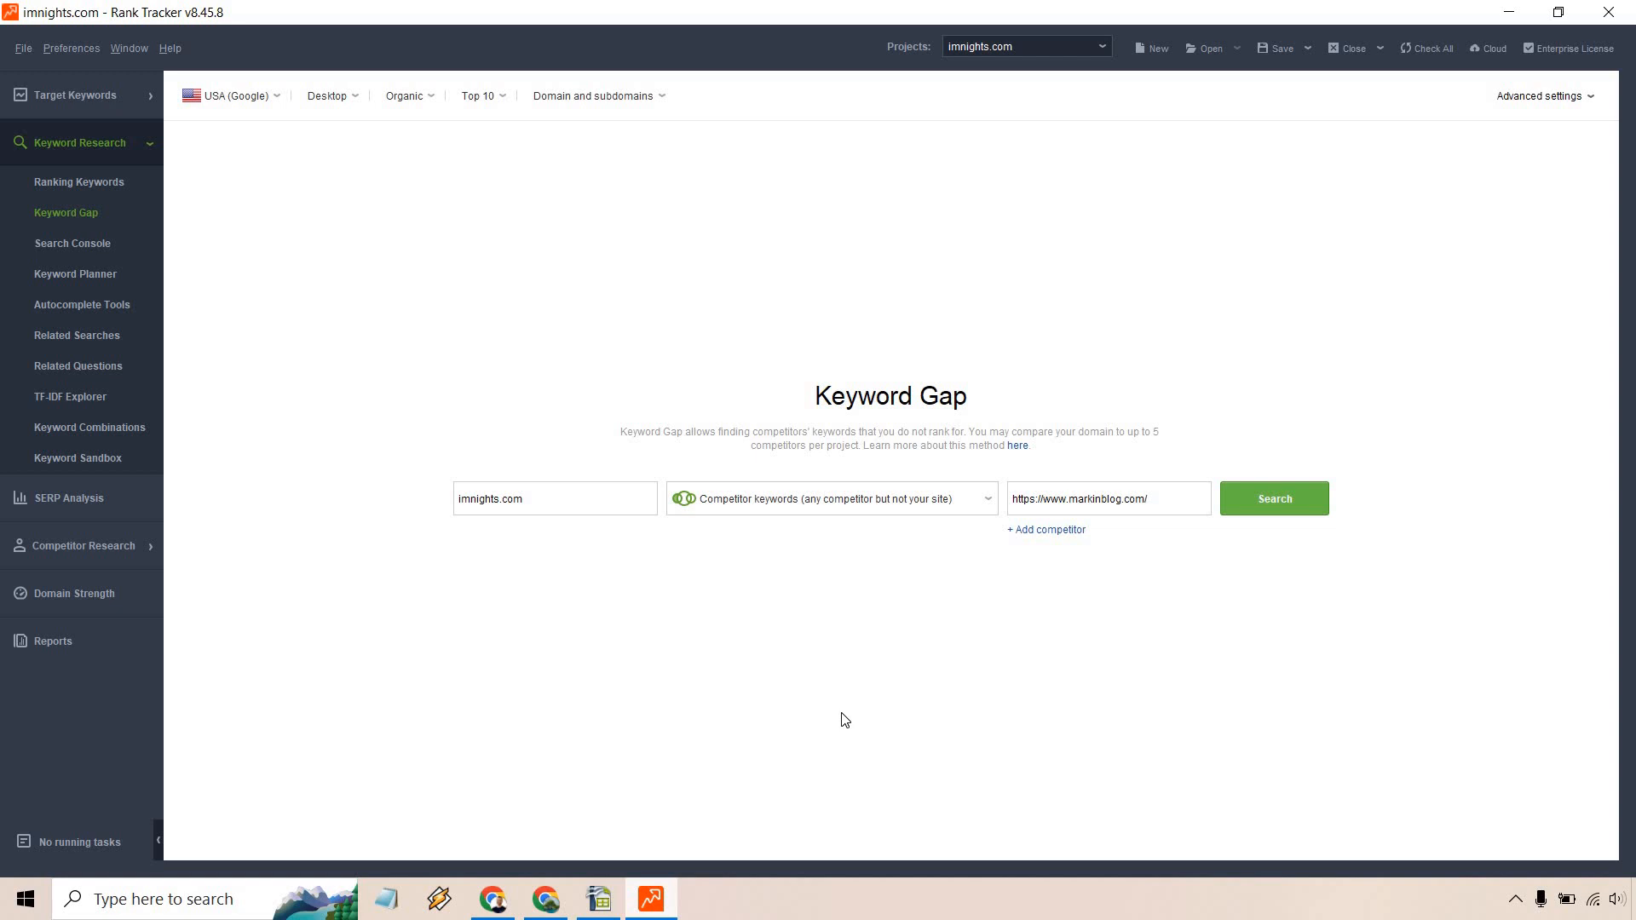
{"action": "mouse_move", "coordinate": [446, 601]}
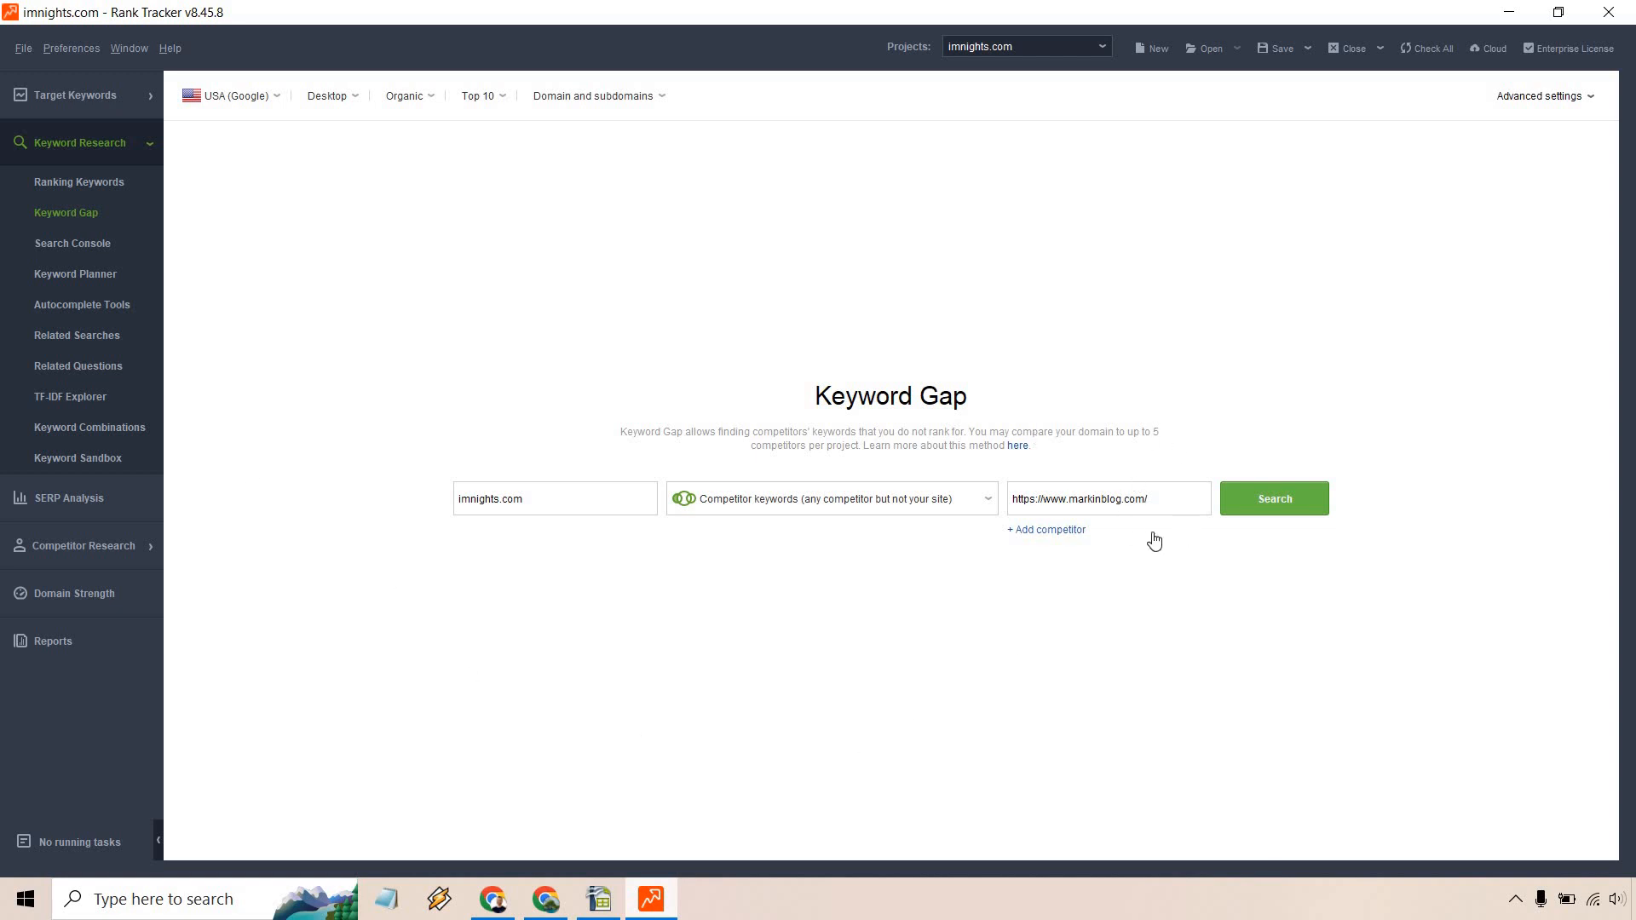
Keep a single competitor entry and leave its scope at domain and subdomains
{"action": "left_click", "coordinate": [1045, 529]}
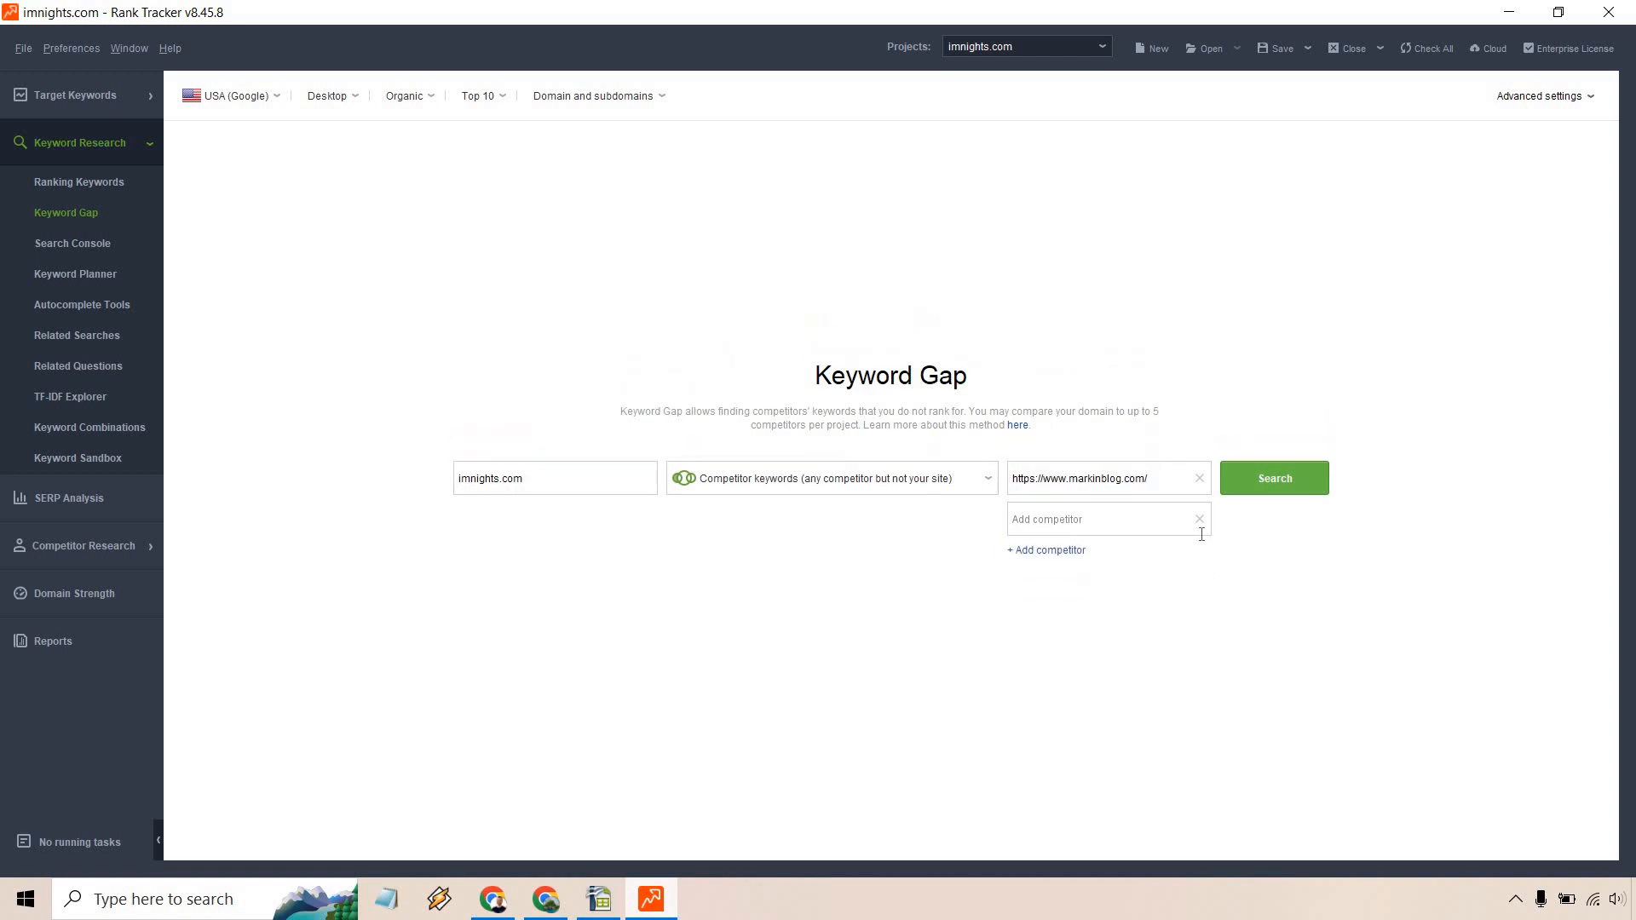
{"action": "left_click", "coordinate": [1198, 519]}
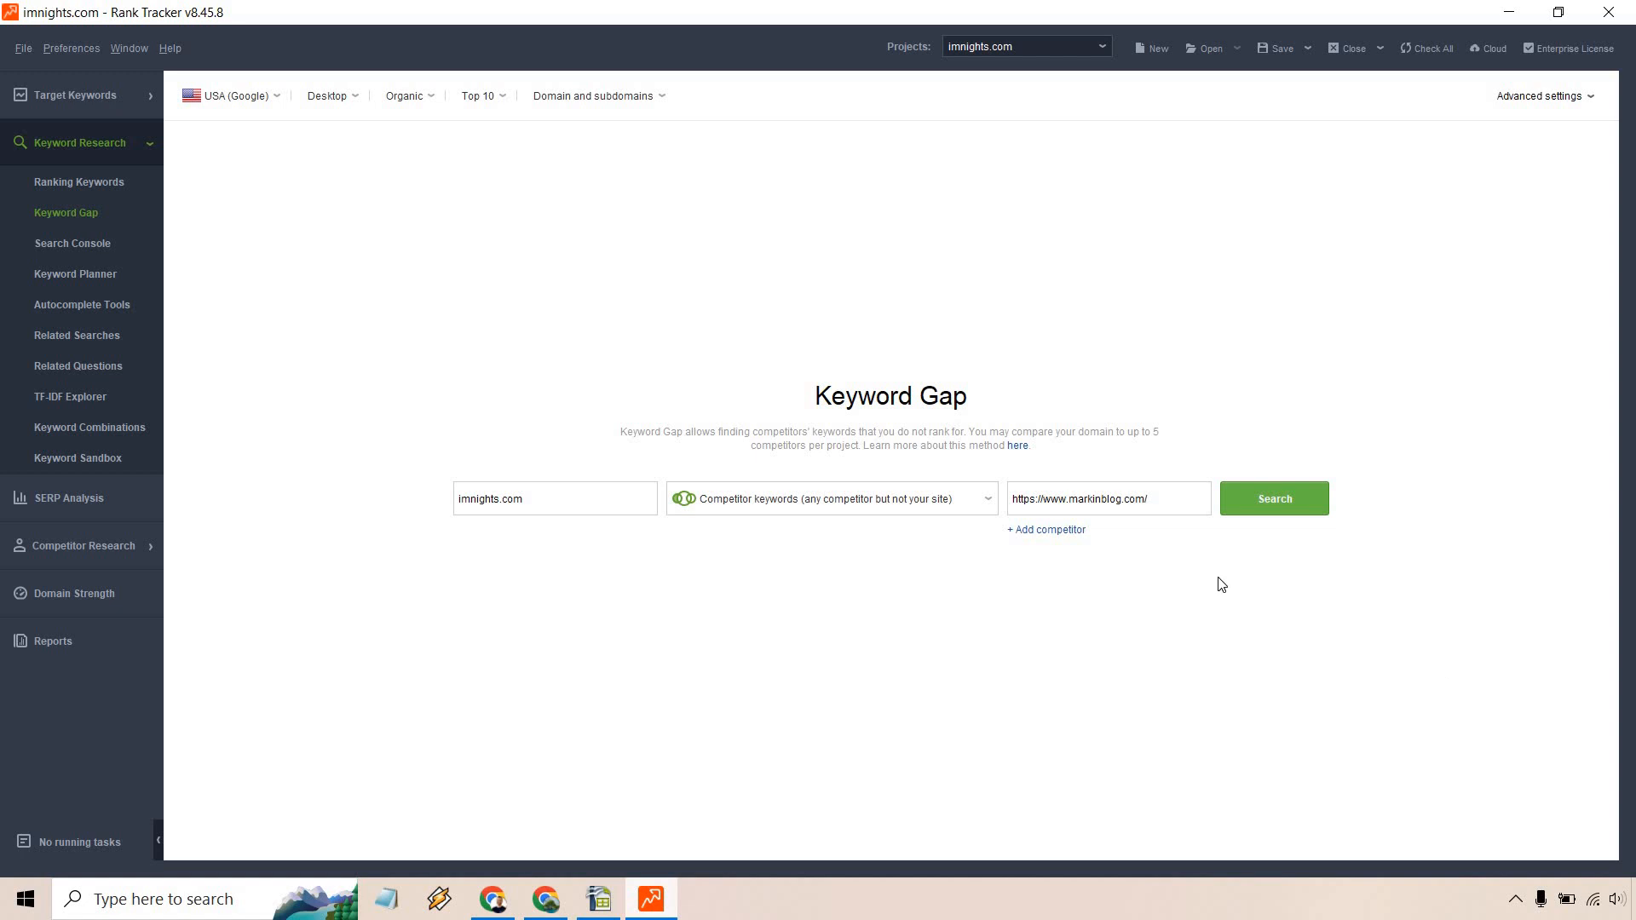
{"action": "mouse_move", "coordinate": [256, 93]}
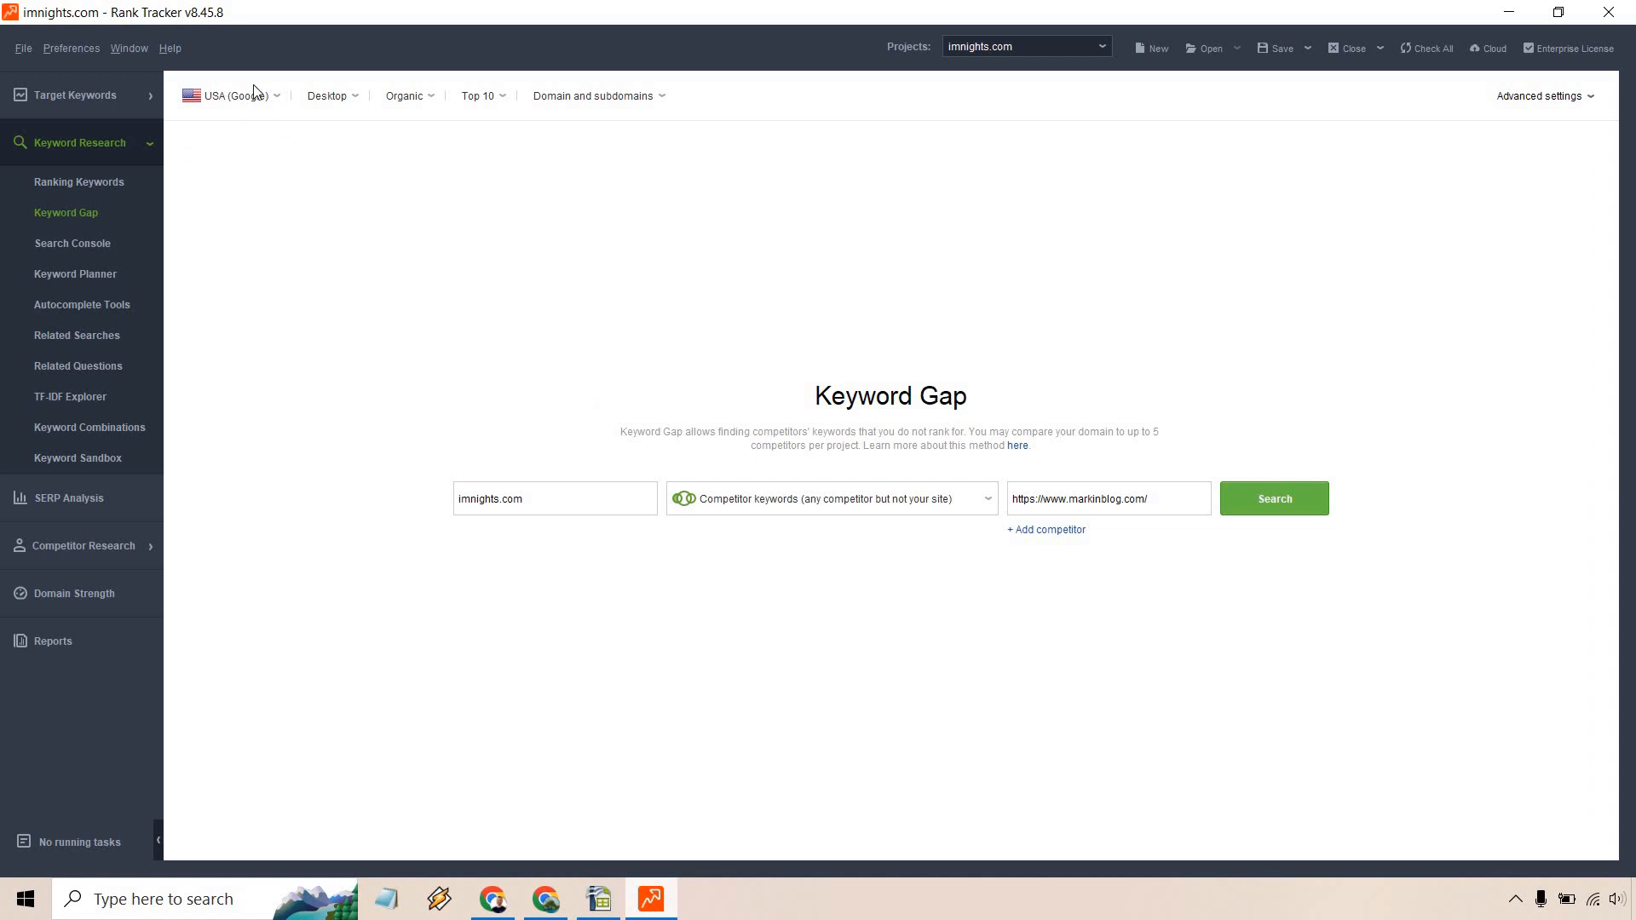
{"action": "mouse_move", "coordinate": [334, 95]}
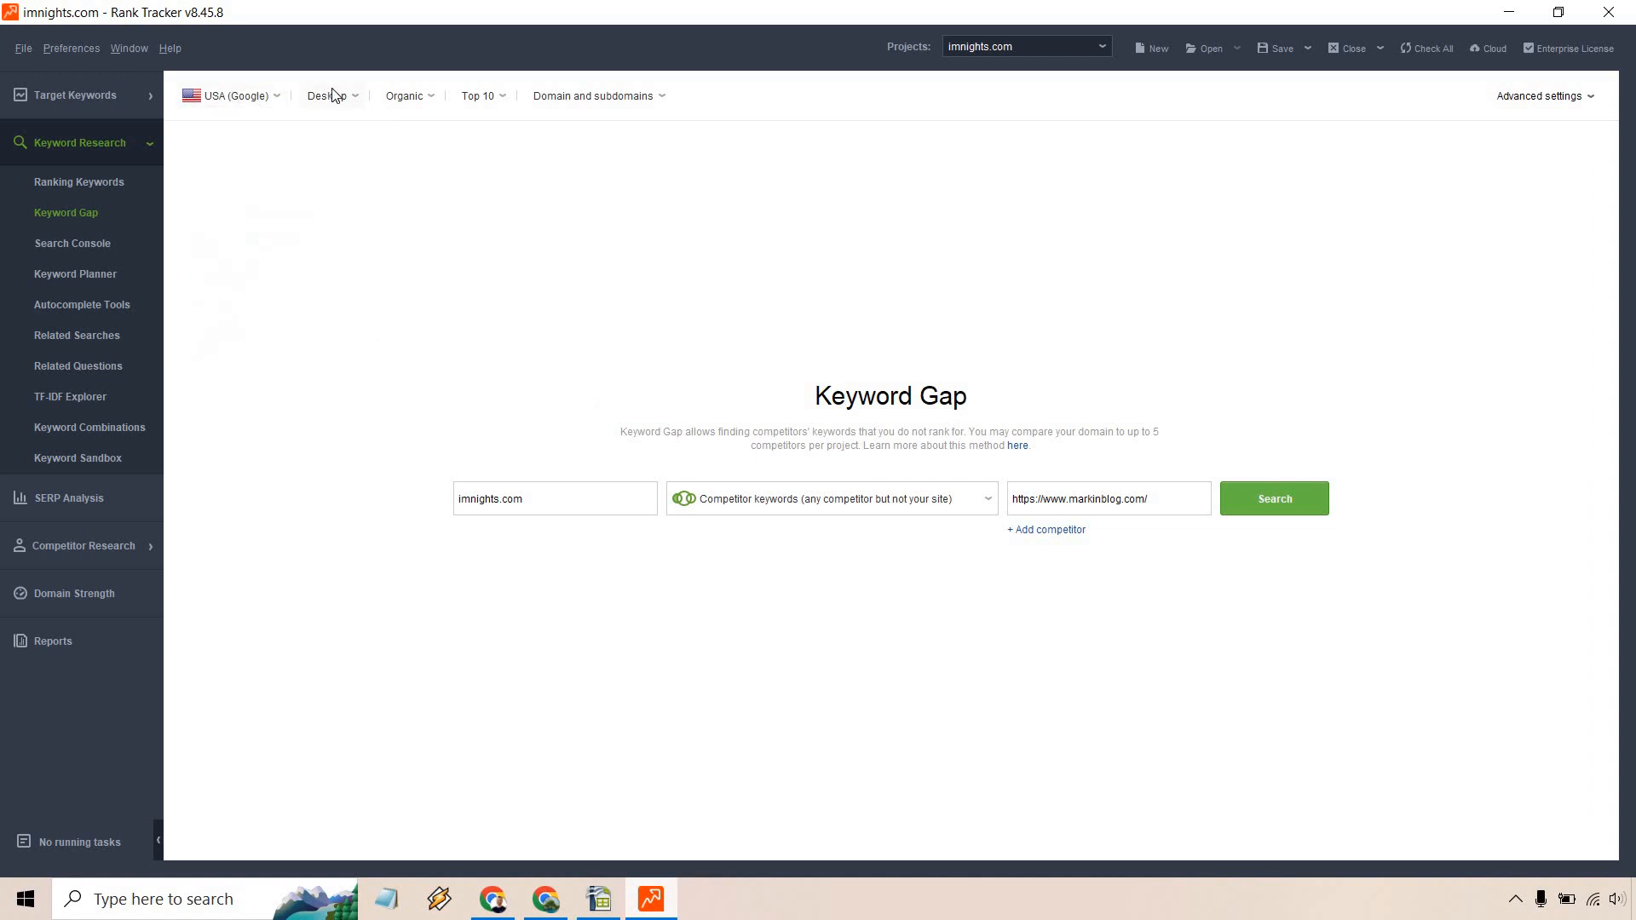
{"action": "mouse_move", "coordinate": [483, 106]}
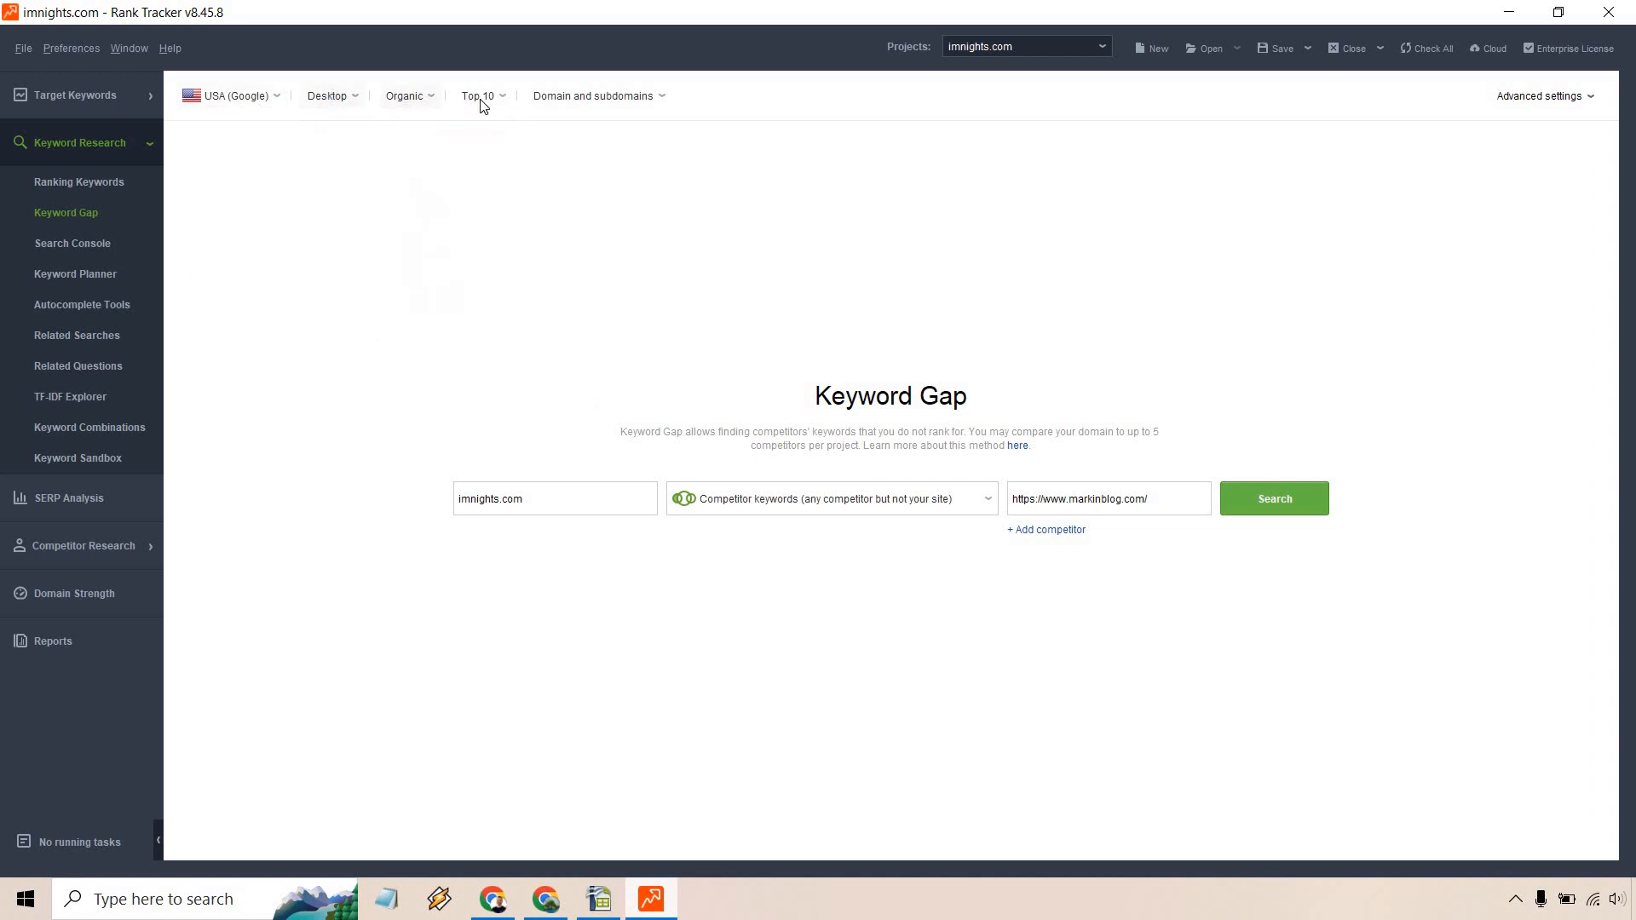
{"action": "left_click", "coordinate": [594, 94]}
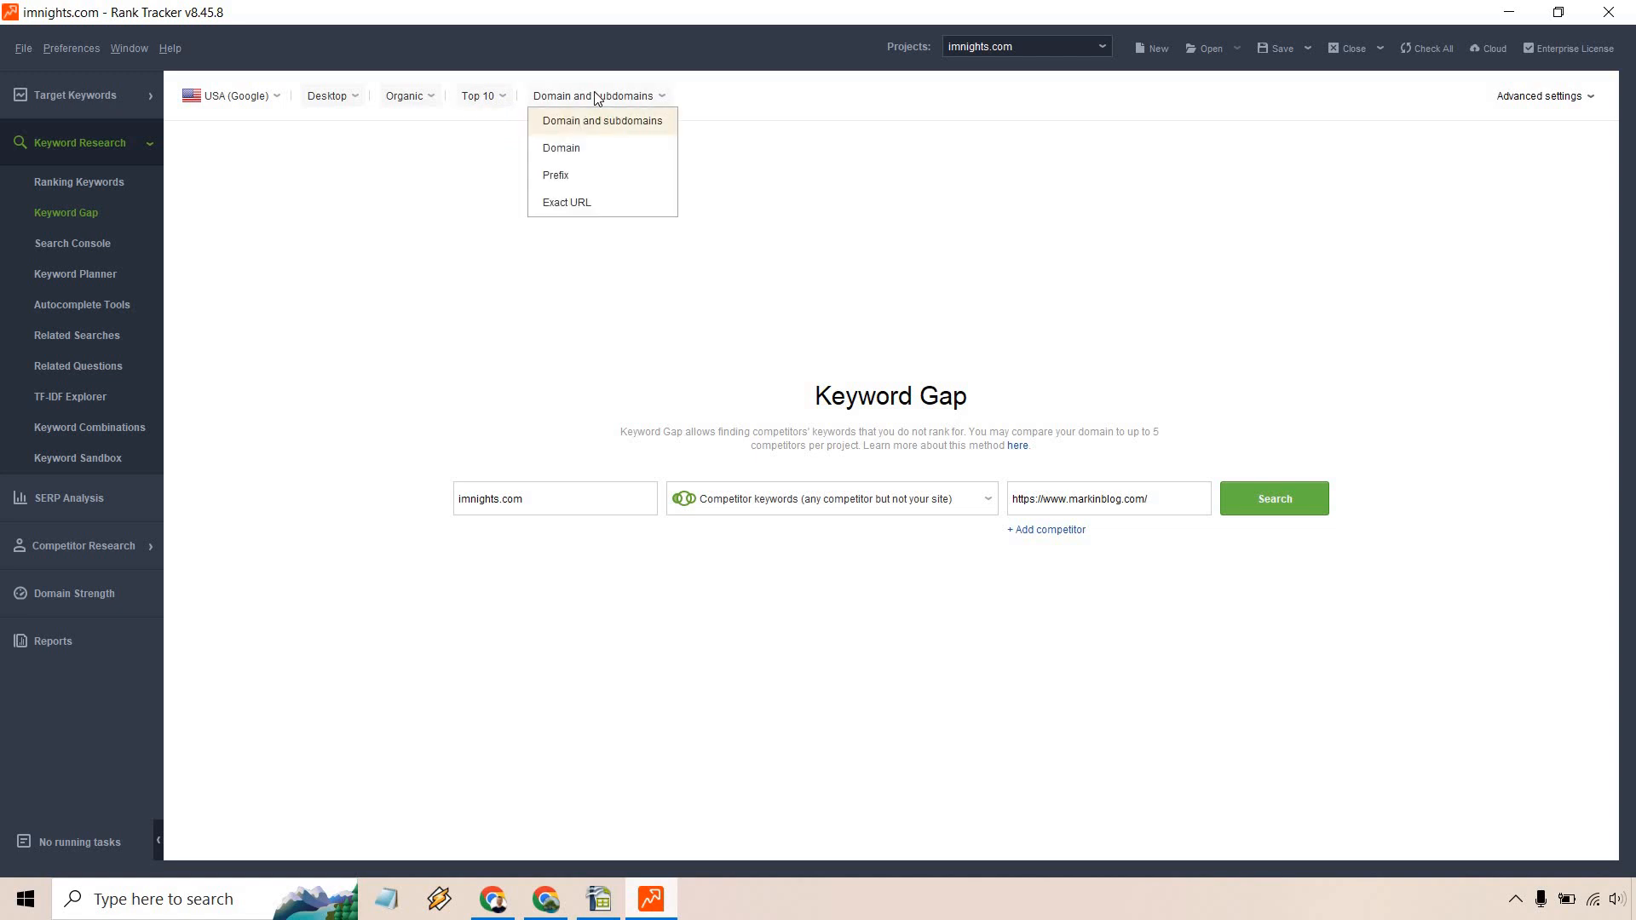
{"action": "left_click", "coordinate": [602, 120]}
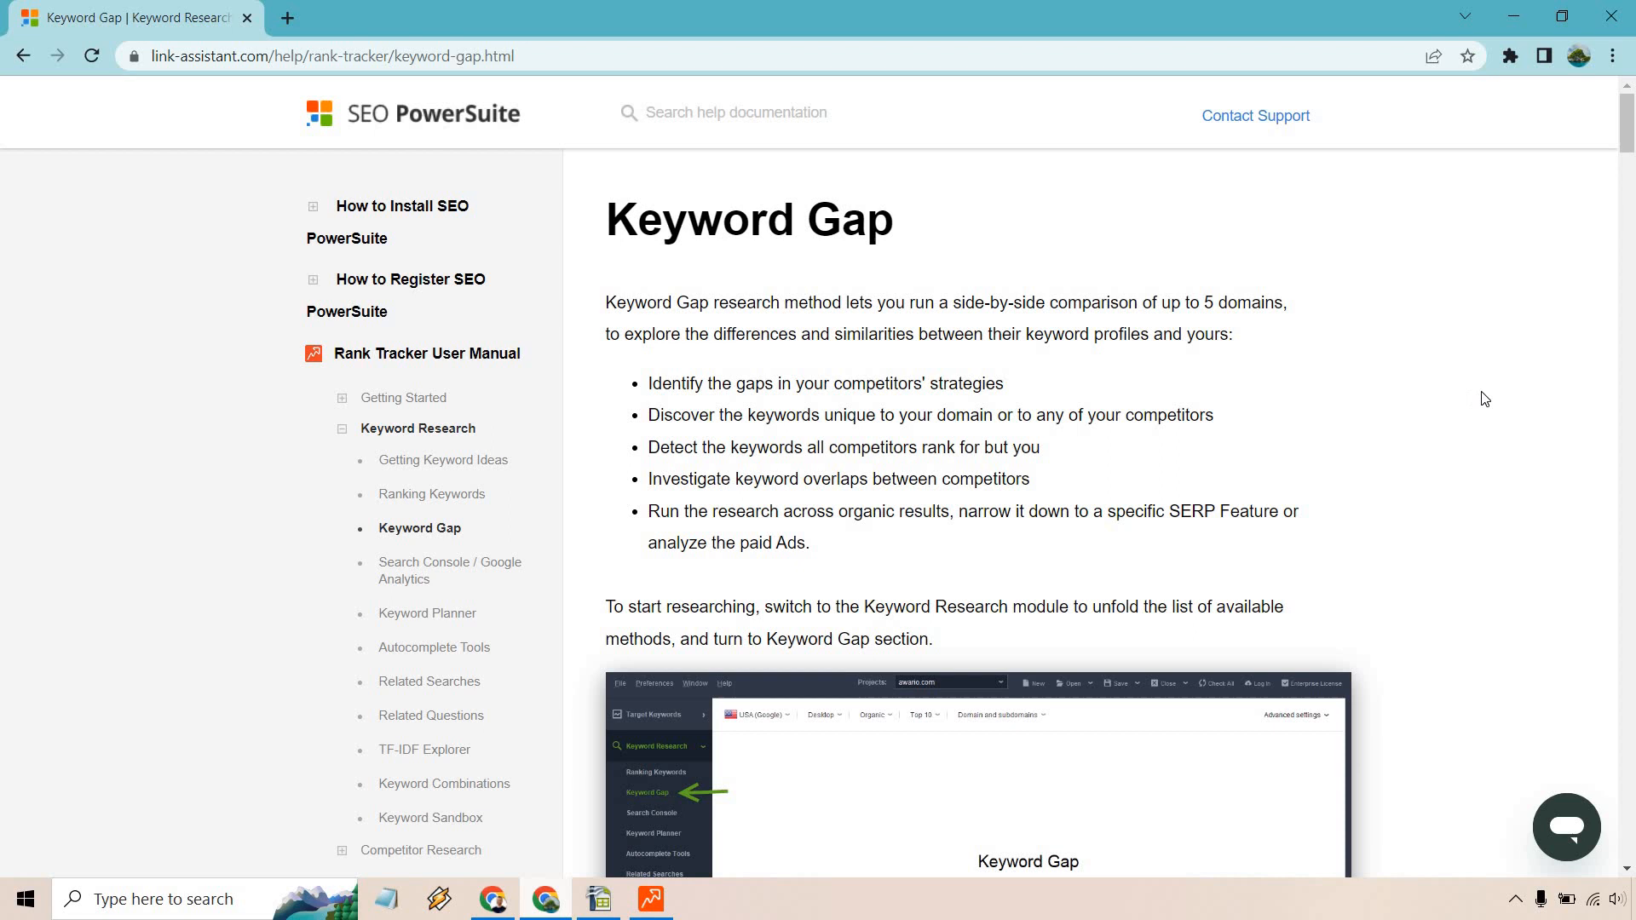
Read through the Keyword Gap help guide in Chrome down to its advanced settings section
{"action": "scroll", "scroll_direction": "down", "scroll_amount": 3}
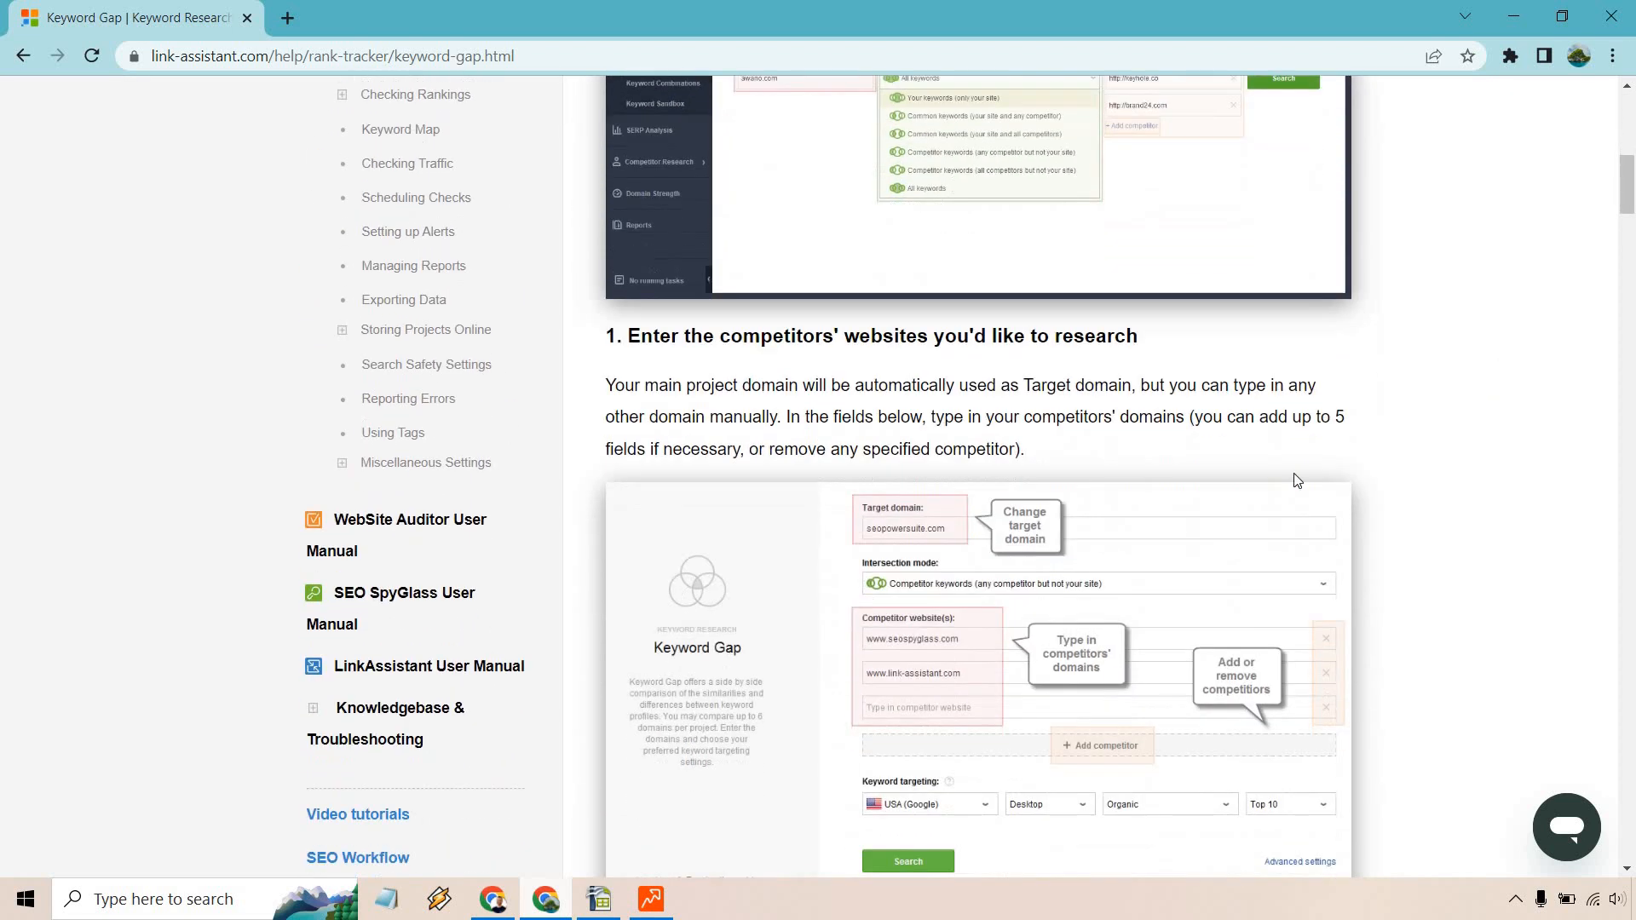
{"action": "scroll", "scroll_direction": "down", "scroll_amount": 3}
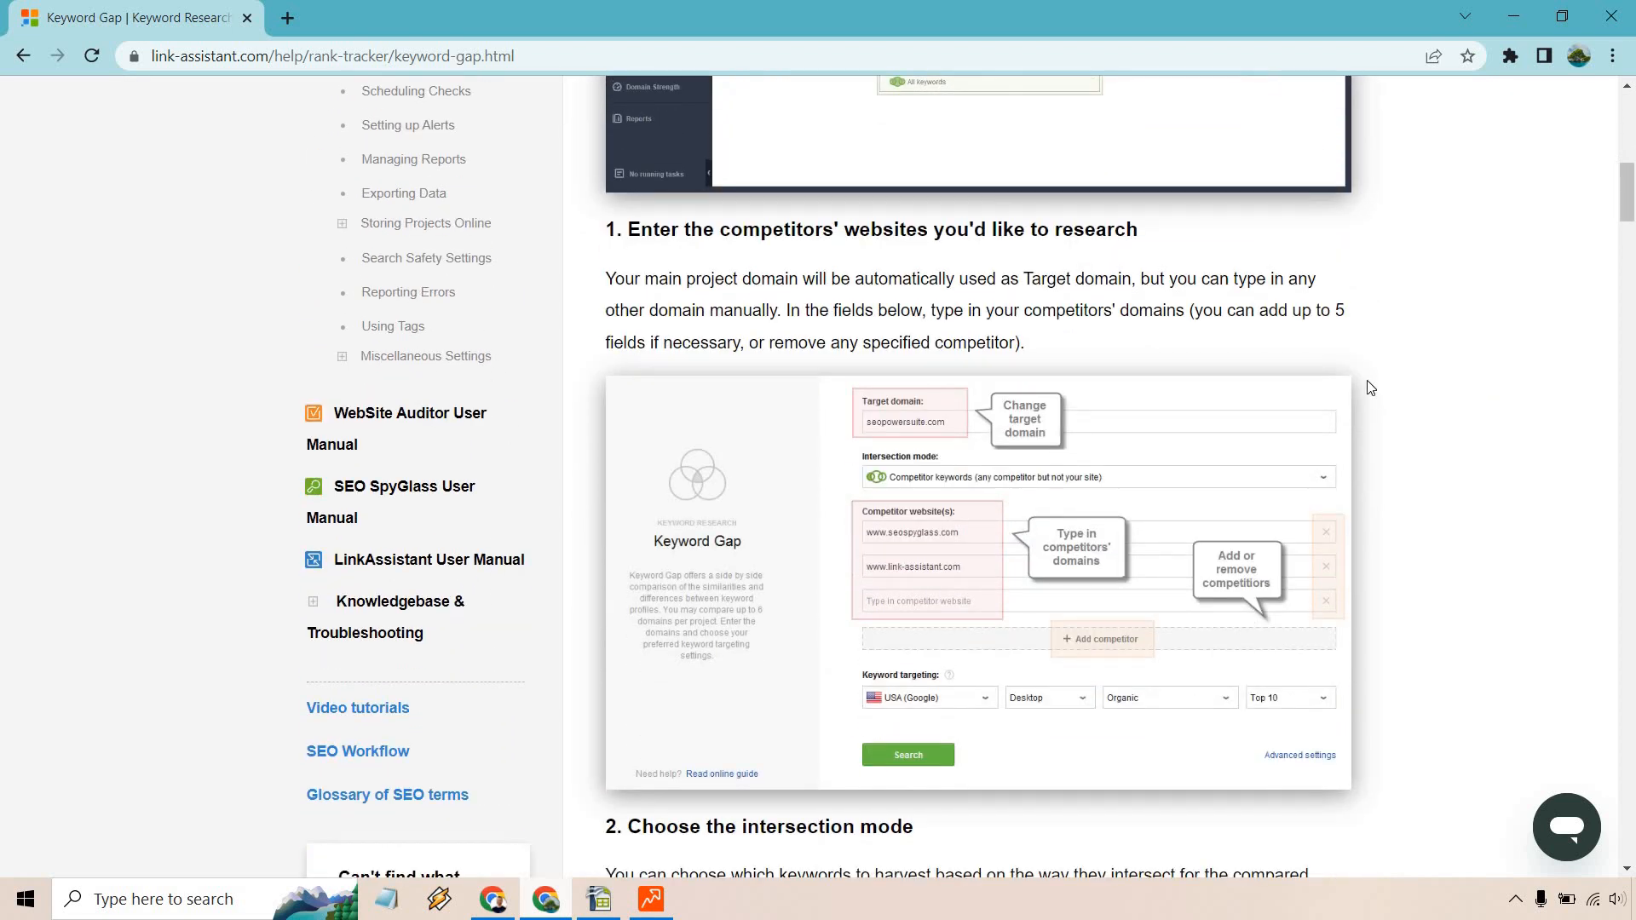
{"action": "scroll", "scroll_direction": "down", "scroll_amount": 3}
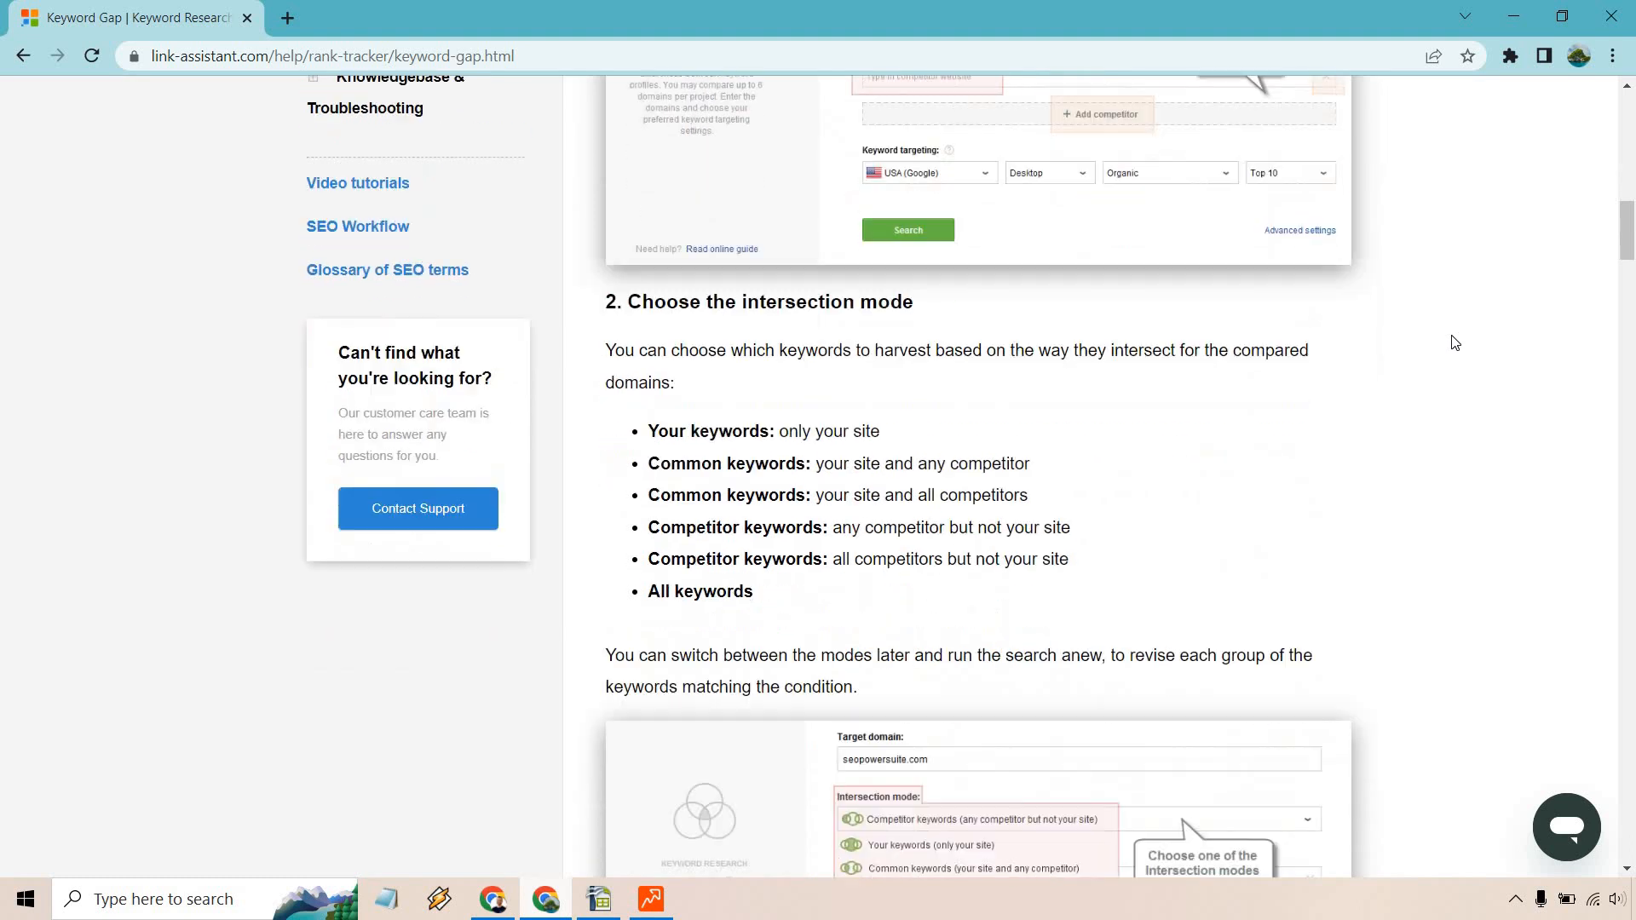
{"action": "scroll", "scroll_direction": "down", "scroll_amount": 3}
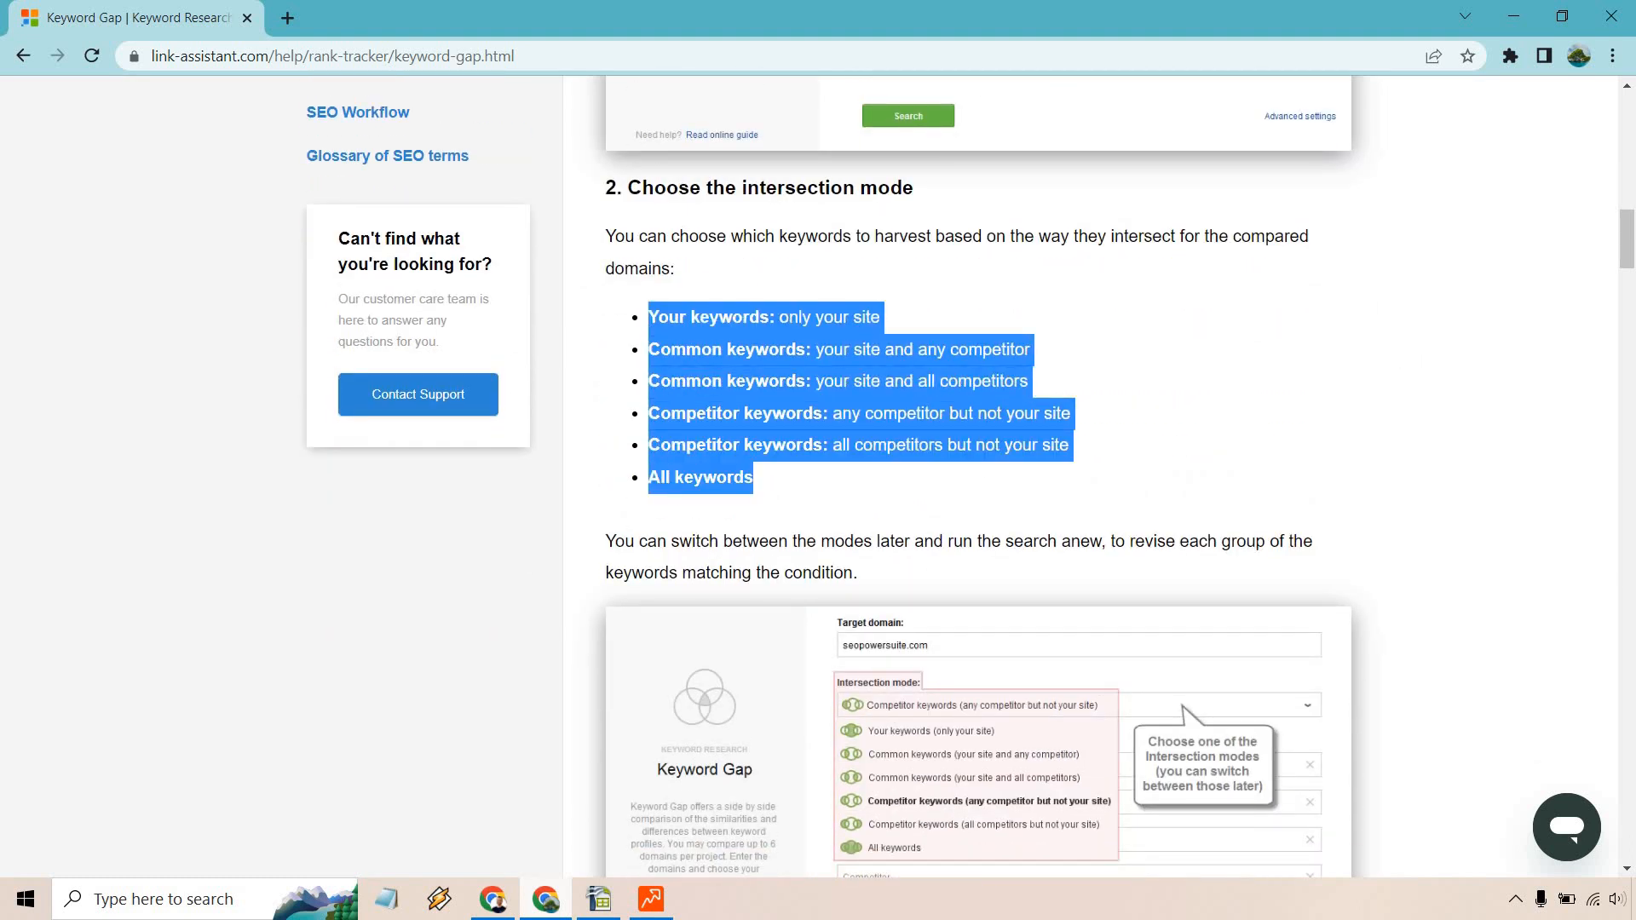
{"action": "left_click", "coordinate": [649, 898]}
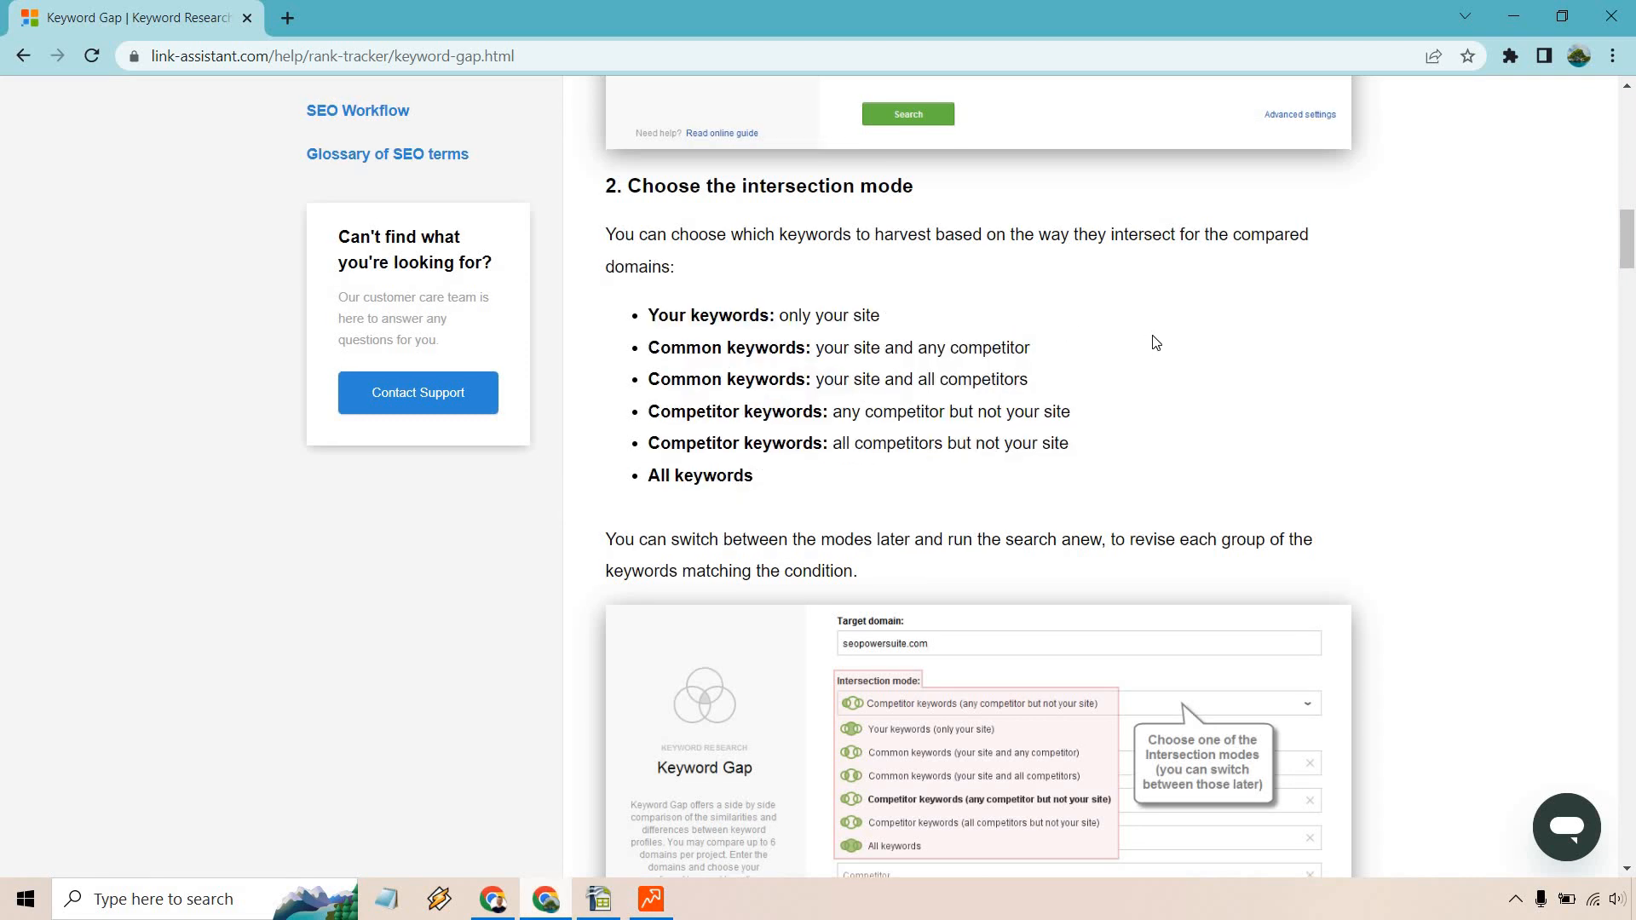
{"action": "scroll", "scroll_direction": "down", "scroll_amount": 3}
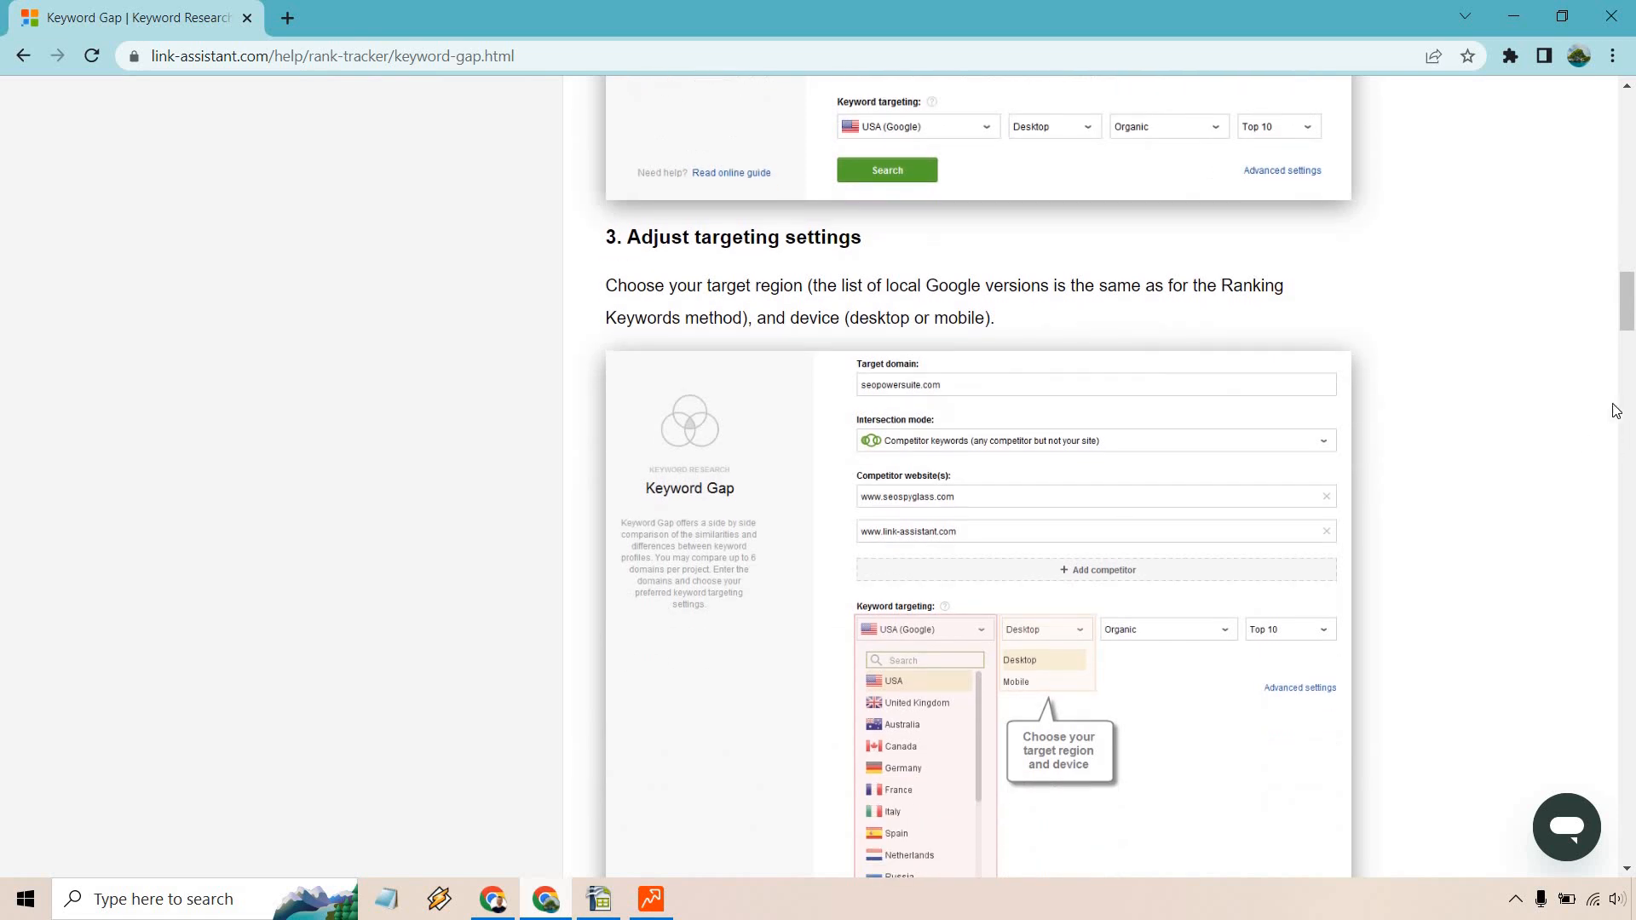
{"action": "scroll", "scroll_direction": "down", "scroll_amount": 3}
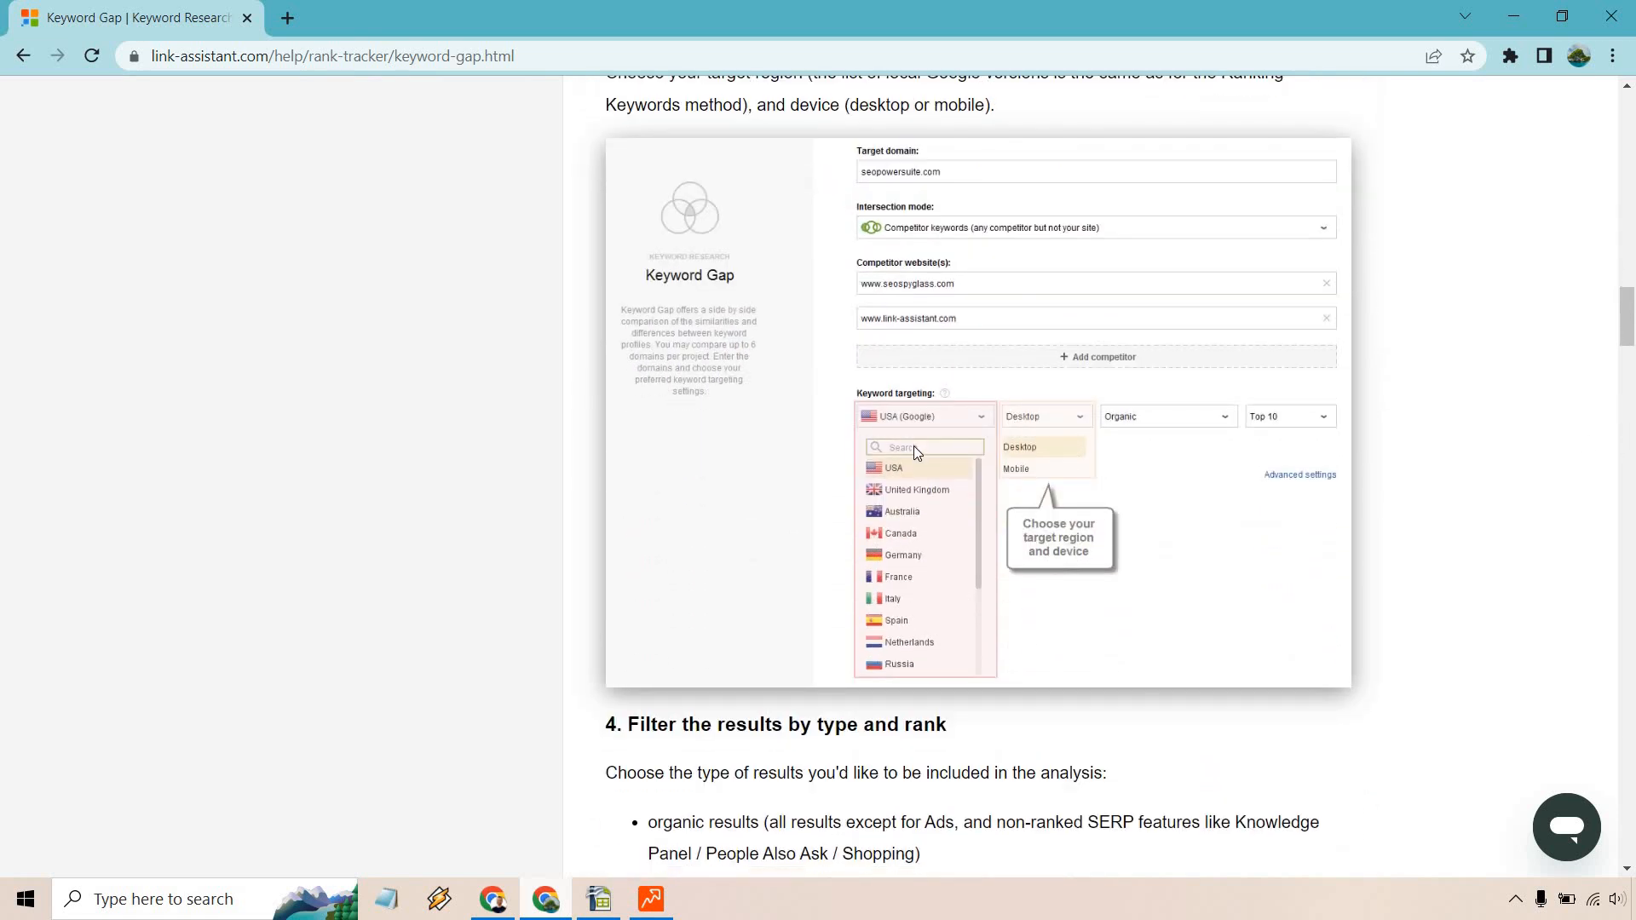
{"action": "scroll", "scroll_direction": "down", "scroll_amount": 3}
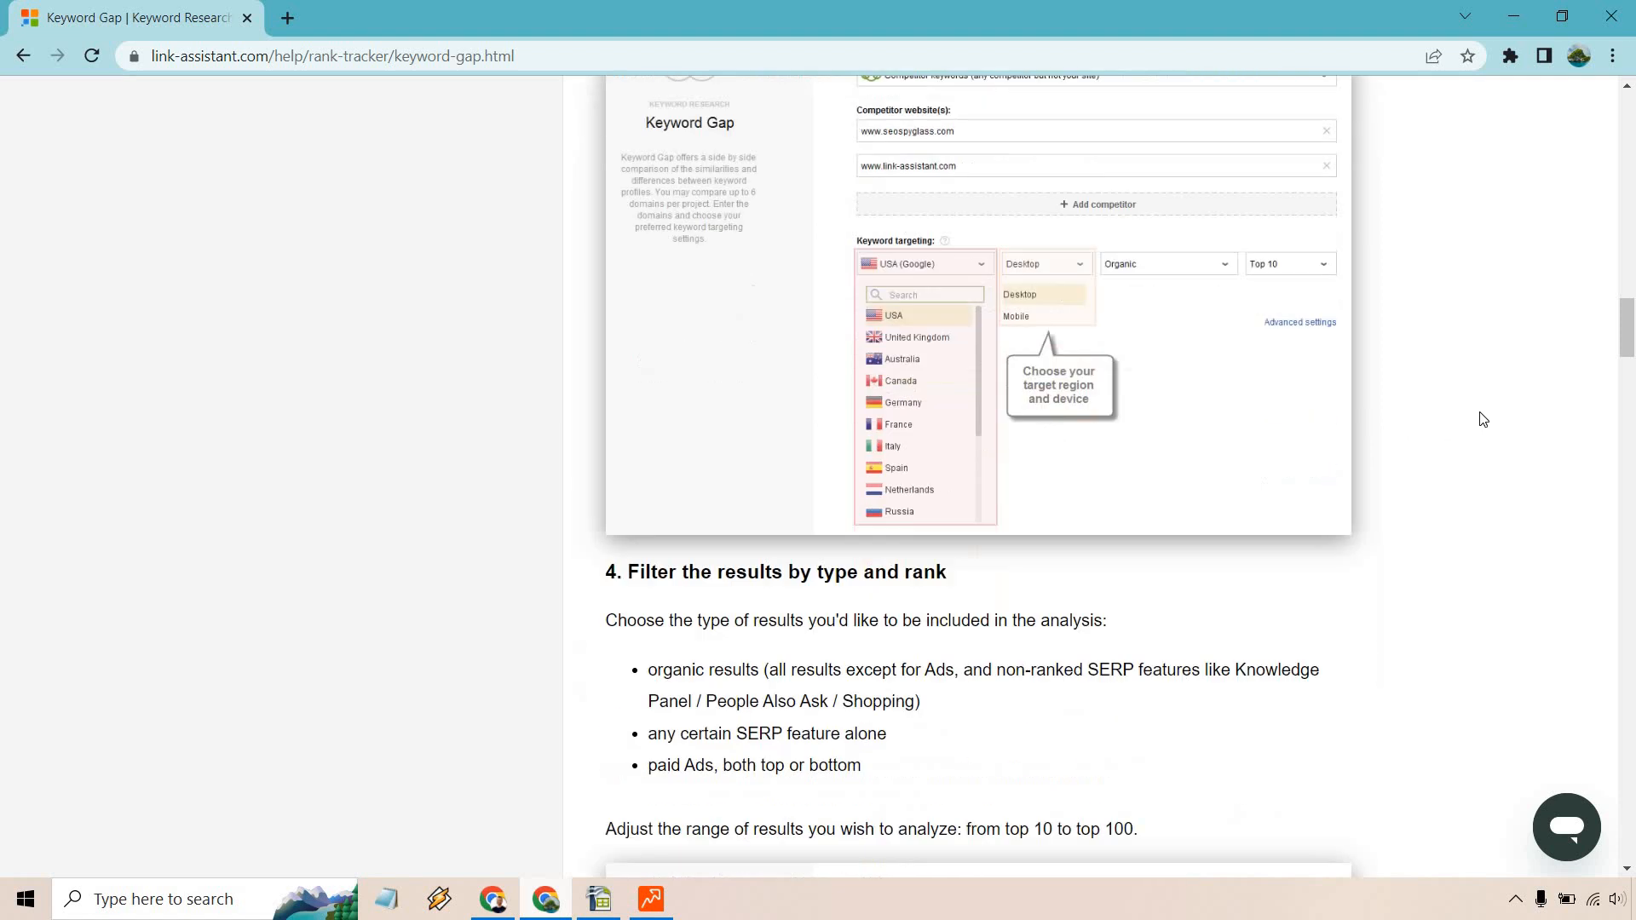
{"action": "scroll", "scroll_direction": "down", "scroll_amount": 3}
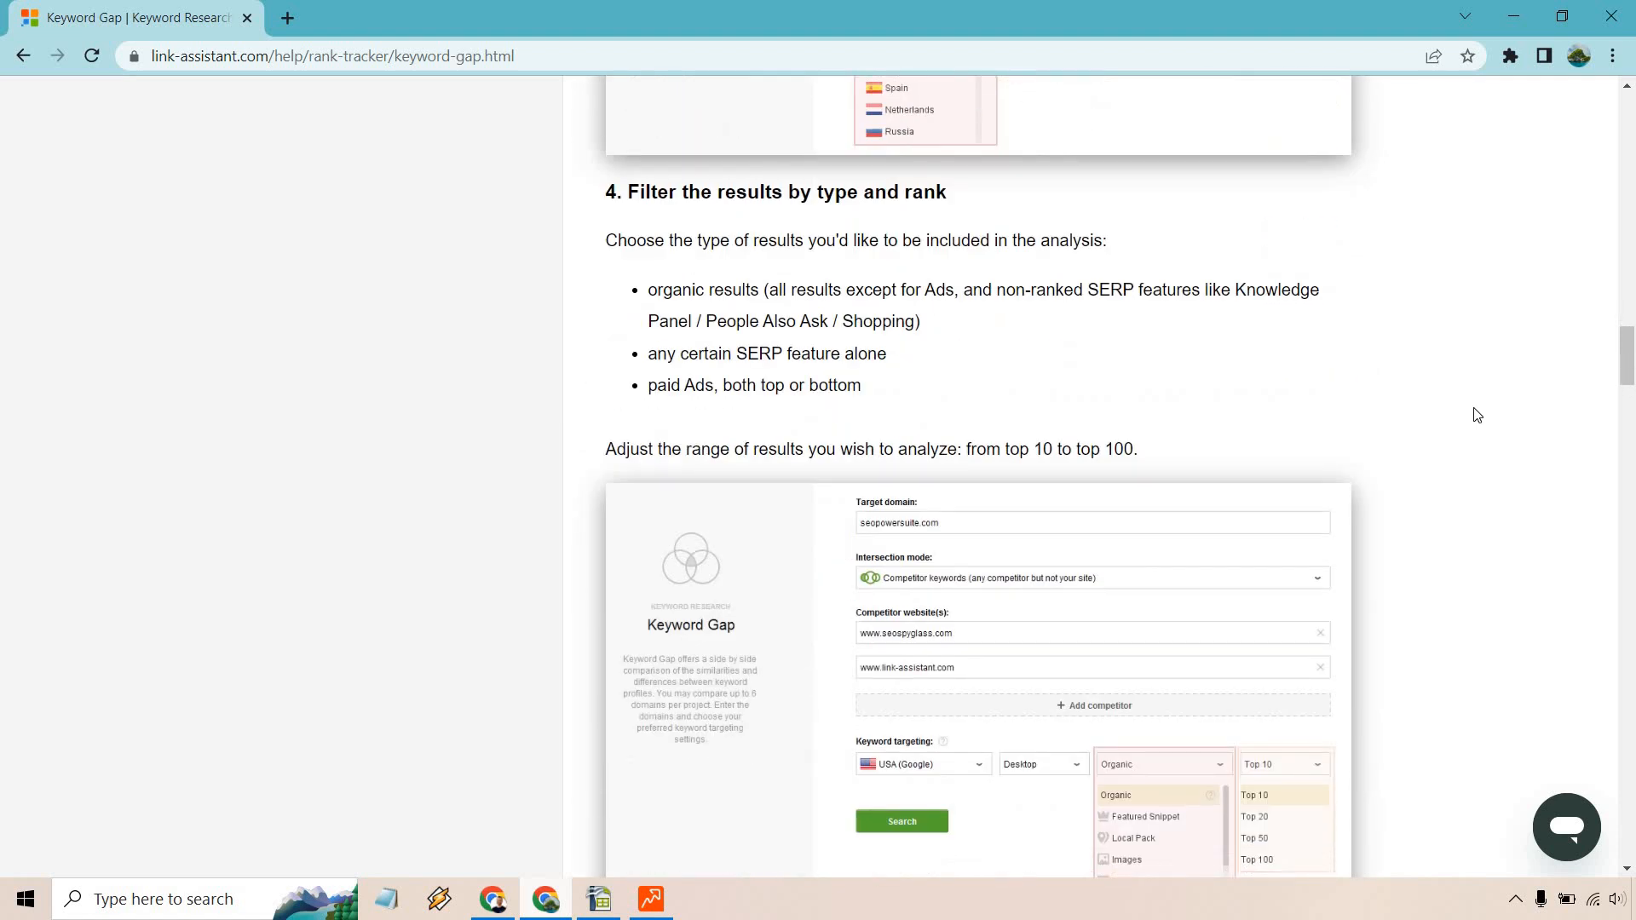
{"action": "scroll", "scroll_direction": "down", "scroll_amount": 3}
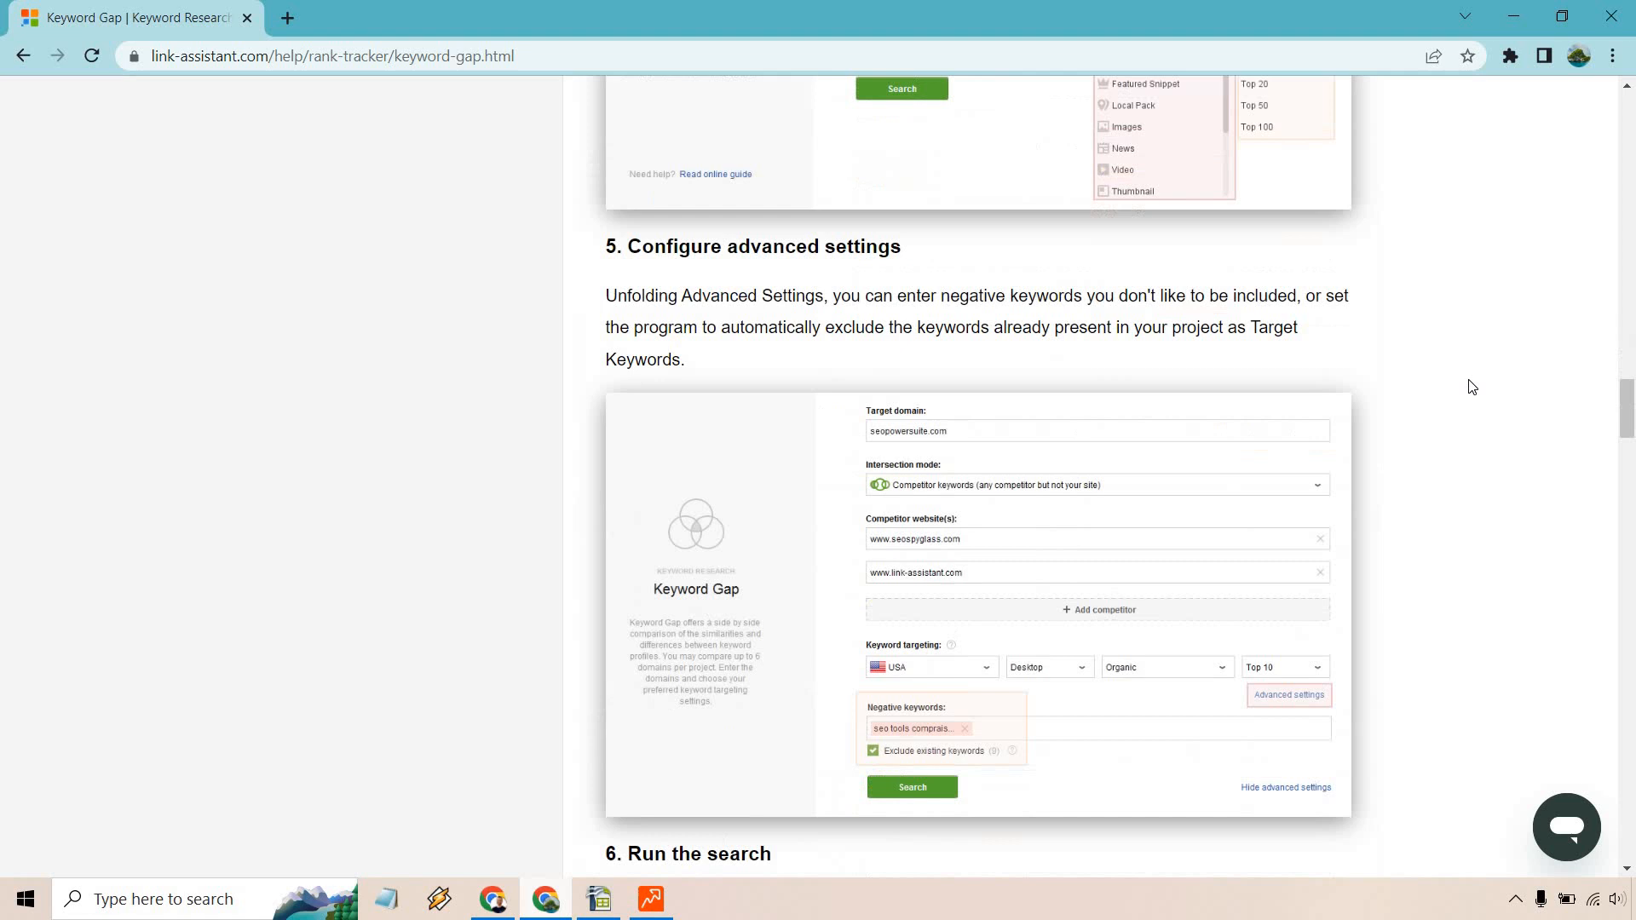
{"action": "scroll", "scroll_direction": "down", "scroll_amount": 3}
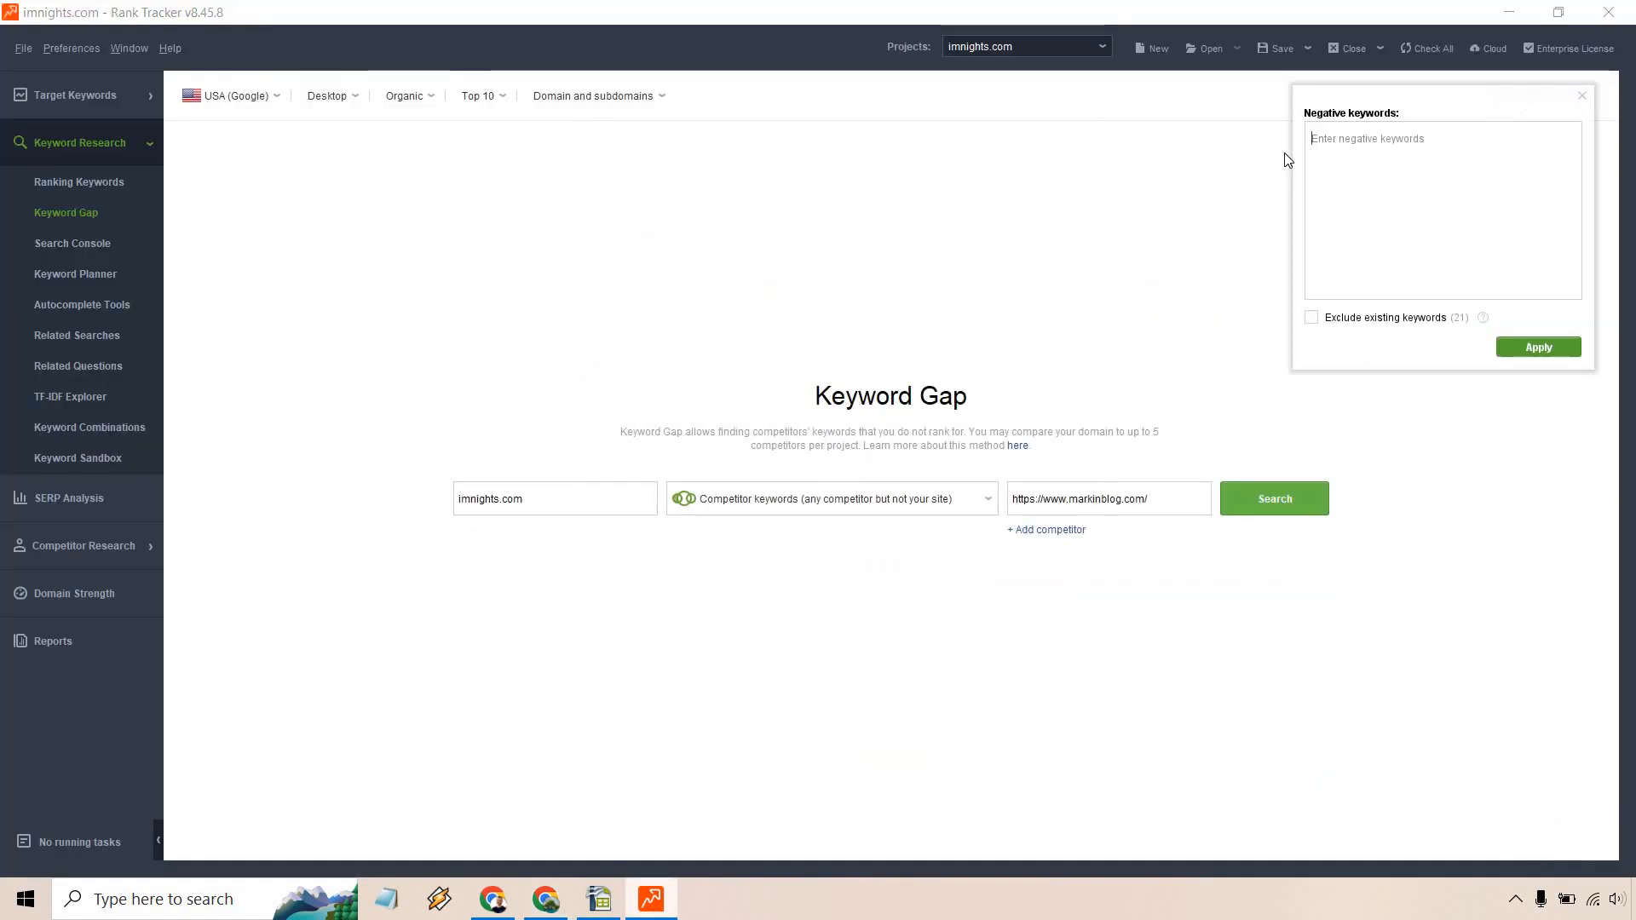
Dismiss the negative keywords settings and run the Keyword Gap search, returning 303 keywords
{"action": "left_click", "coordinate": [1582, 96]}
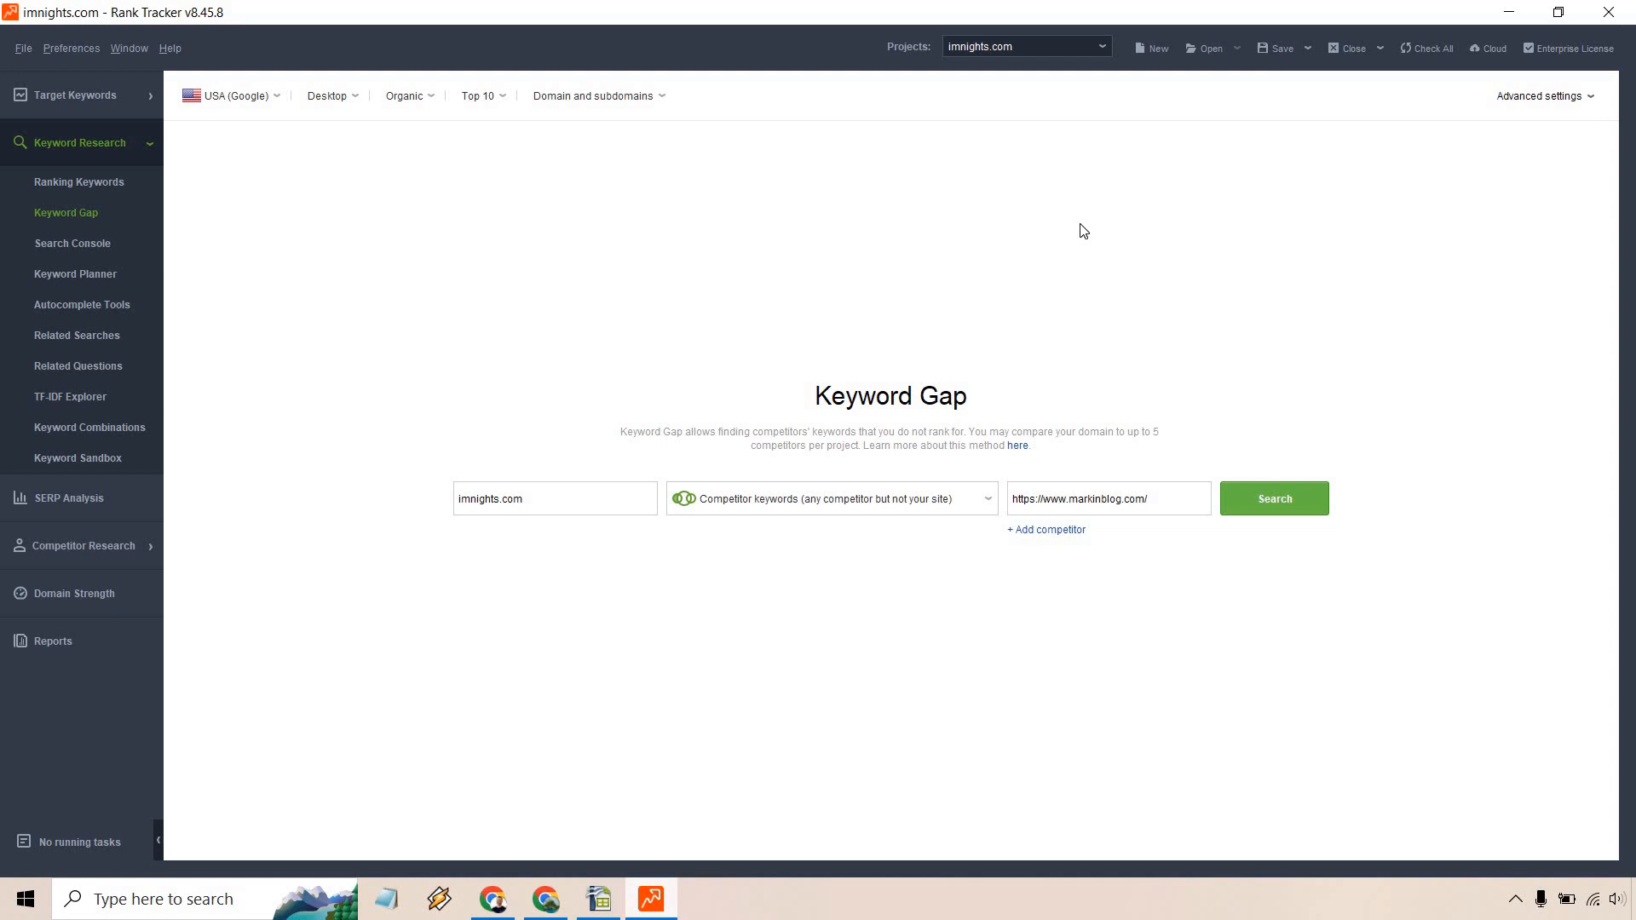
{"action": "mouse_move", "coordinate": [1262, 487]}
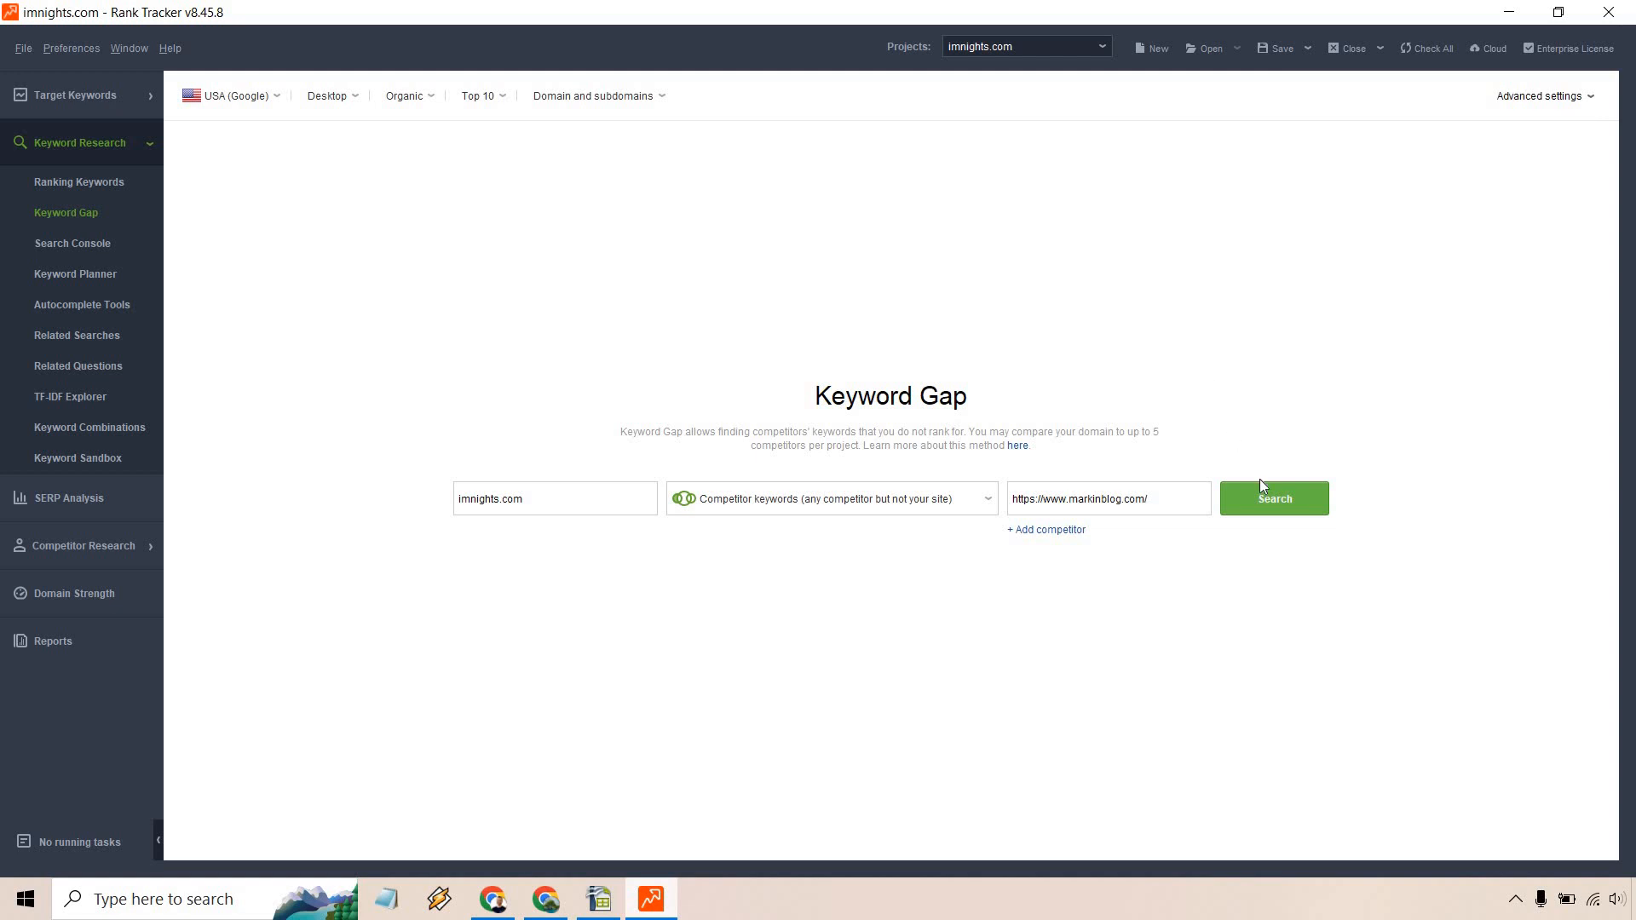
{"action": "left_click", "coordinate": [1272, 498]}
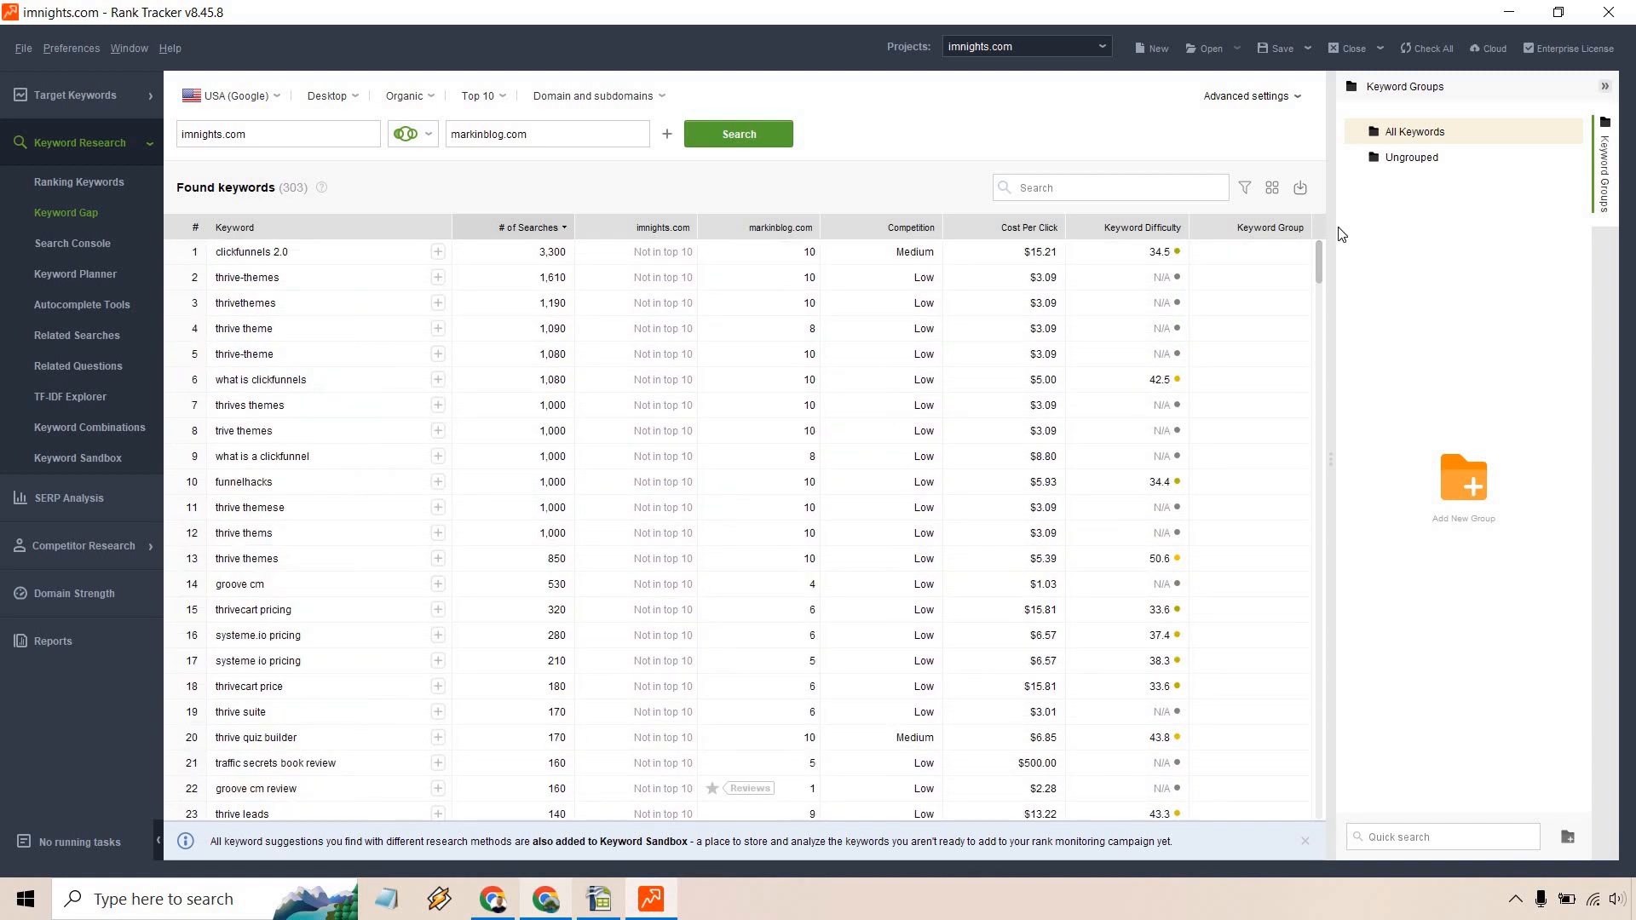
{"action": "mouse_move", "coordinate": [849, 189]}
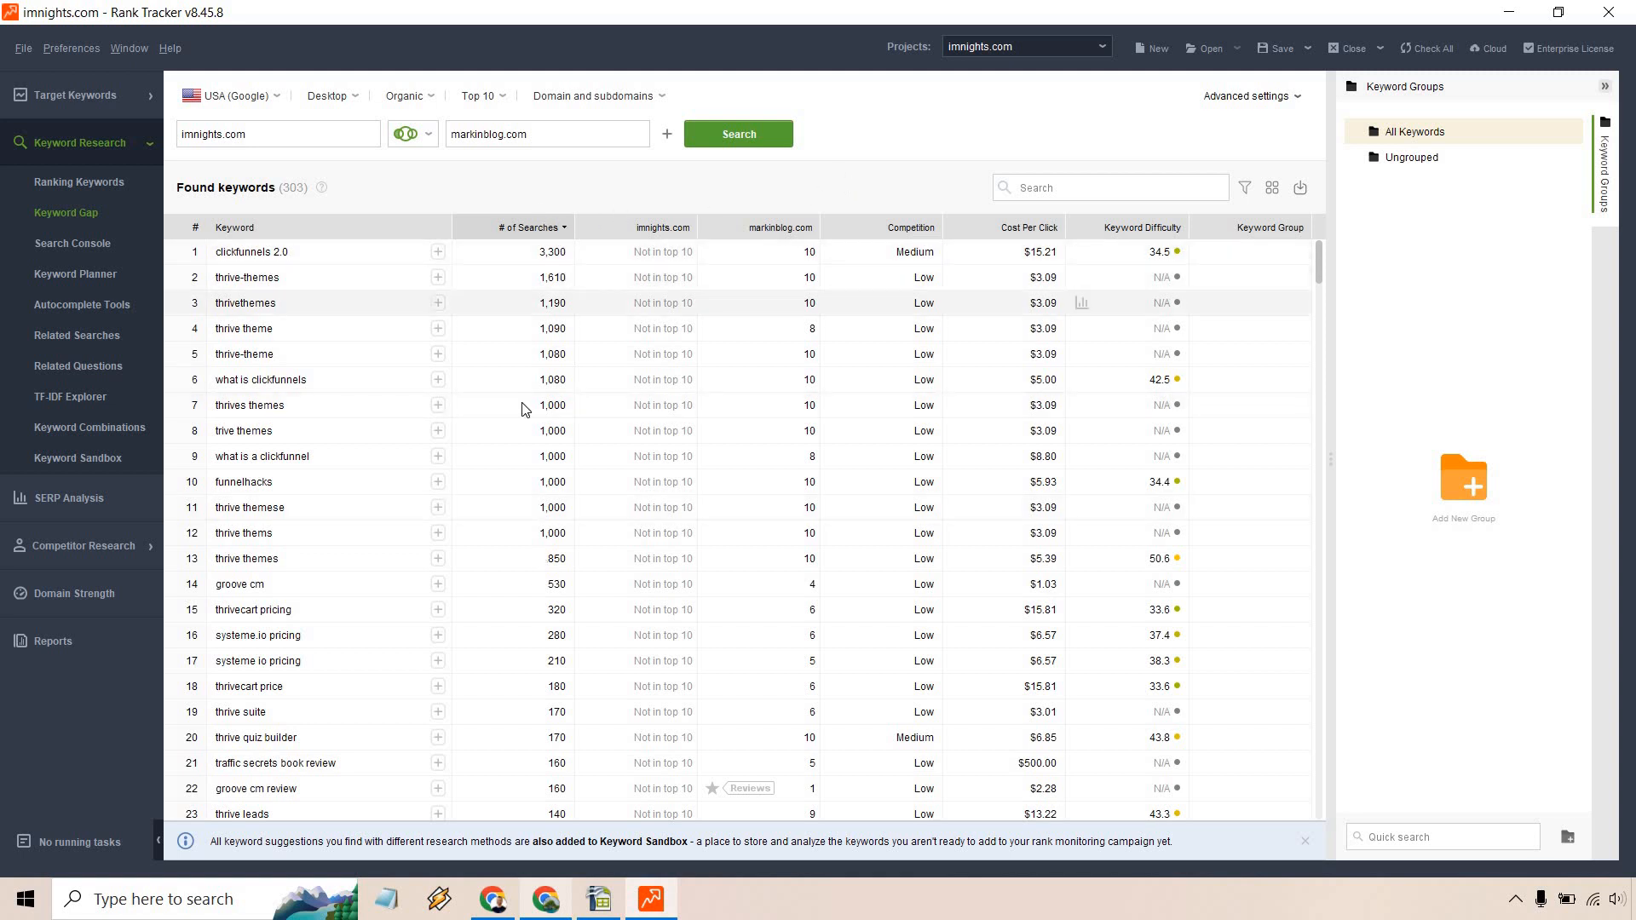
{"action": "mouse_move", "coordinate": [562, 342]}
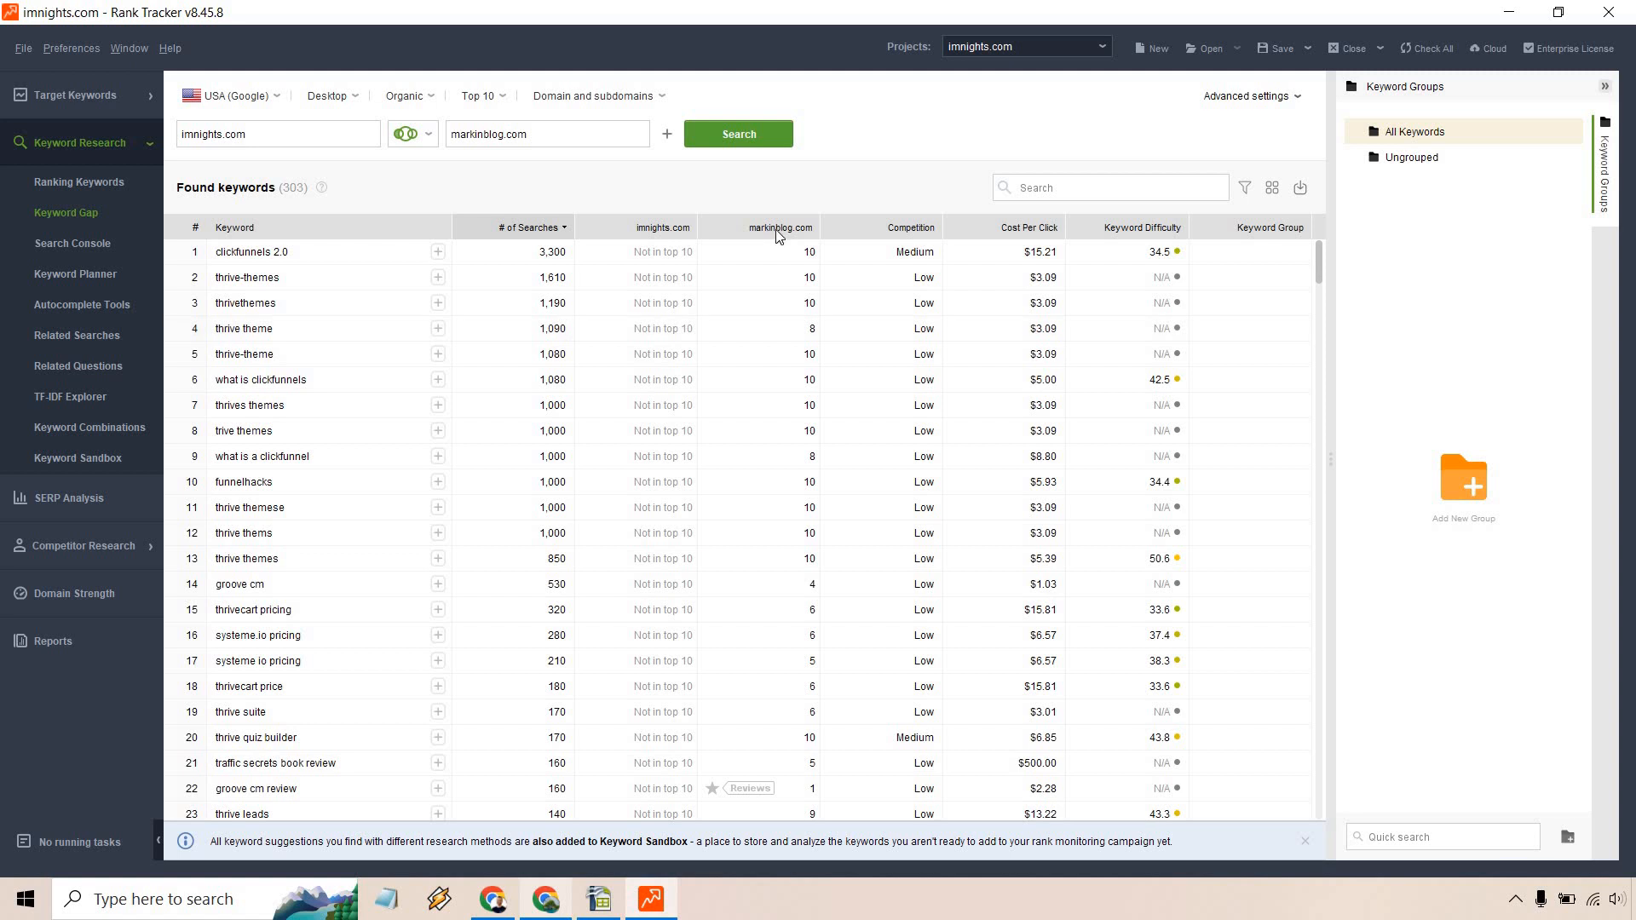
{"action": "mouse_move", "coordinate": [907, 228]}
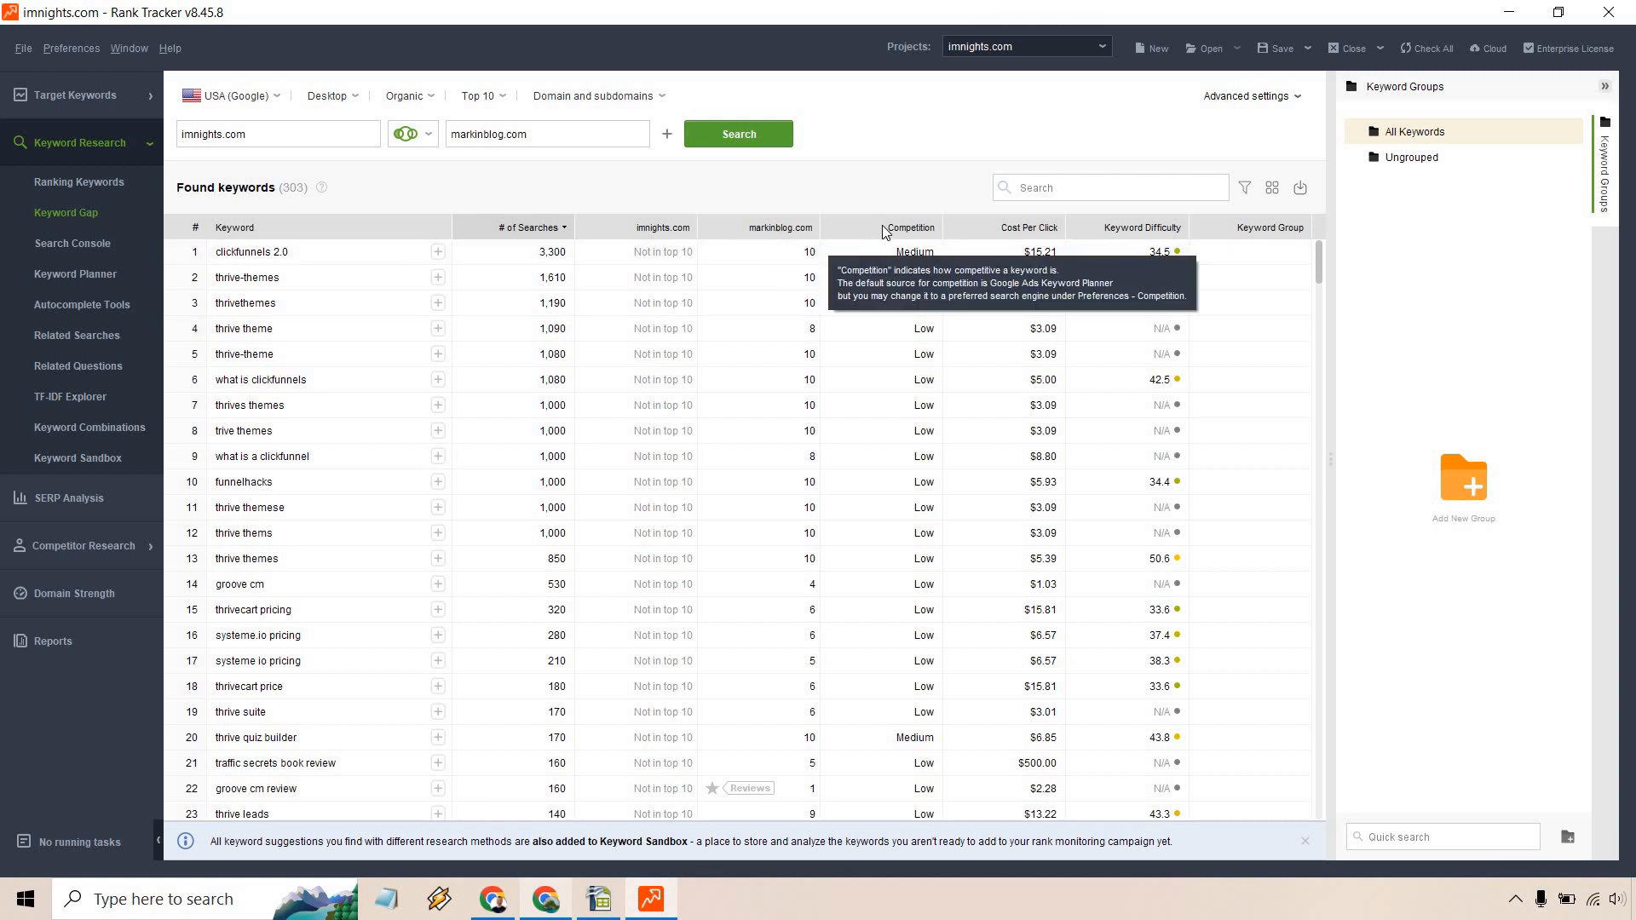
{"action": "mouse_move", "coordinate": [981, 194]}
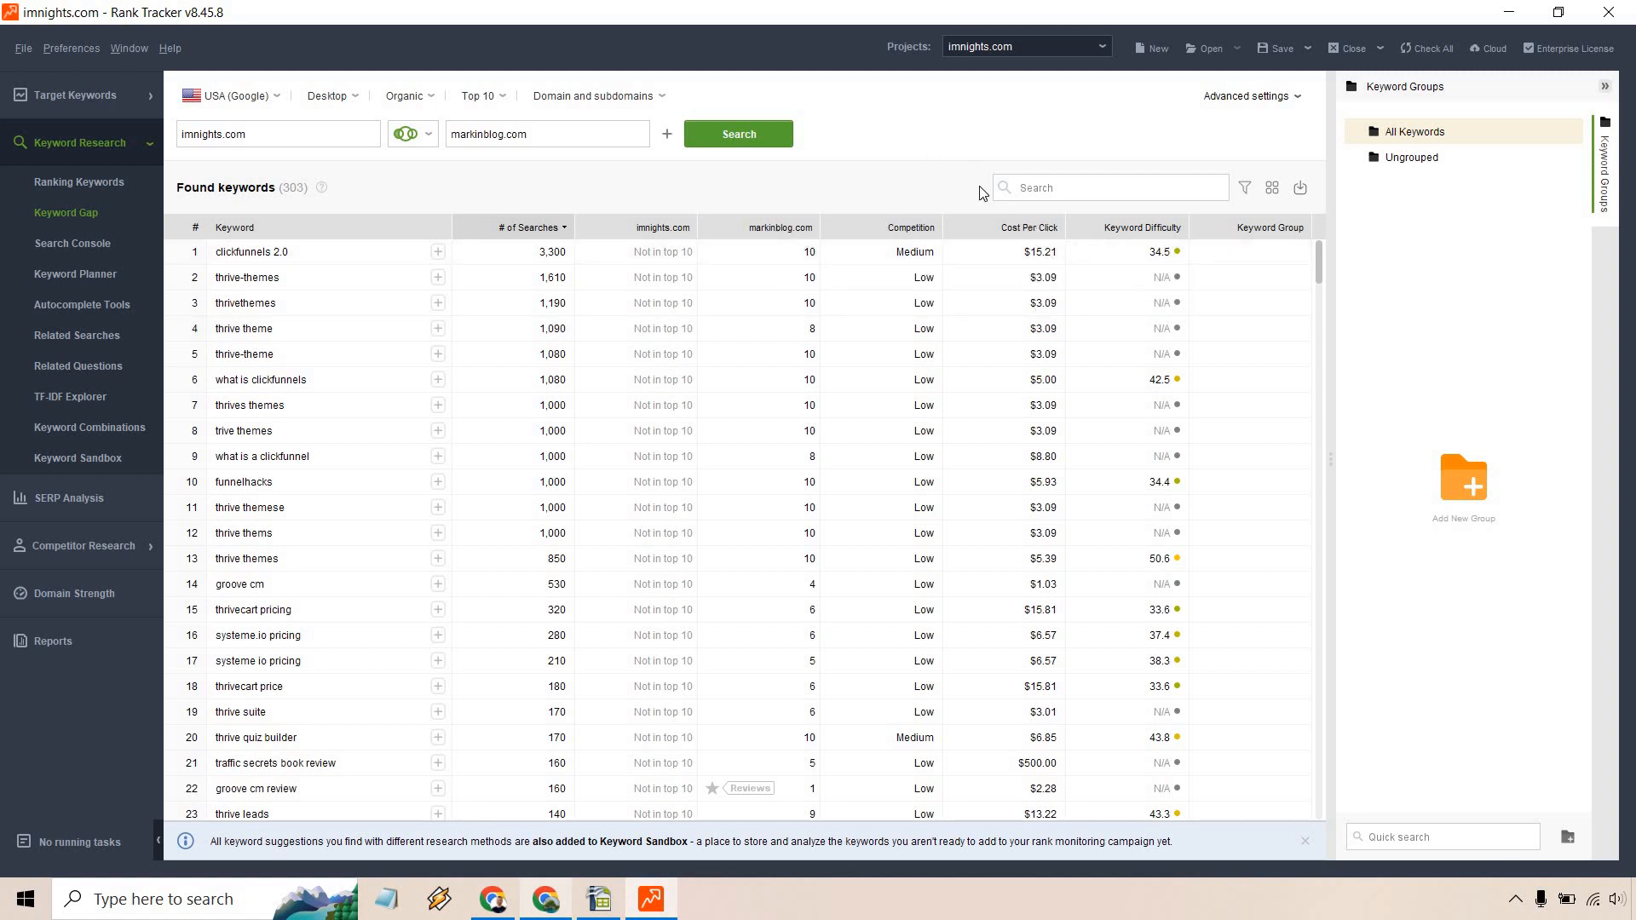
{"action": "mouse_move", "coordinate": [1128, 115]}
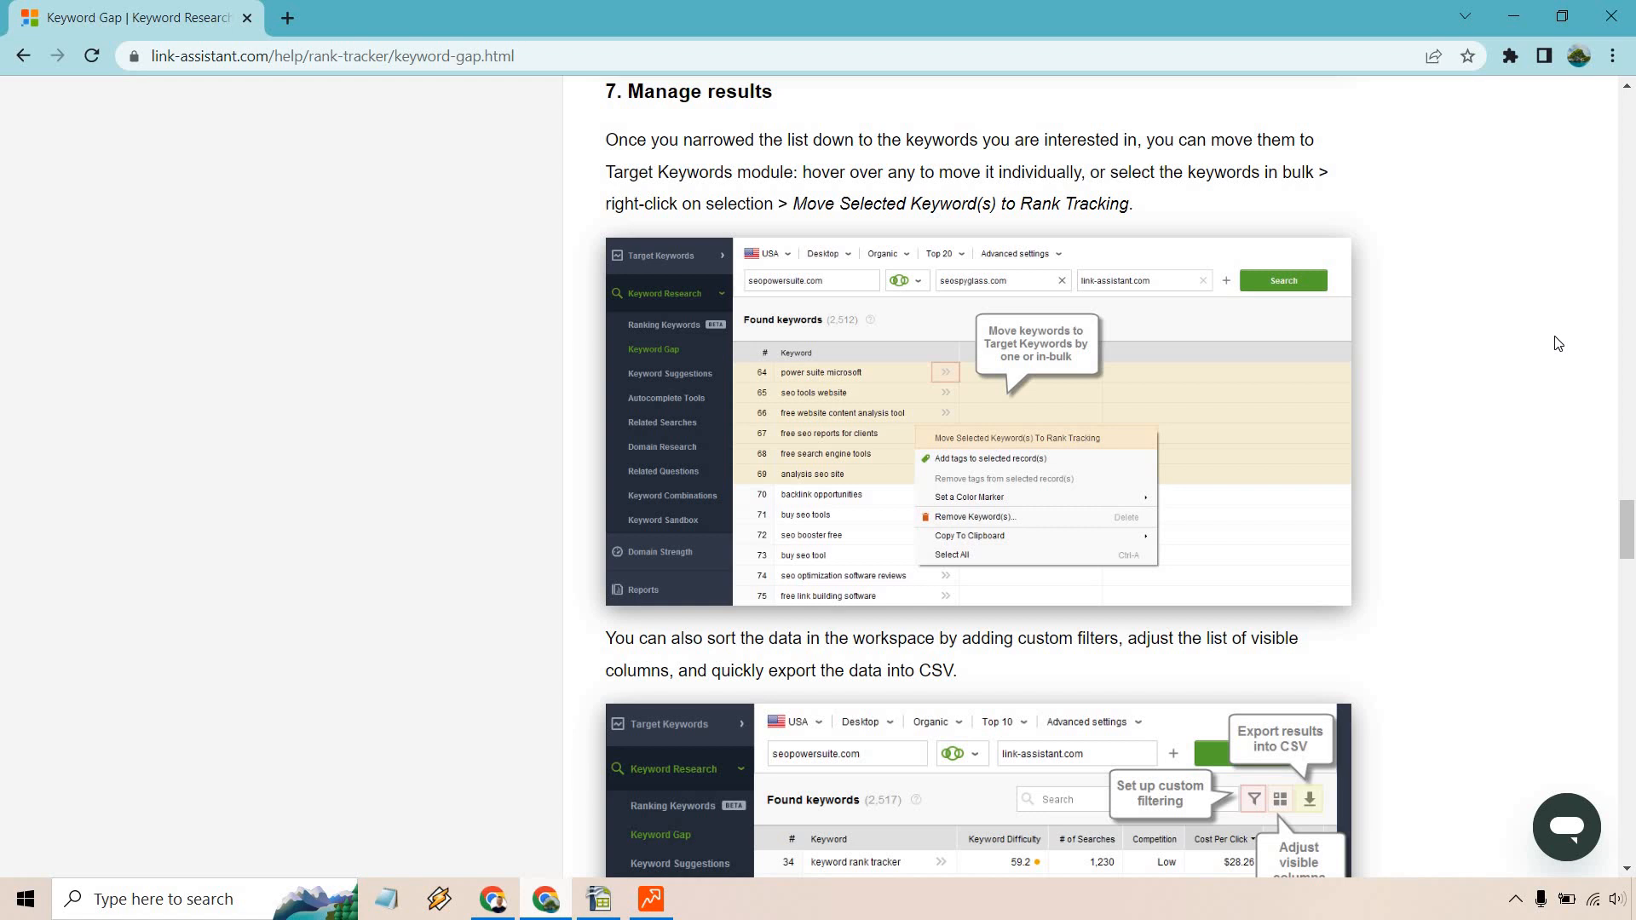
{"action": "mouse_move", "coordinate": [1506, 131]}
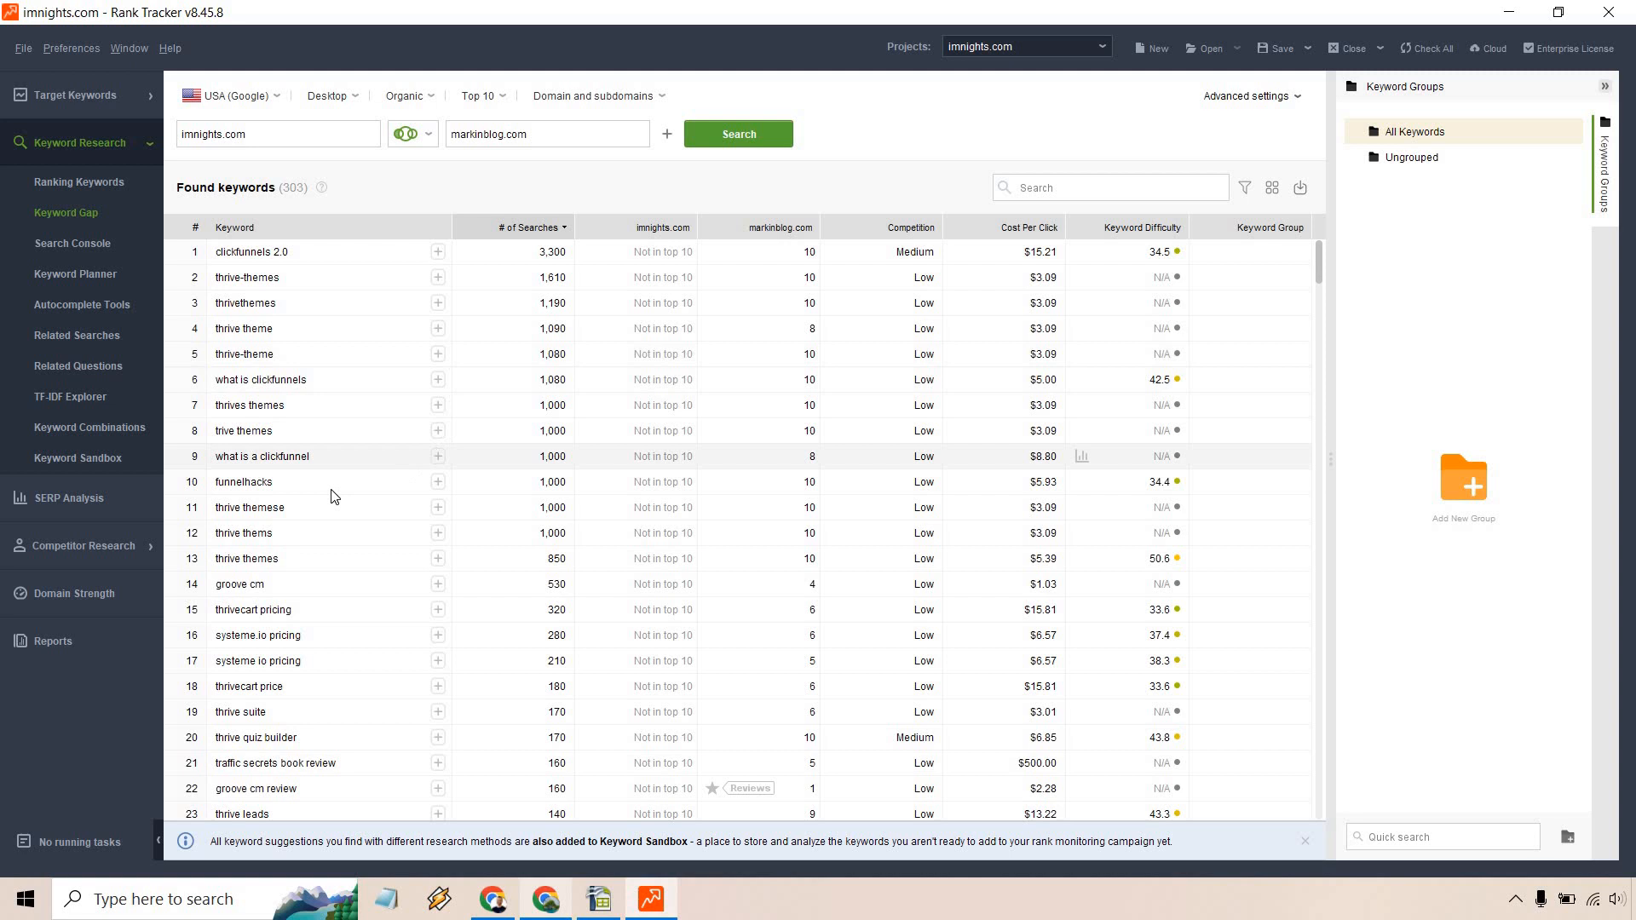
{"action": "mouse_move", "coordinate": [344, 459]}
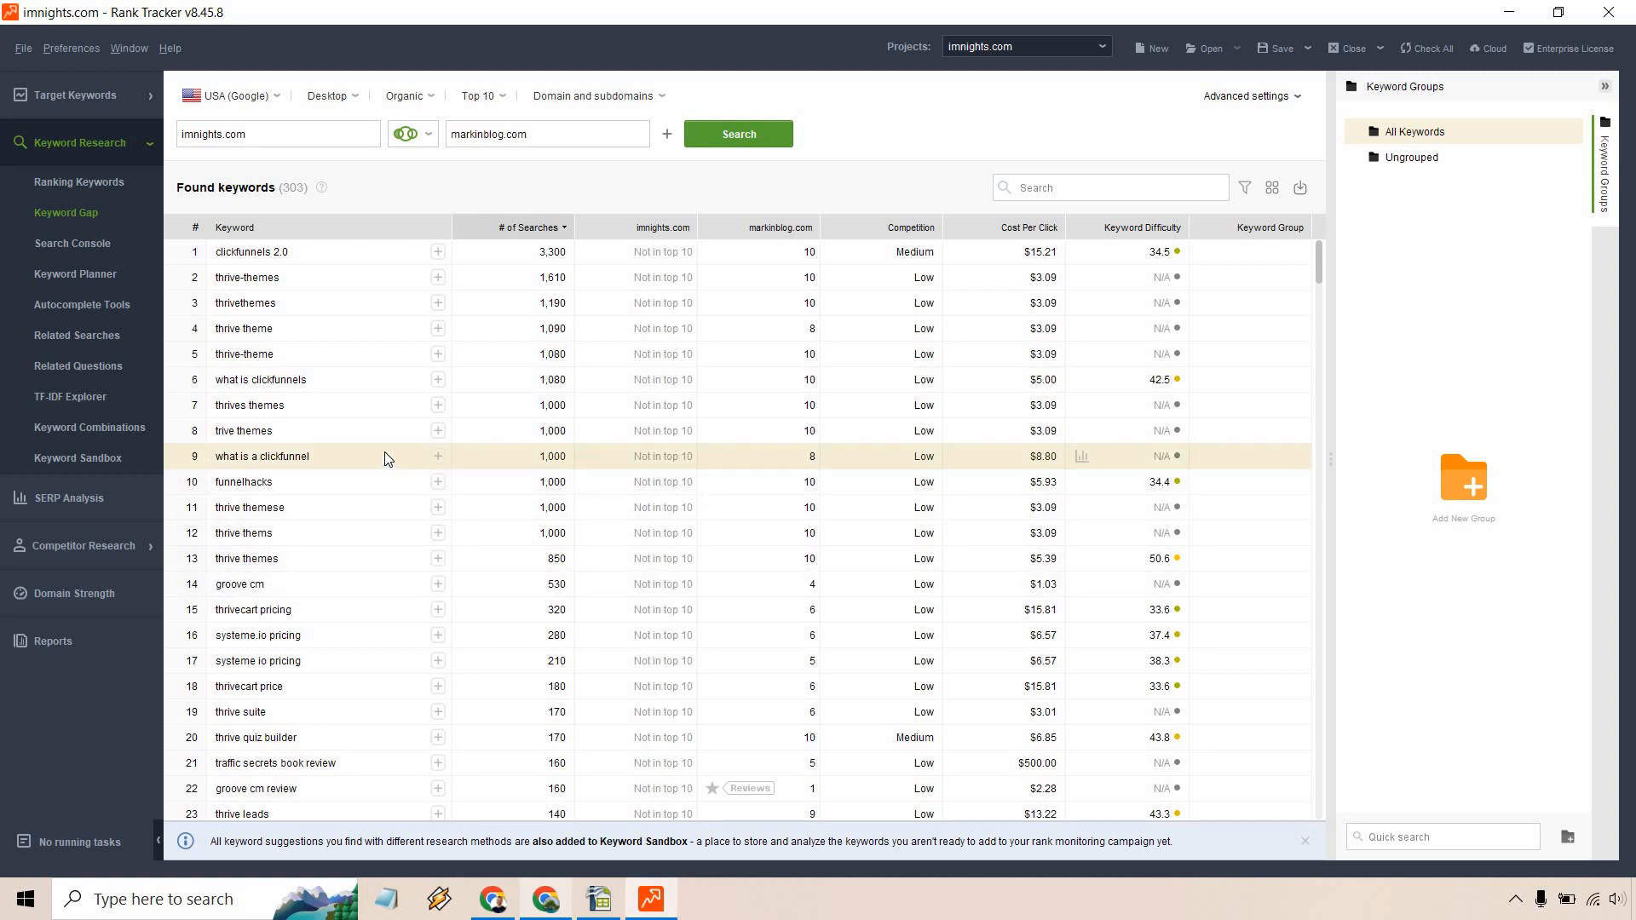
{"action": "right_click", "coordinate": [262, 456]}
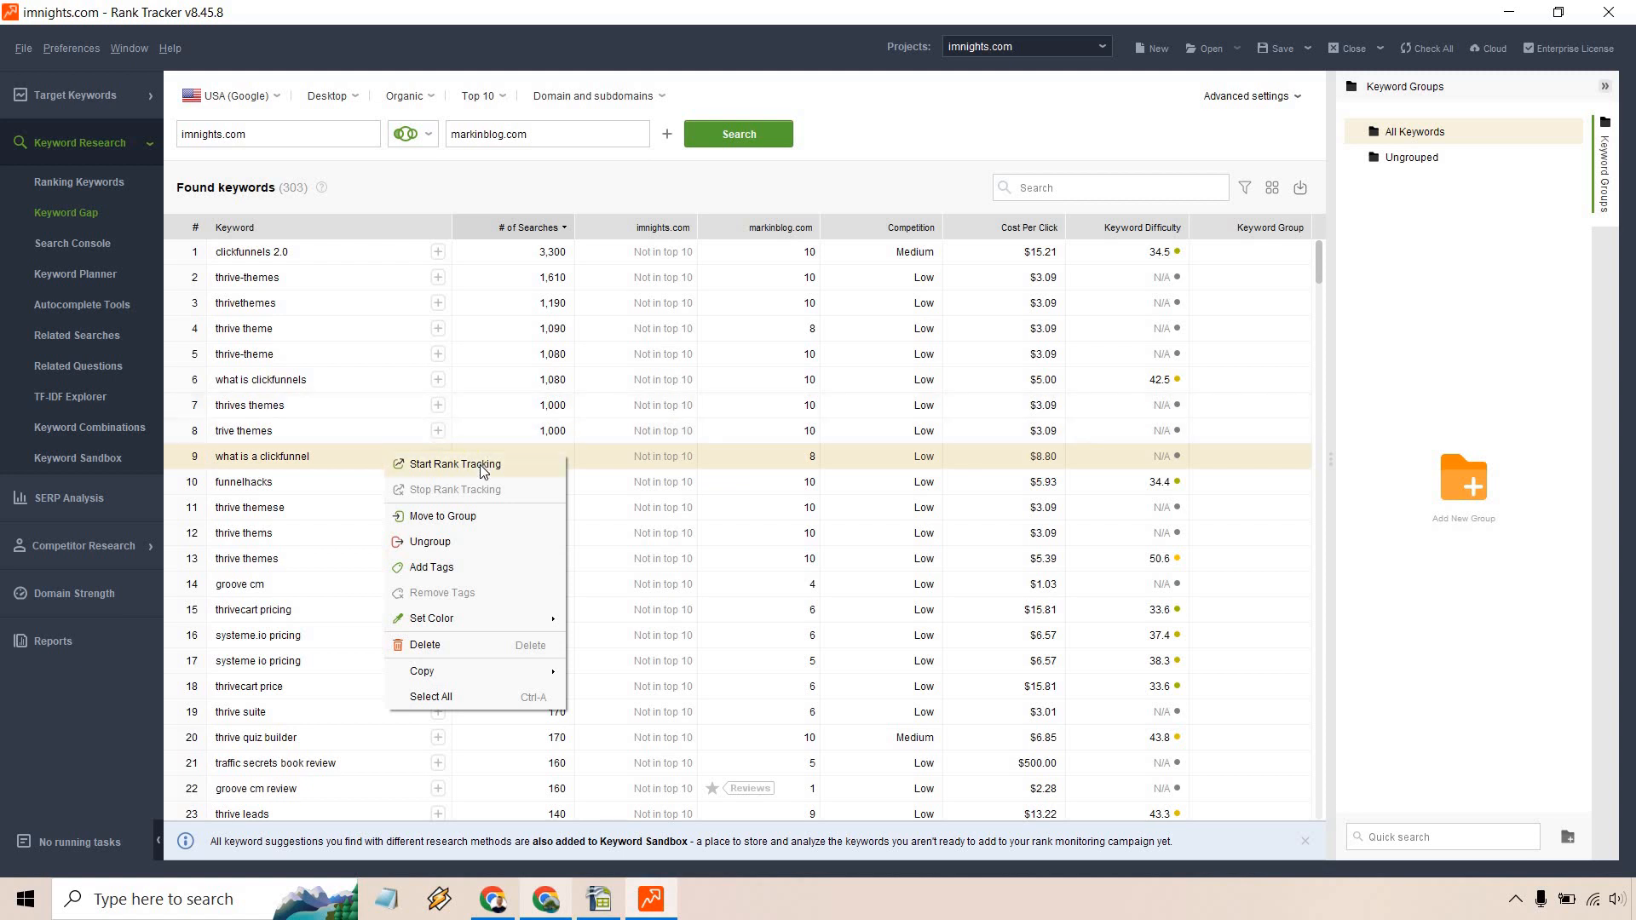
{"action": "mouse_move", "coordinate": [438, 566]}
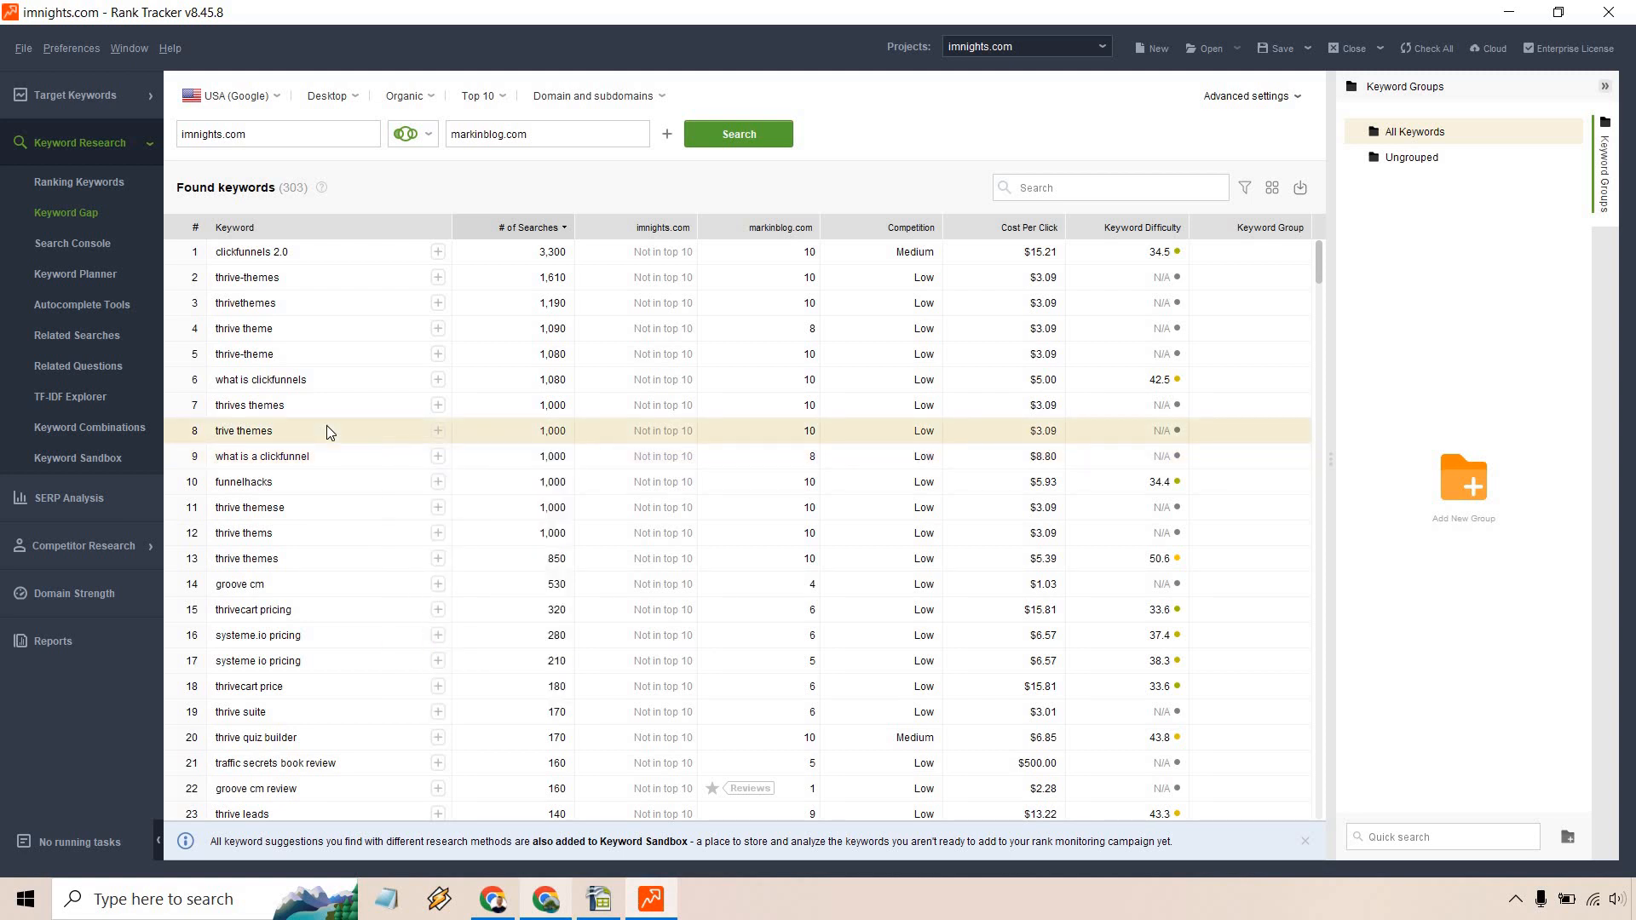
{"action": "mouse_move", "coordinate": [335, 532]}
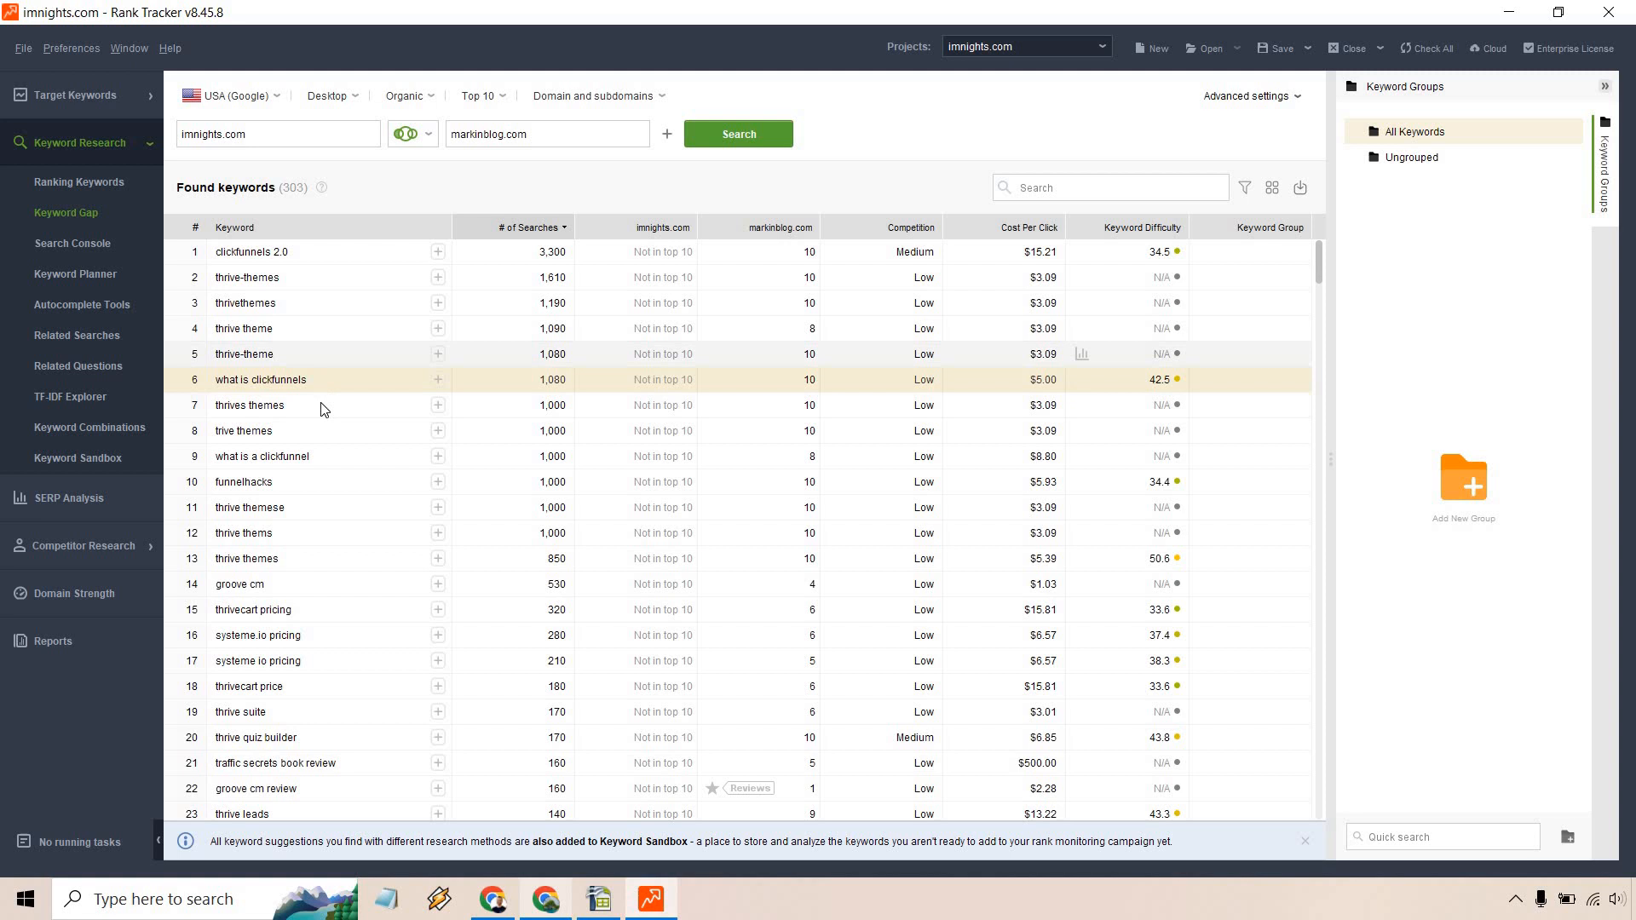
{"action": "mouse_move", "coordinate": [525, 506]}
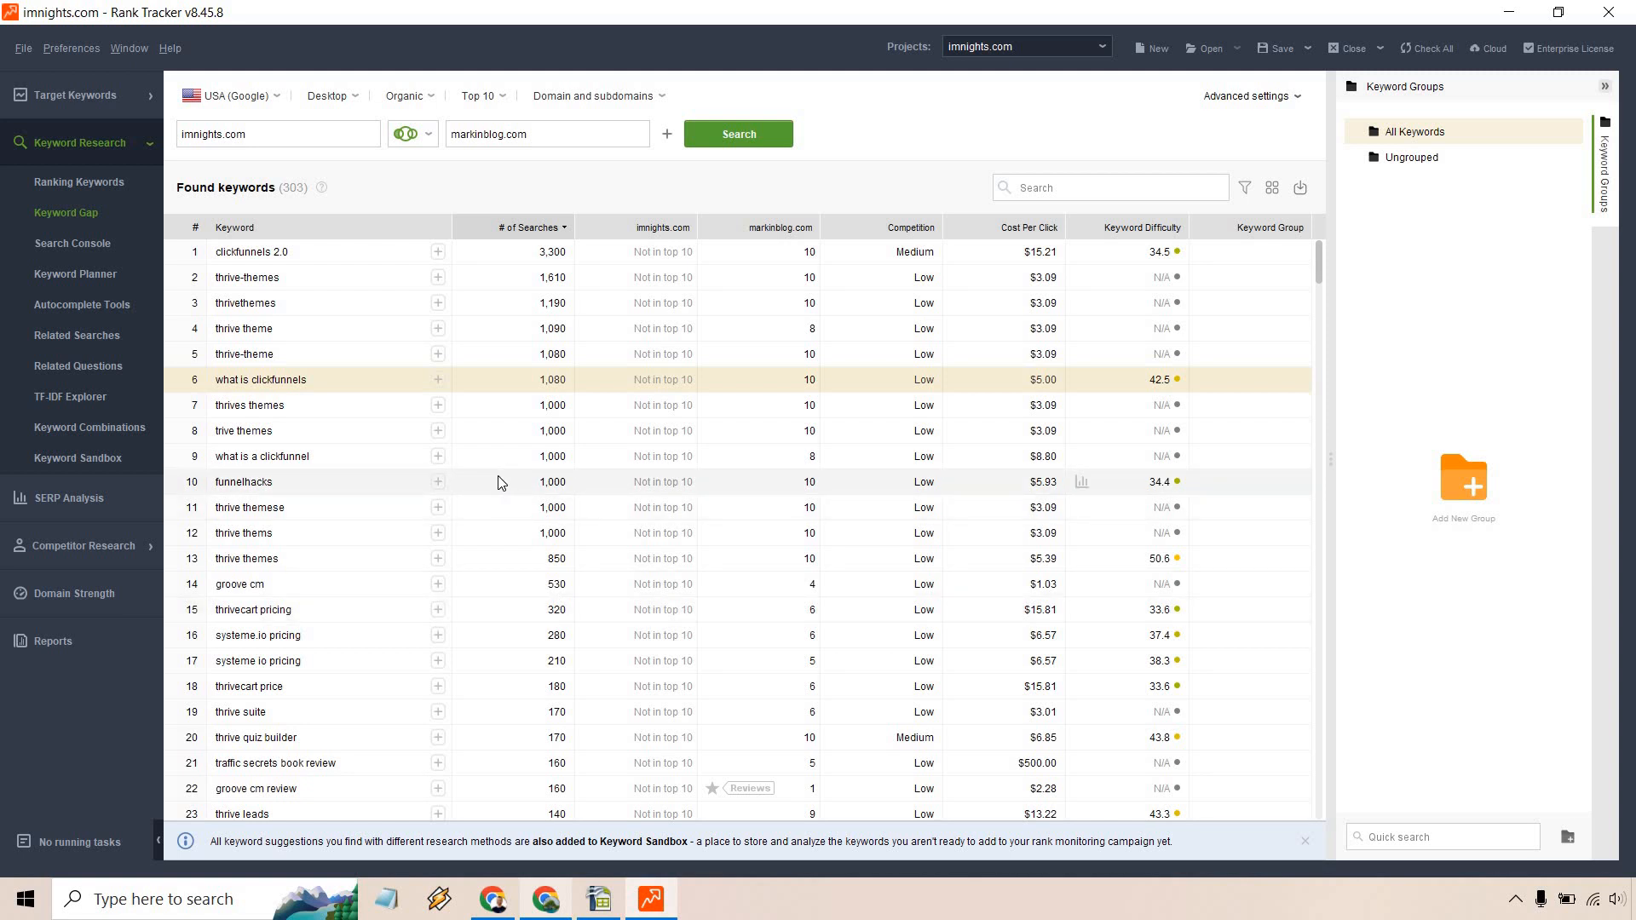
{"action": "mouse_move", "coordinate": [357, 464]}
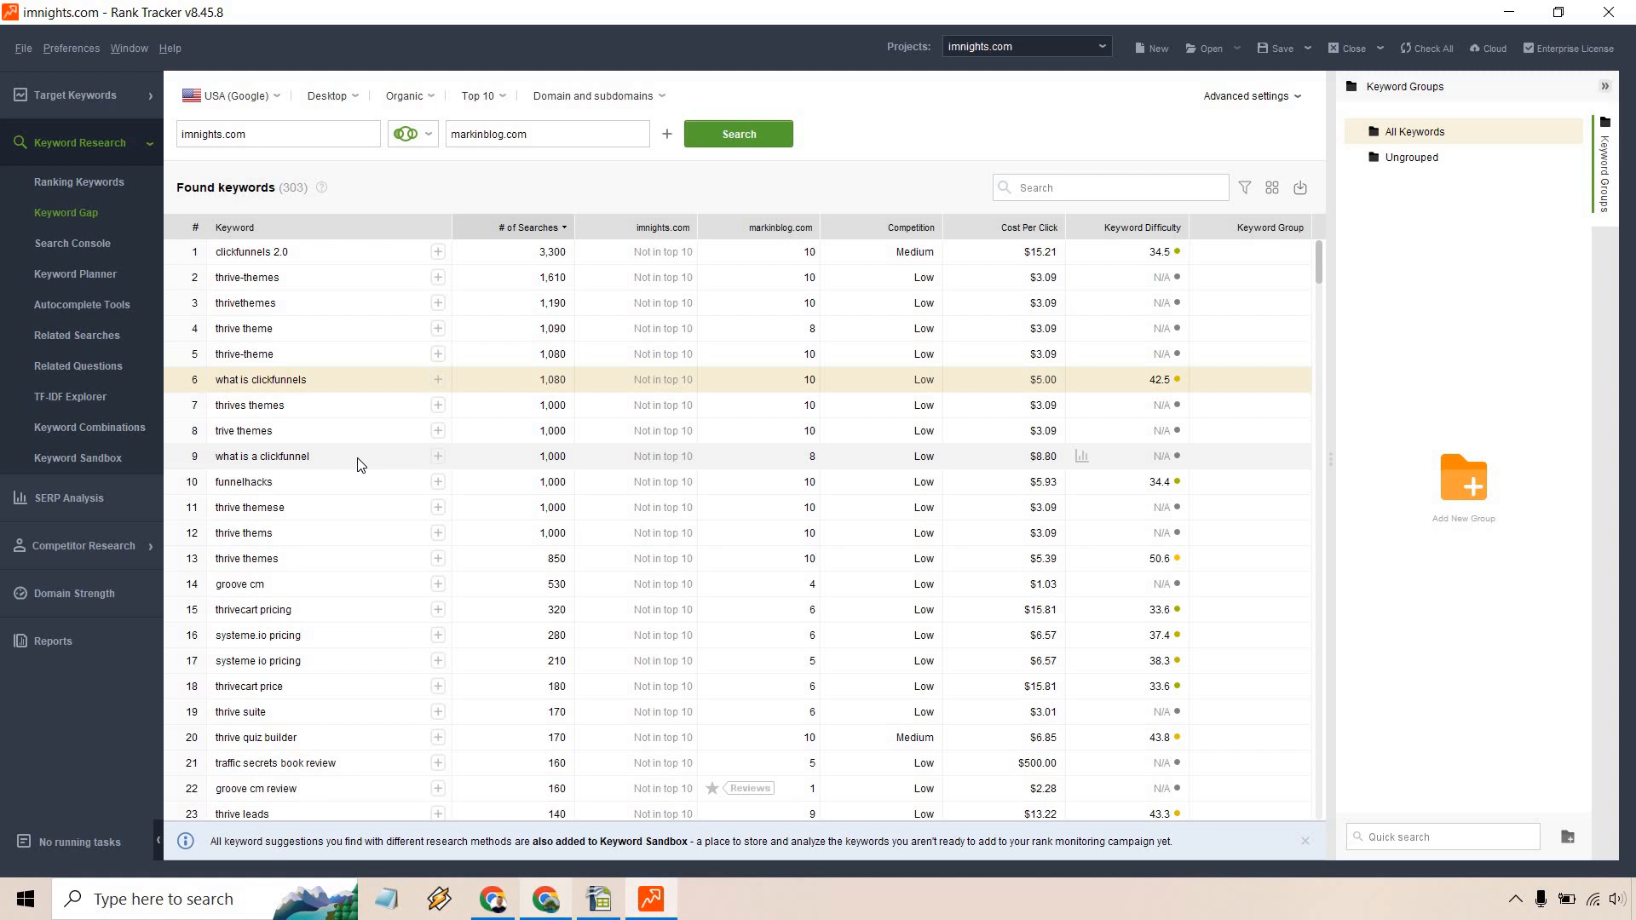
{"action": "mouse_move", "coordinate": [366, 642]}
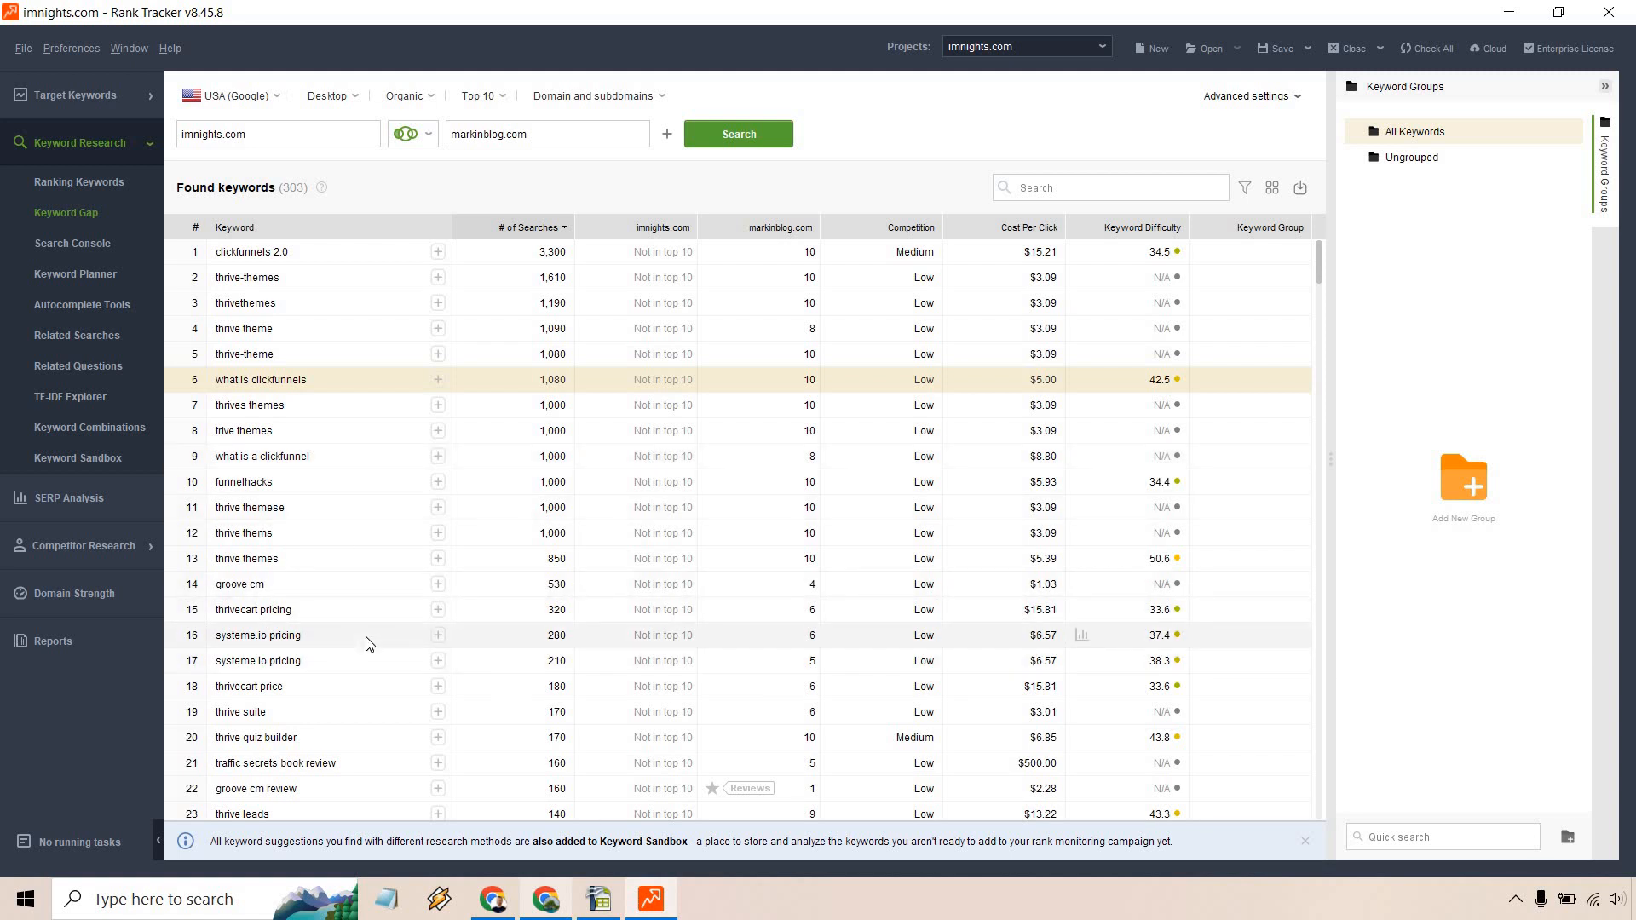
{"action": "mouse_move", "coordinate": [377, 613]}
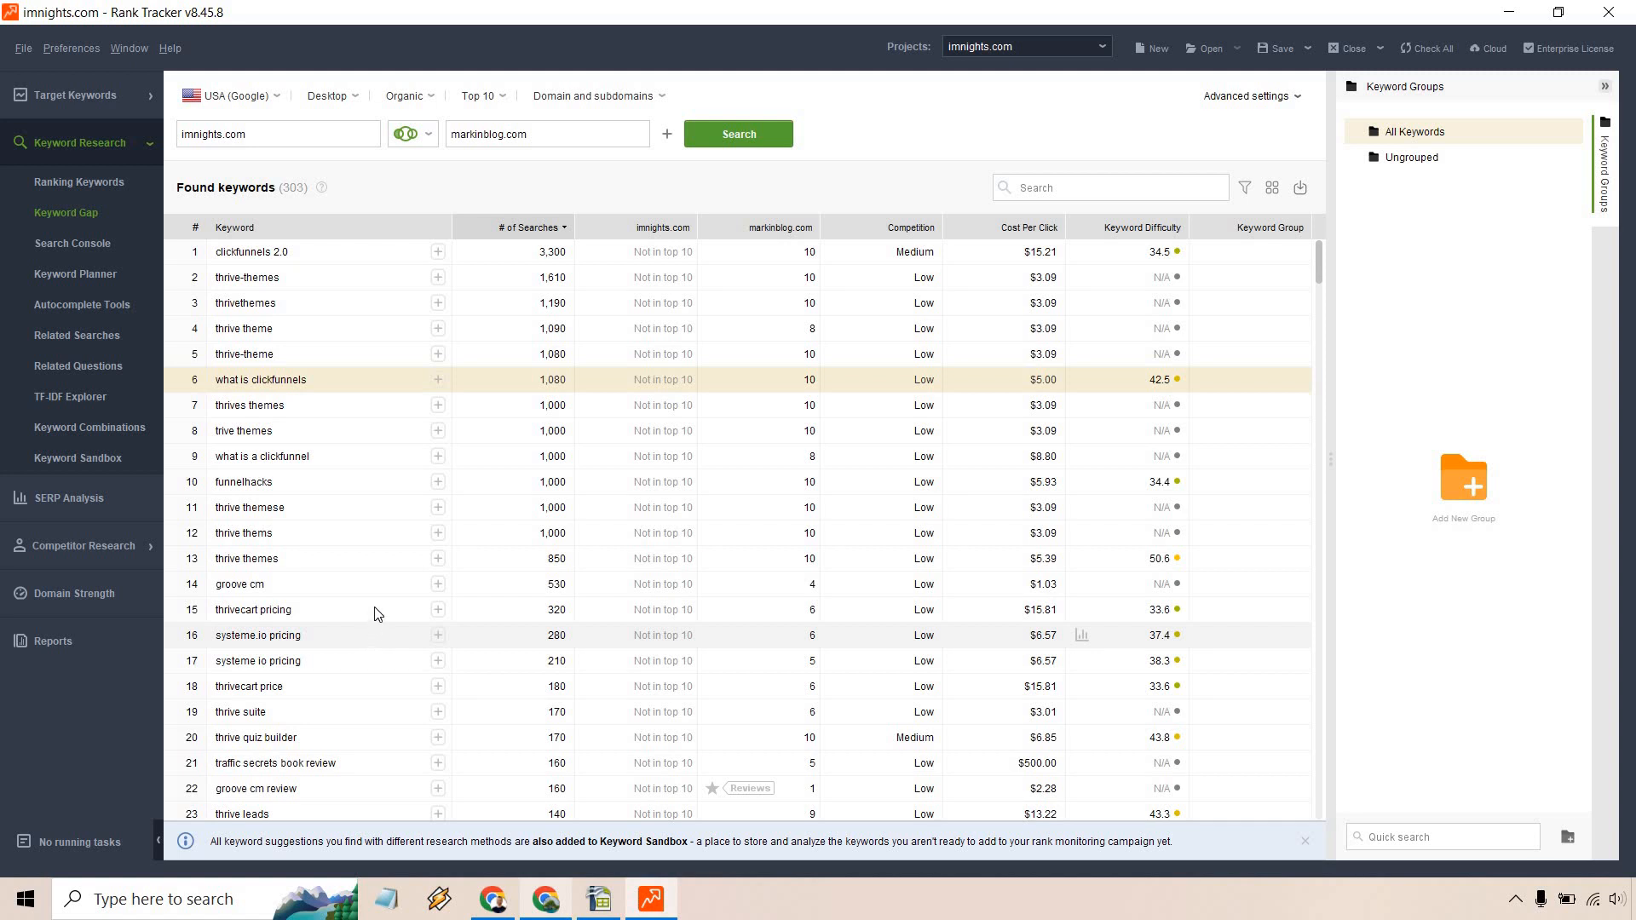
{"action": "scroll", "scroll_direction": "down", "scroll_amount": 3}
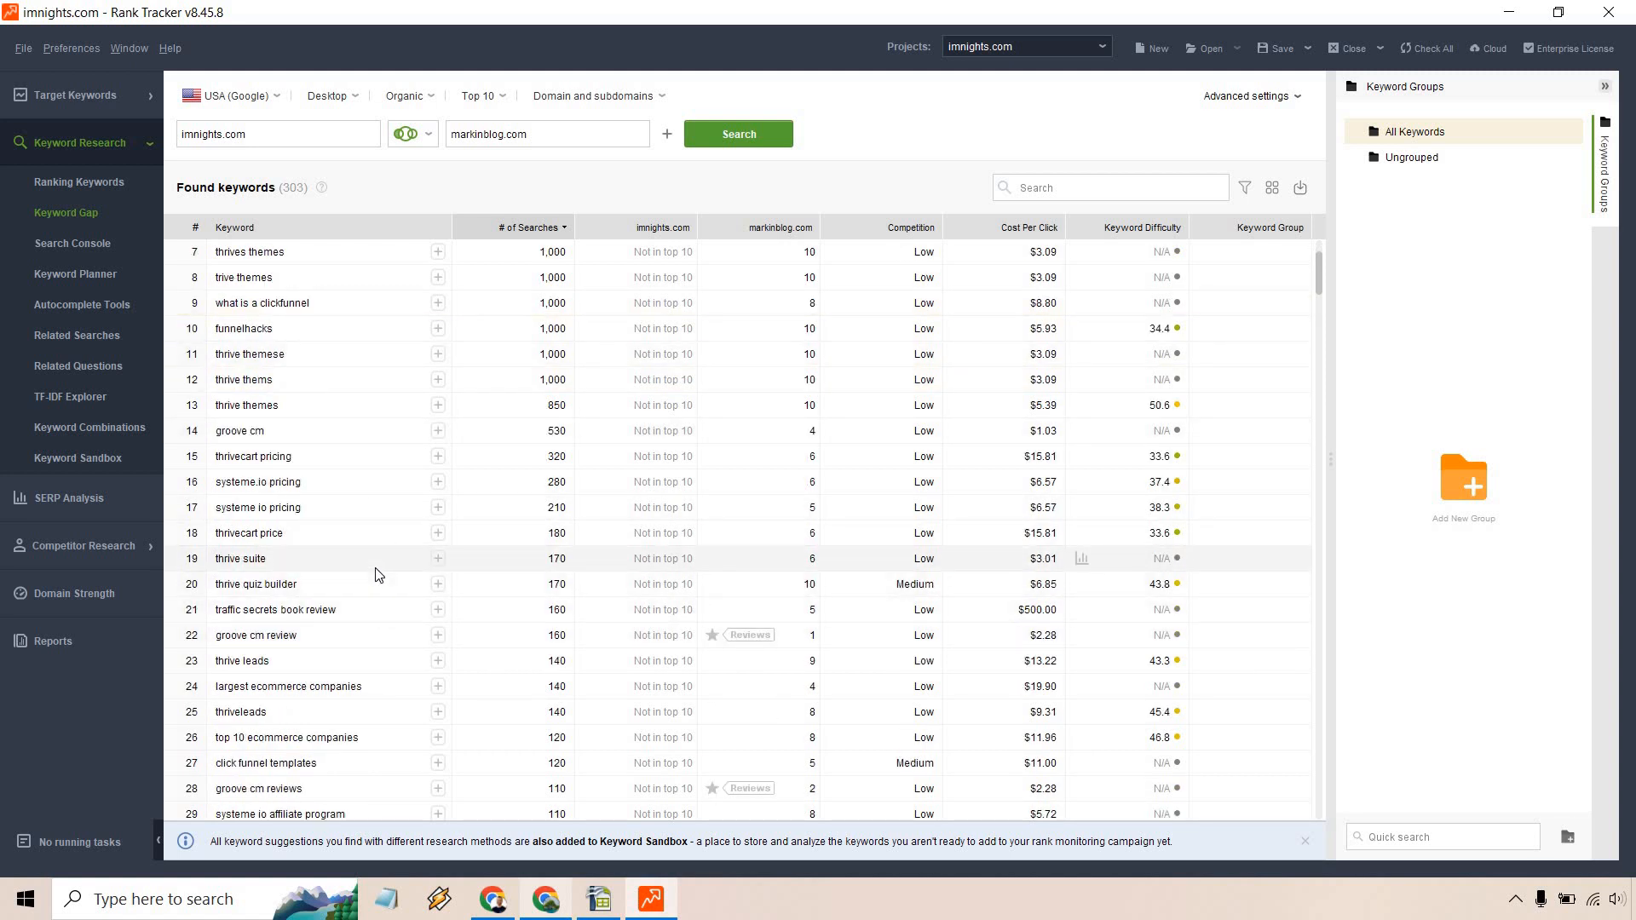
{"action": "scroll", "scroll_direction": "down", "scroll_amount": 3}
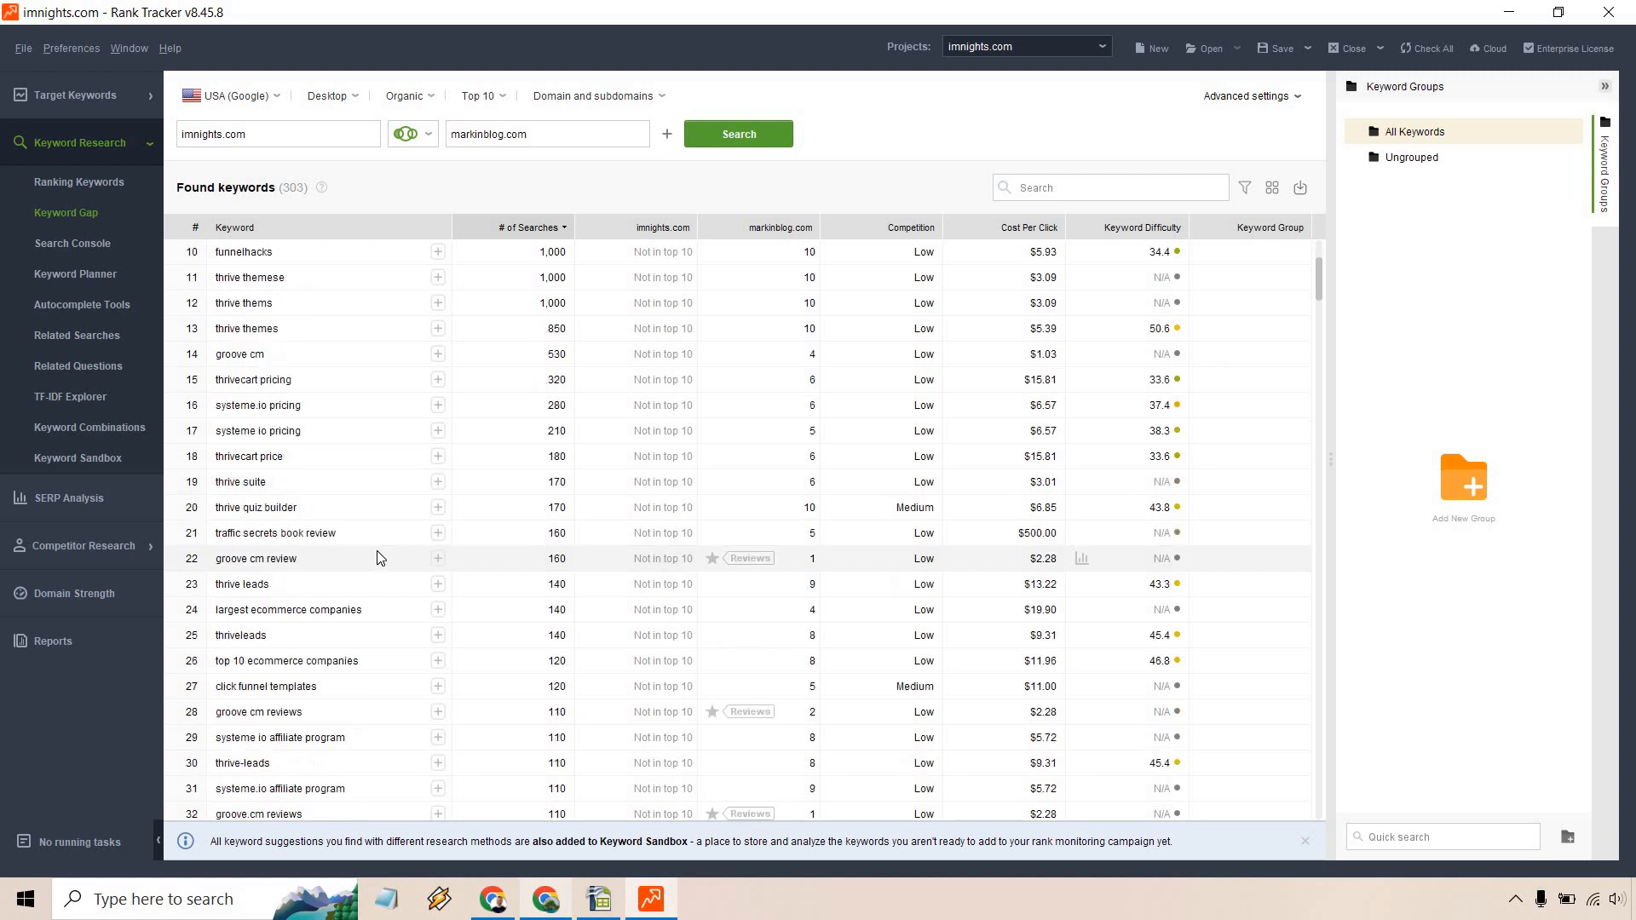
{"action": "scroll", "scroll_direction": "down", "scroll_amount": 3}
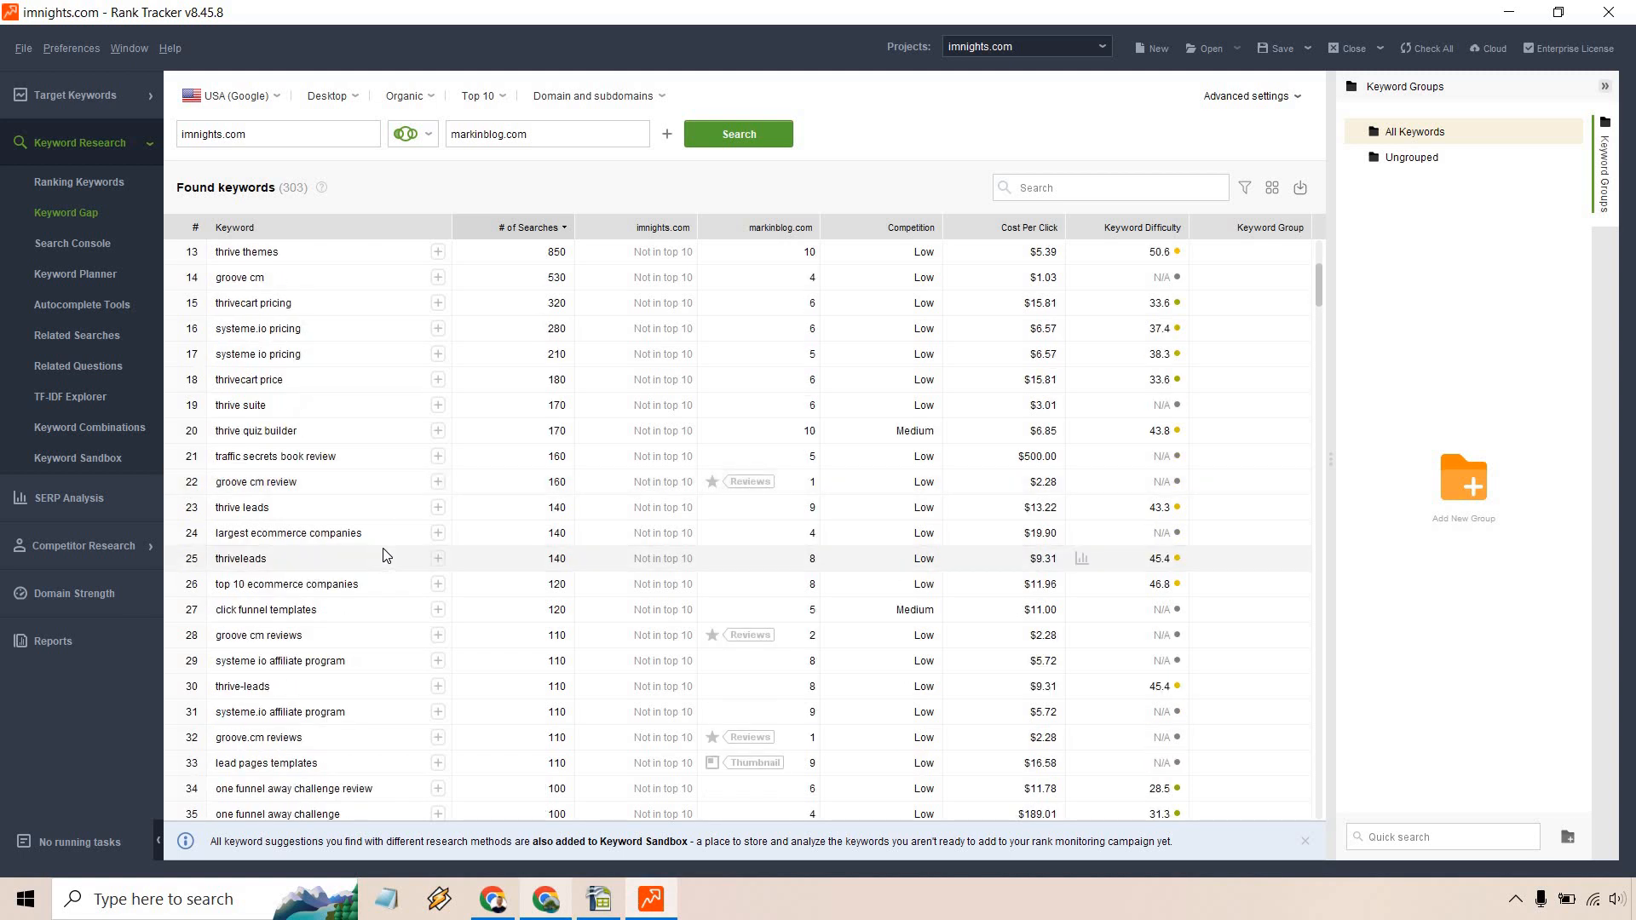
{"action": "scroll", "scroll_direction": "down", "scroll_amount": 3}
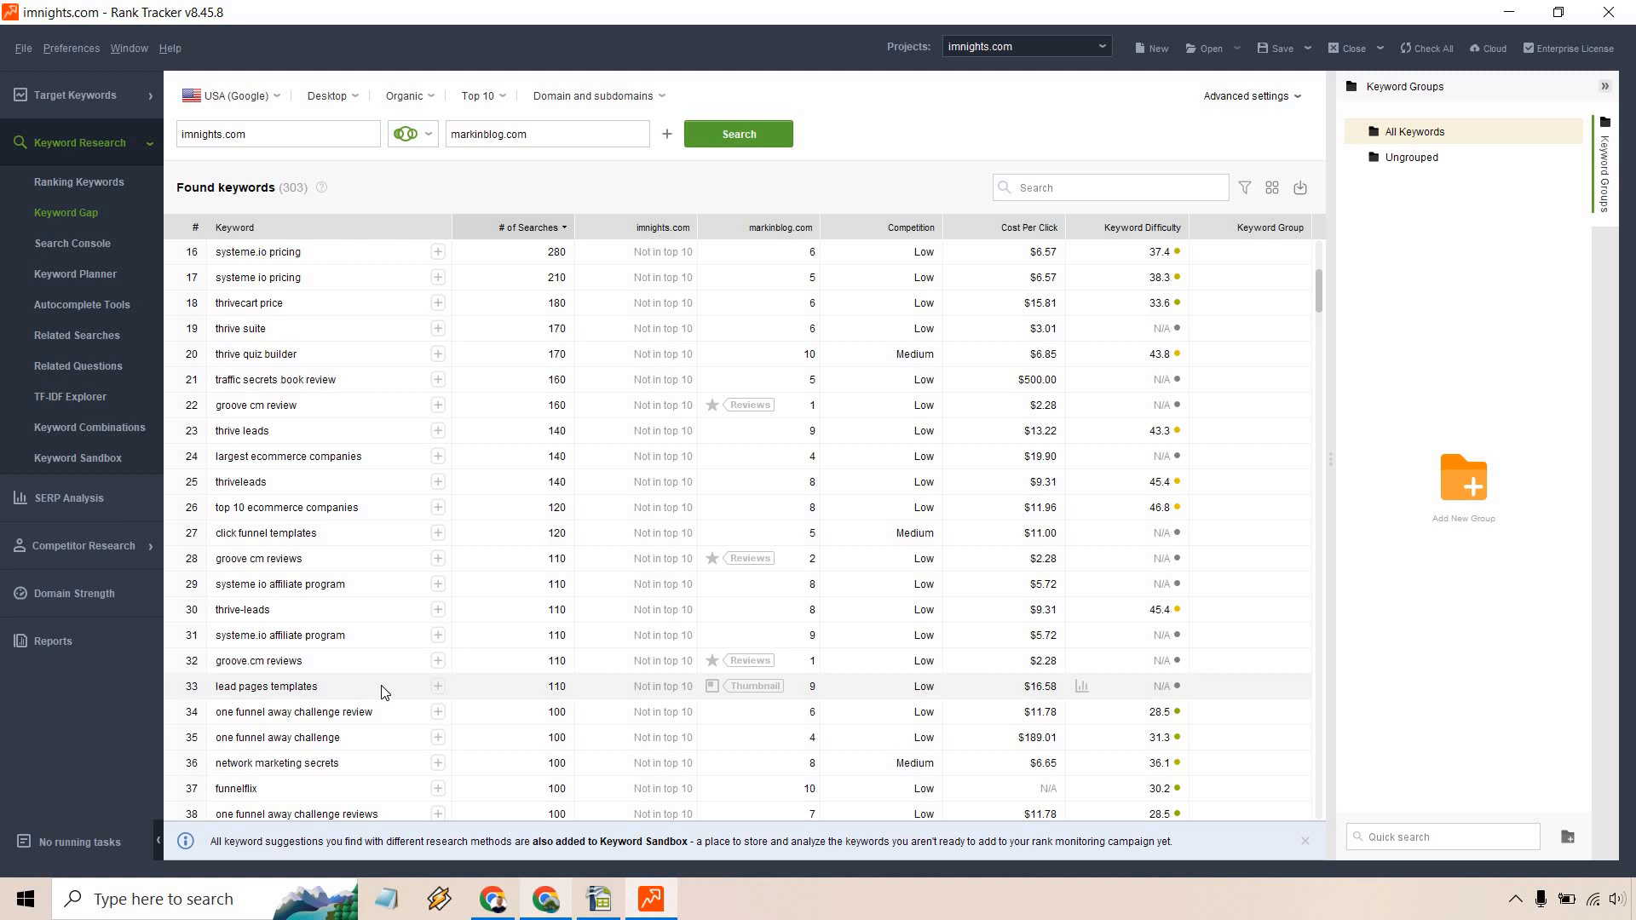
{"action": "scroll", "scroll_direction": "down", "scroll_amount": 3}
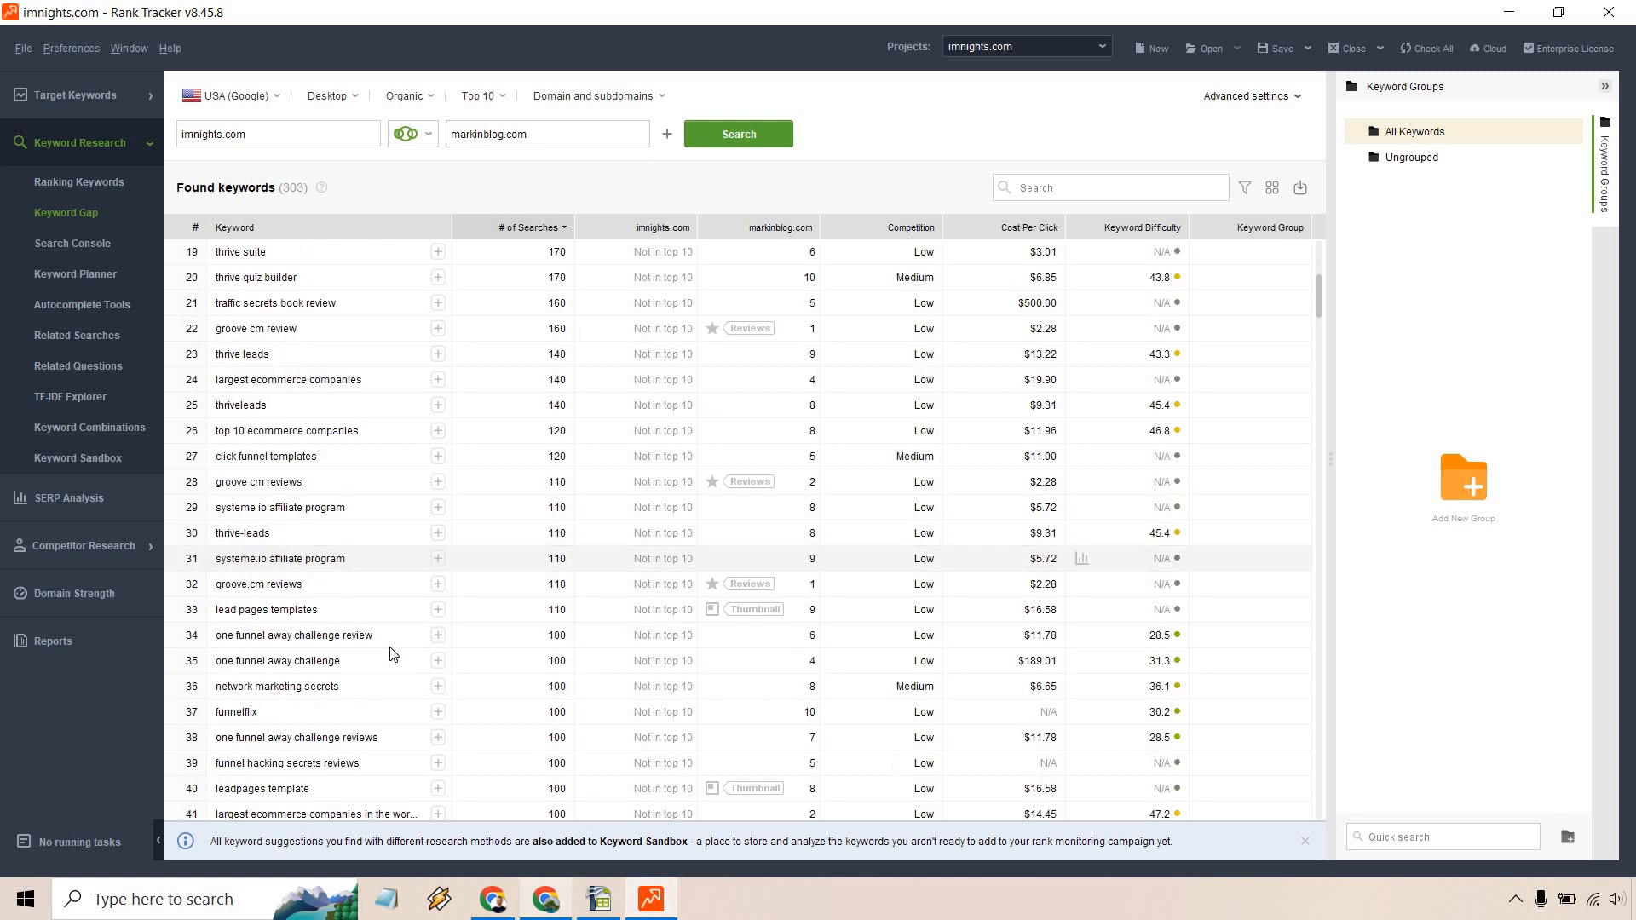
{"action": "scroll", "scroll_direction": "down", "scroll_amount": 3}
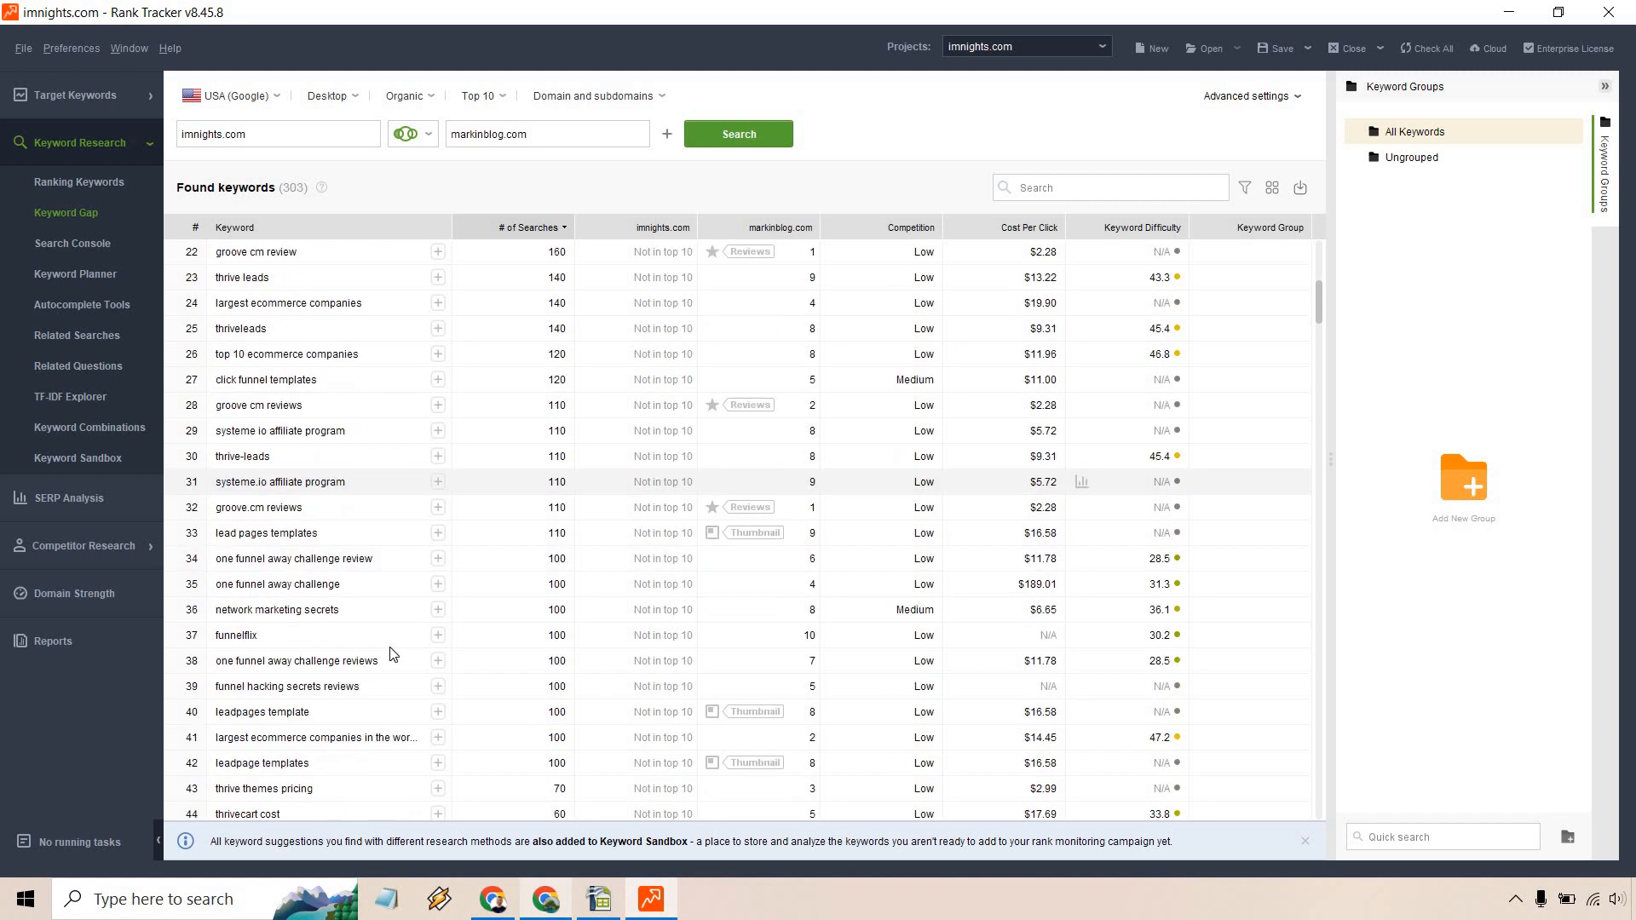
{"action": "scroll", "scroll_direction": "down", "scroll_amount": 3}
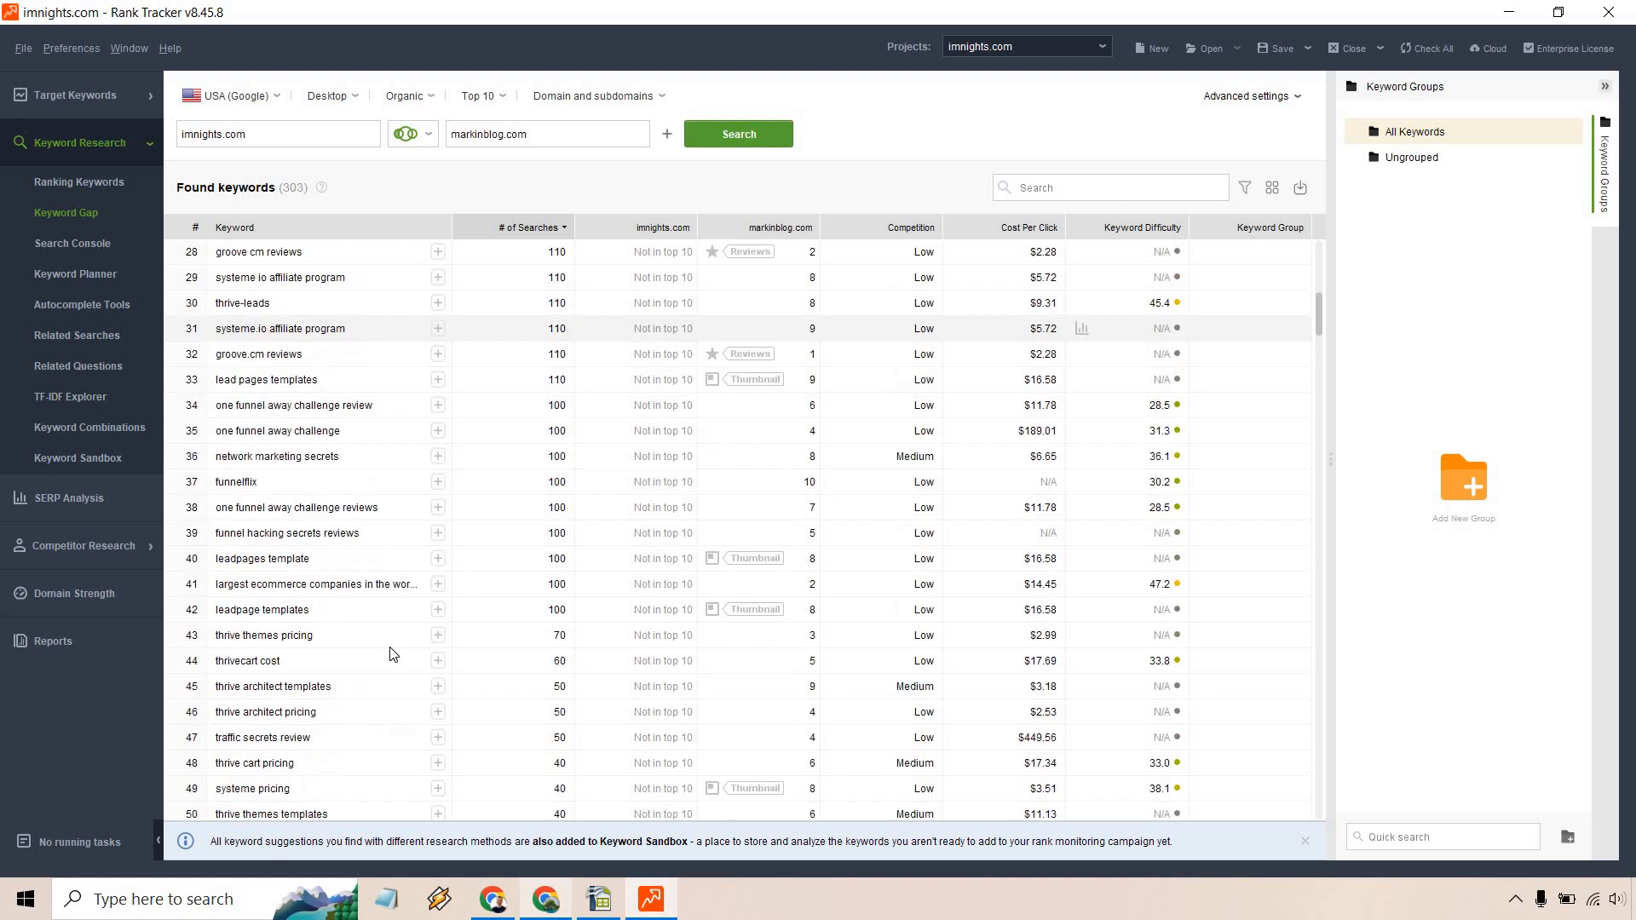
{"action": "scroll", "scroll_direction": "down", "scroll_amount": 3}
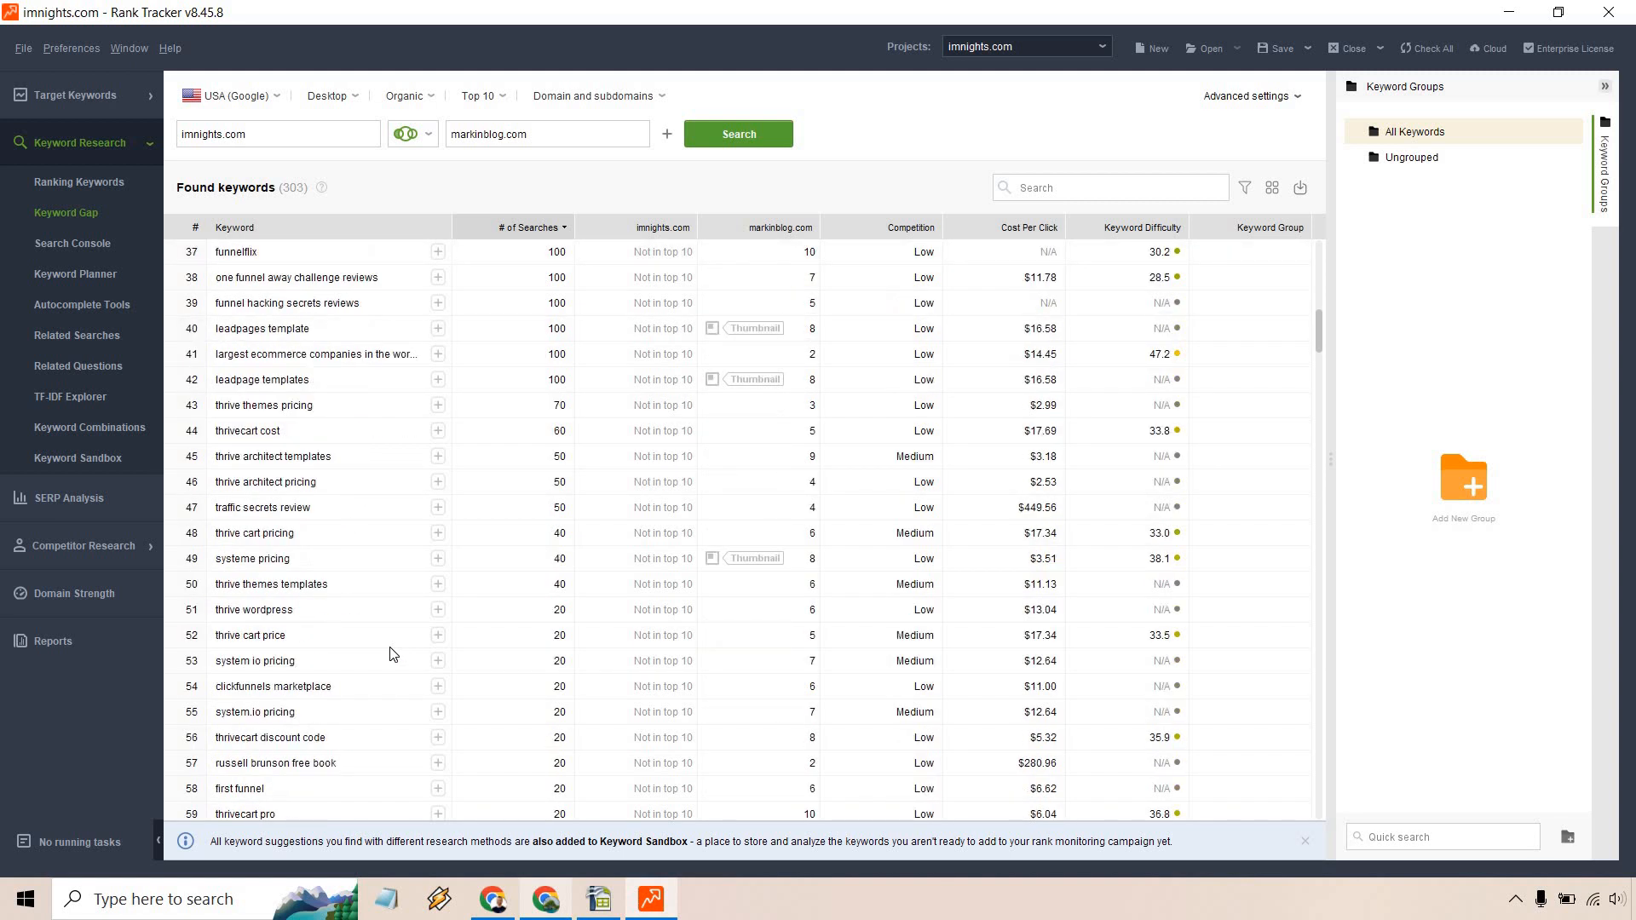
{"action": "scroll", "scroll_direction": "down", "scroll_amount": 3}
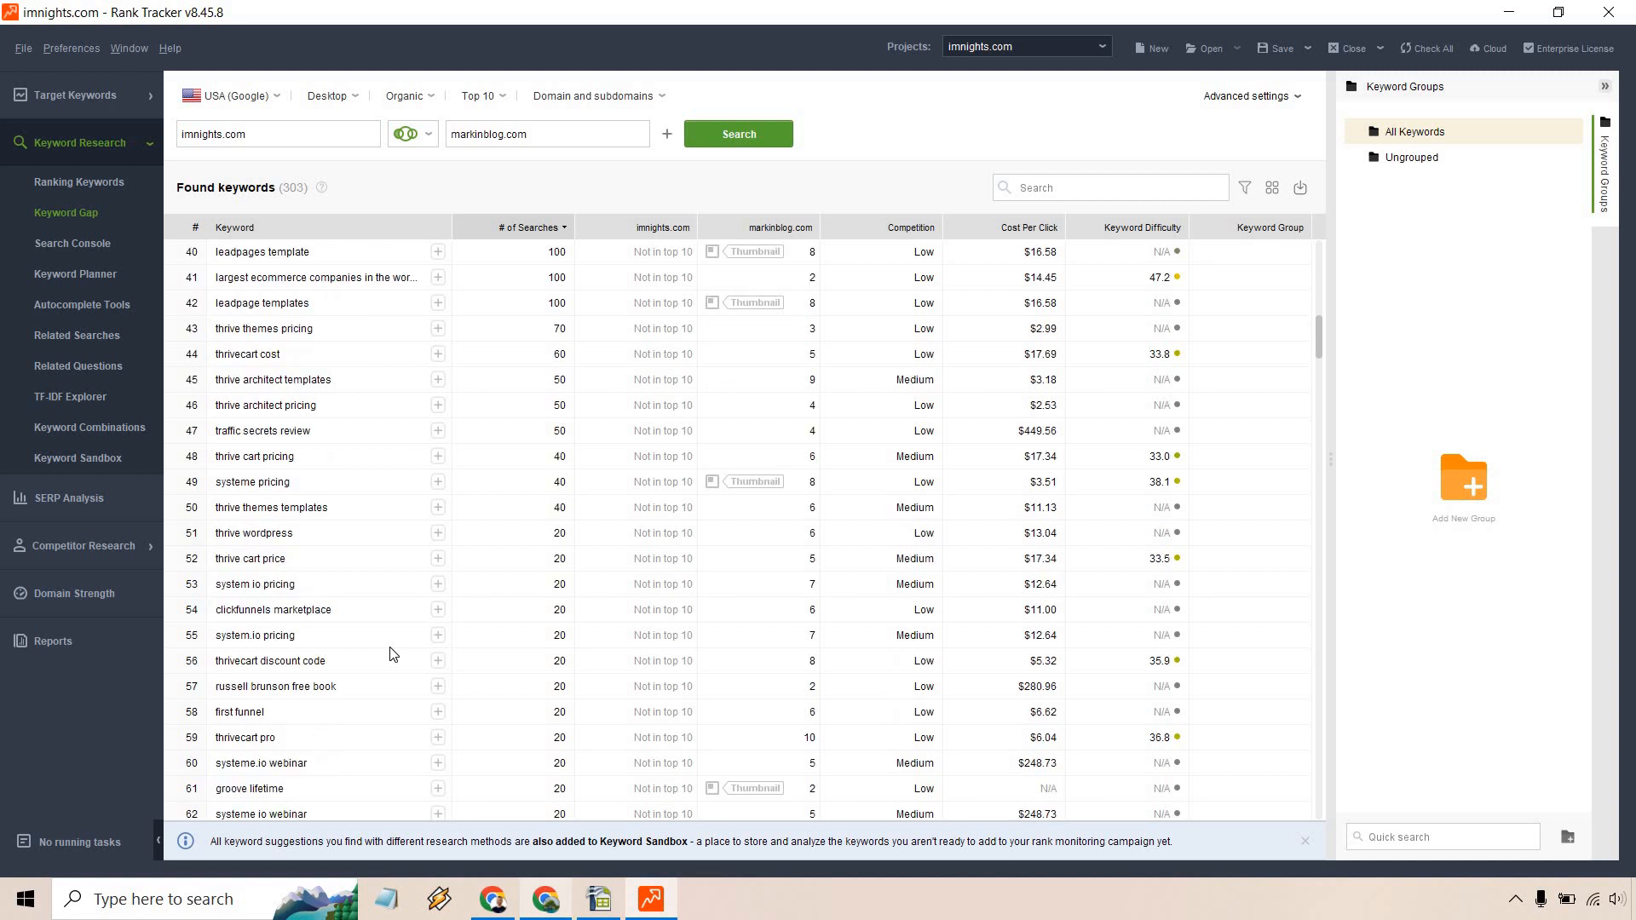
{"action": "scroll", "scroll_direction": "down", "scroll_amount": 3}
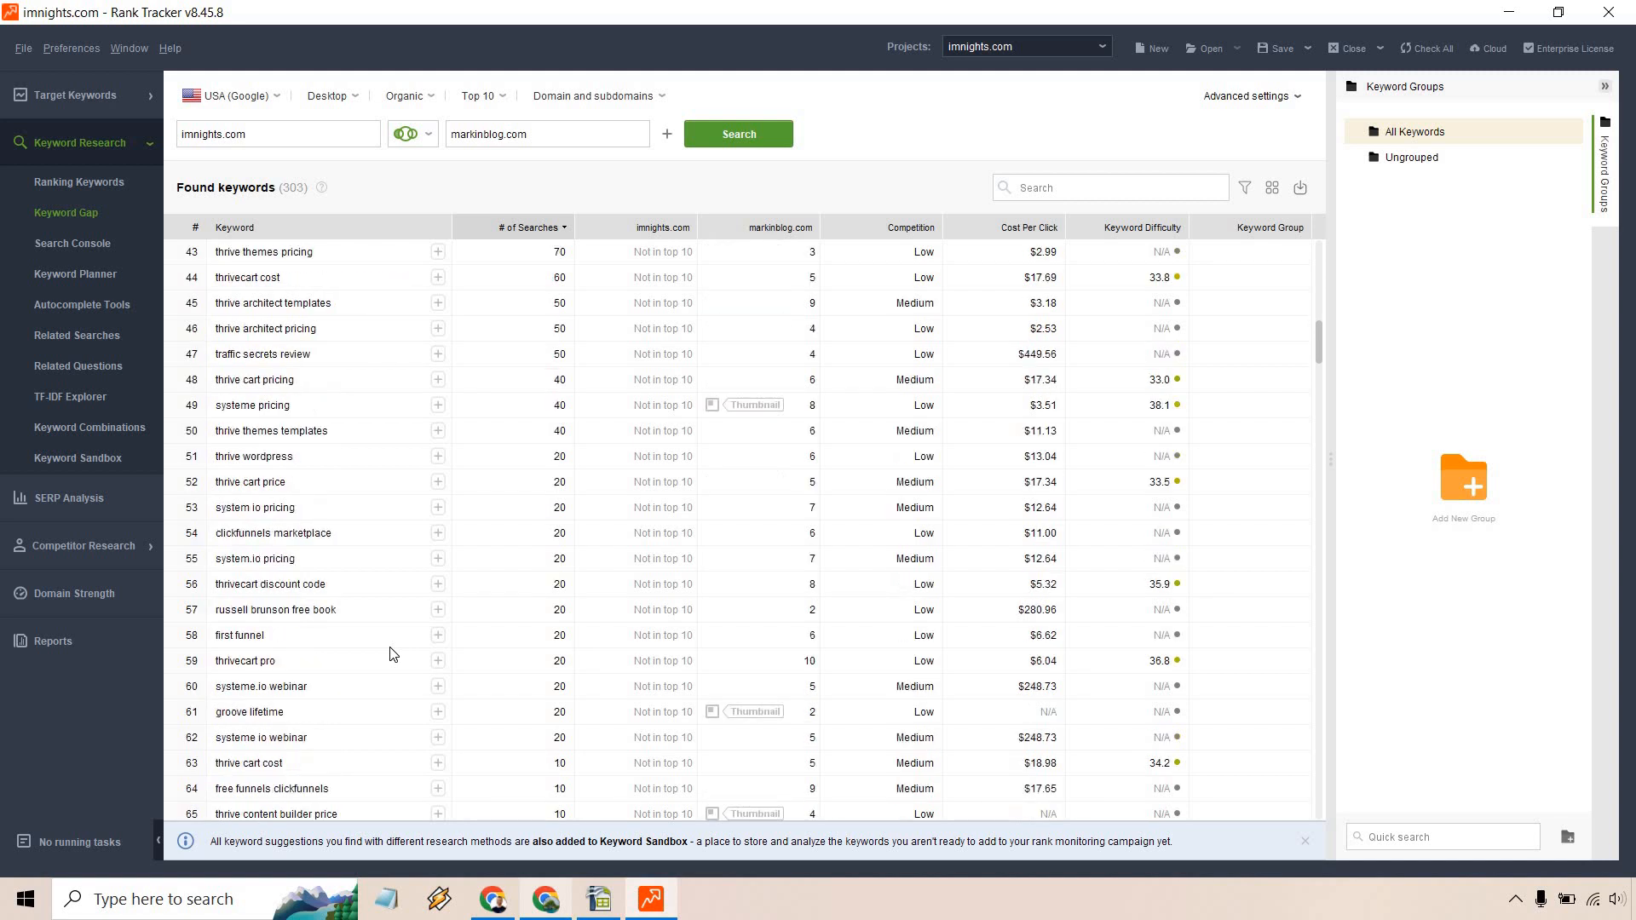
{"action": "scroll", "scroll_direction": "down", "scroll_amount": 3}
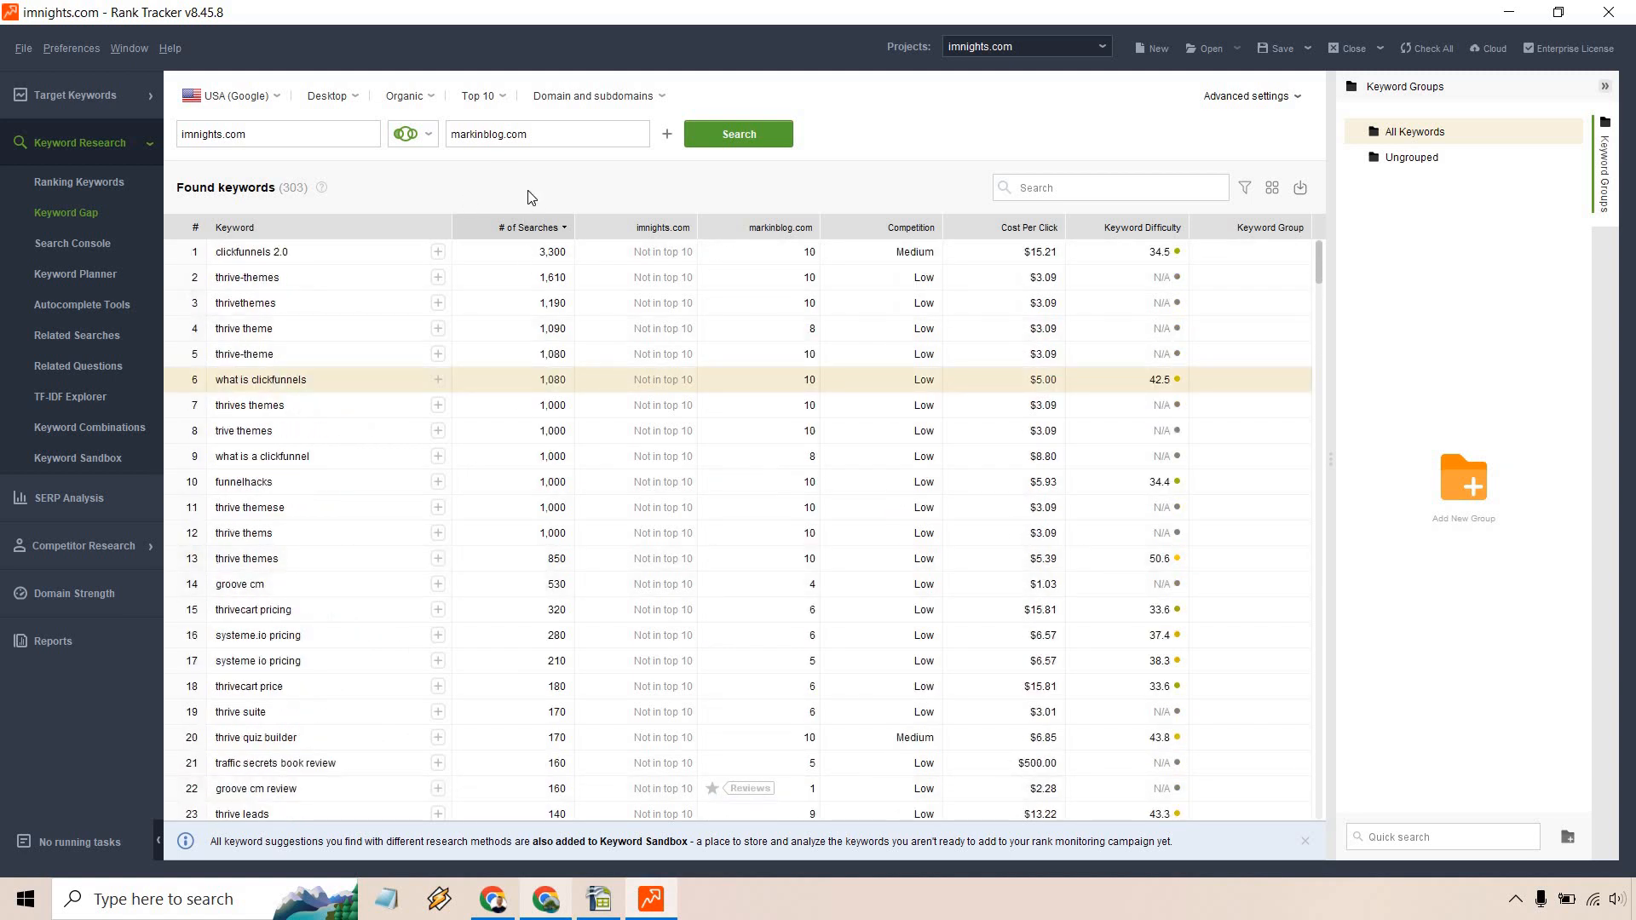
Sort the 303 found keywords by markinblog.com ranking position, position 1 first
{"action": "left_click", "coordinate": [530, 228]}
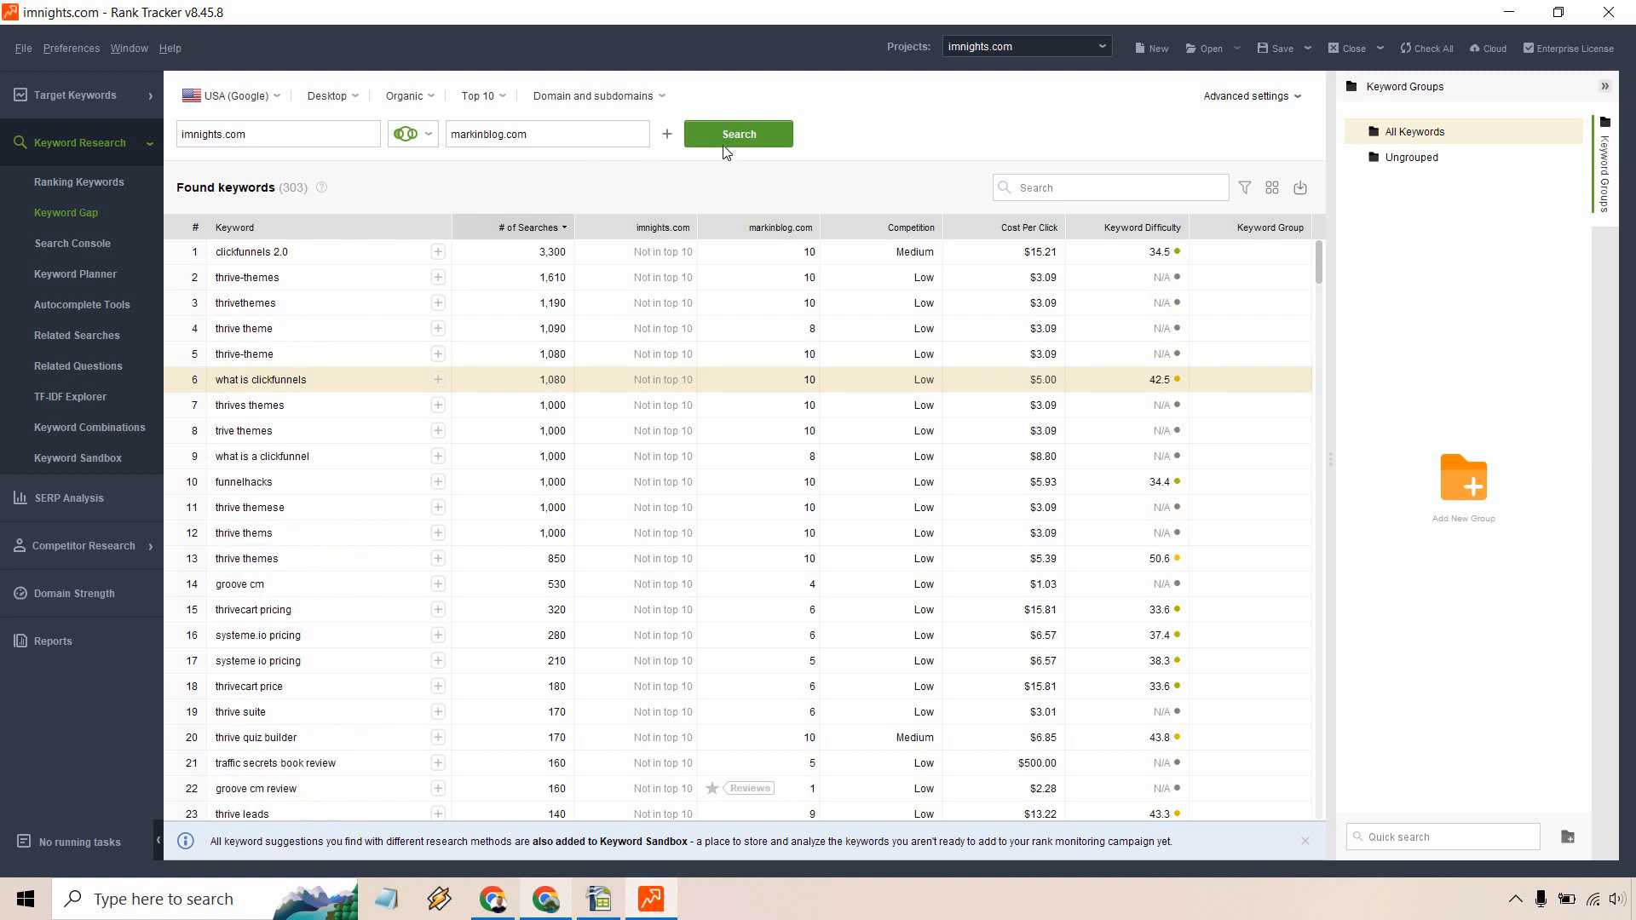
{"action": "left_click", "coordinate": [771, 227]}
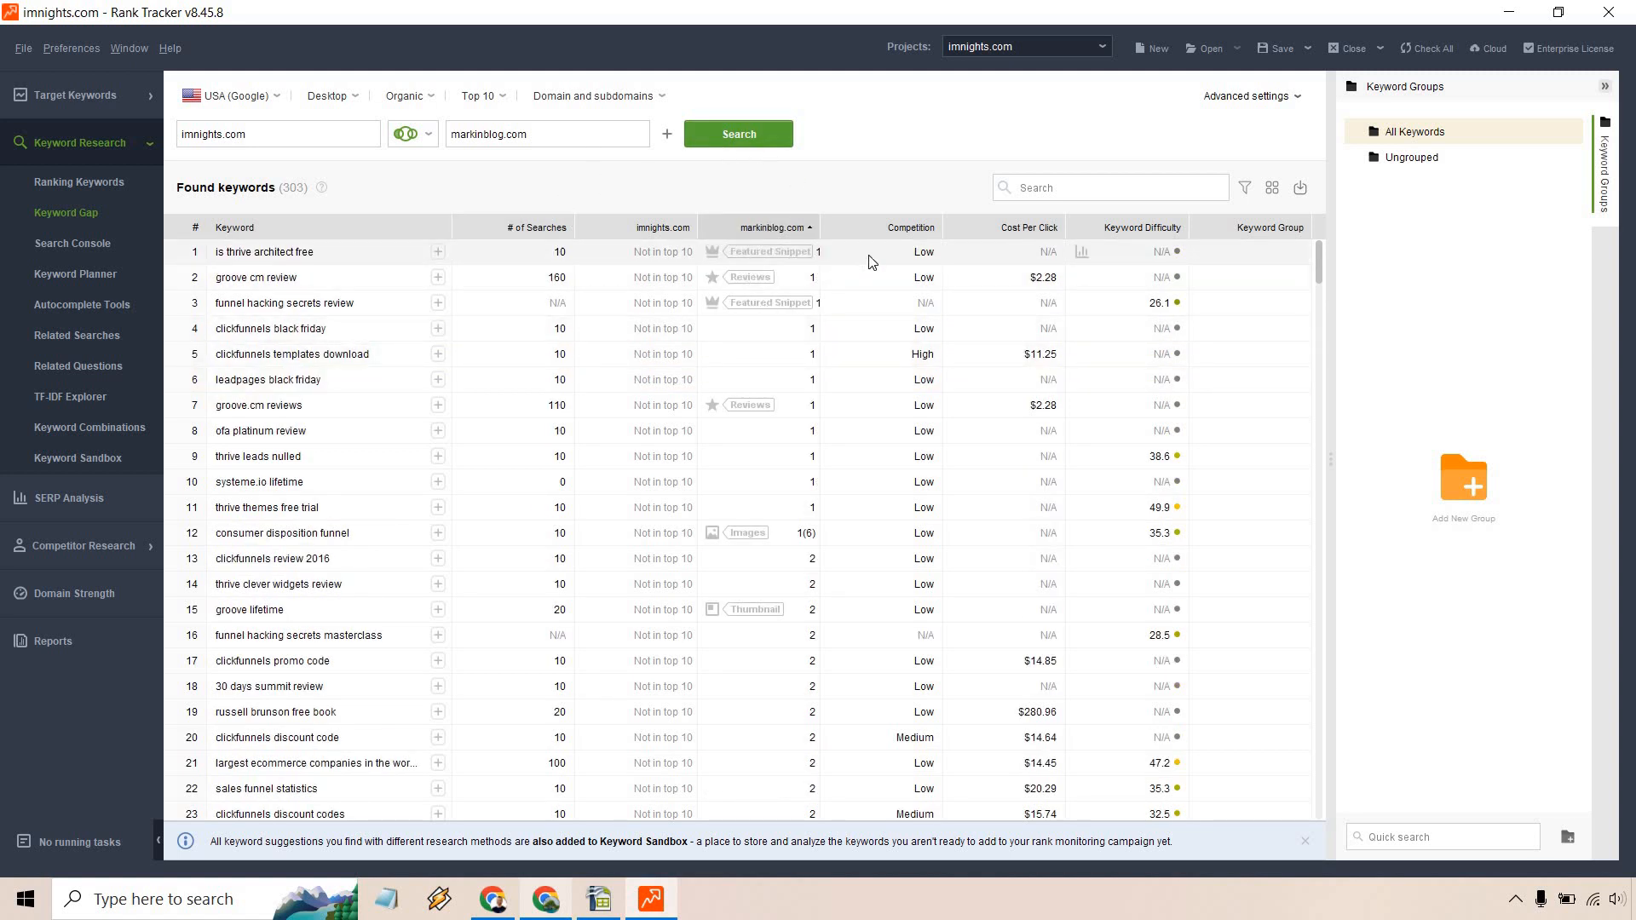
{"action": "mouse_move", "coordinate": [824, 456]}
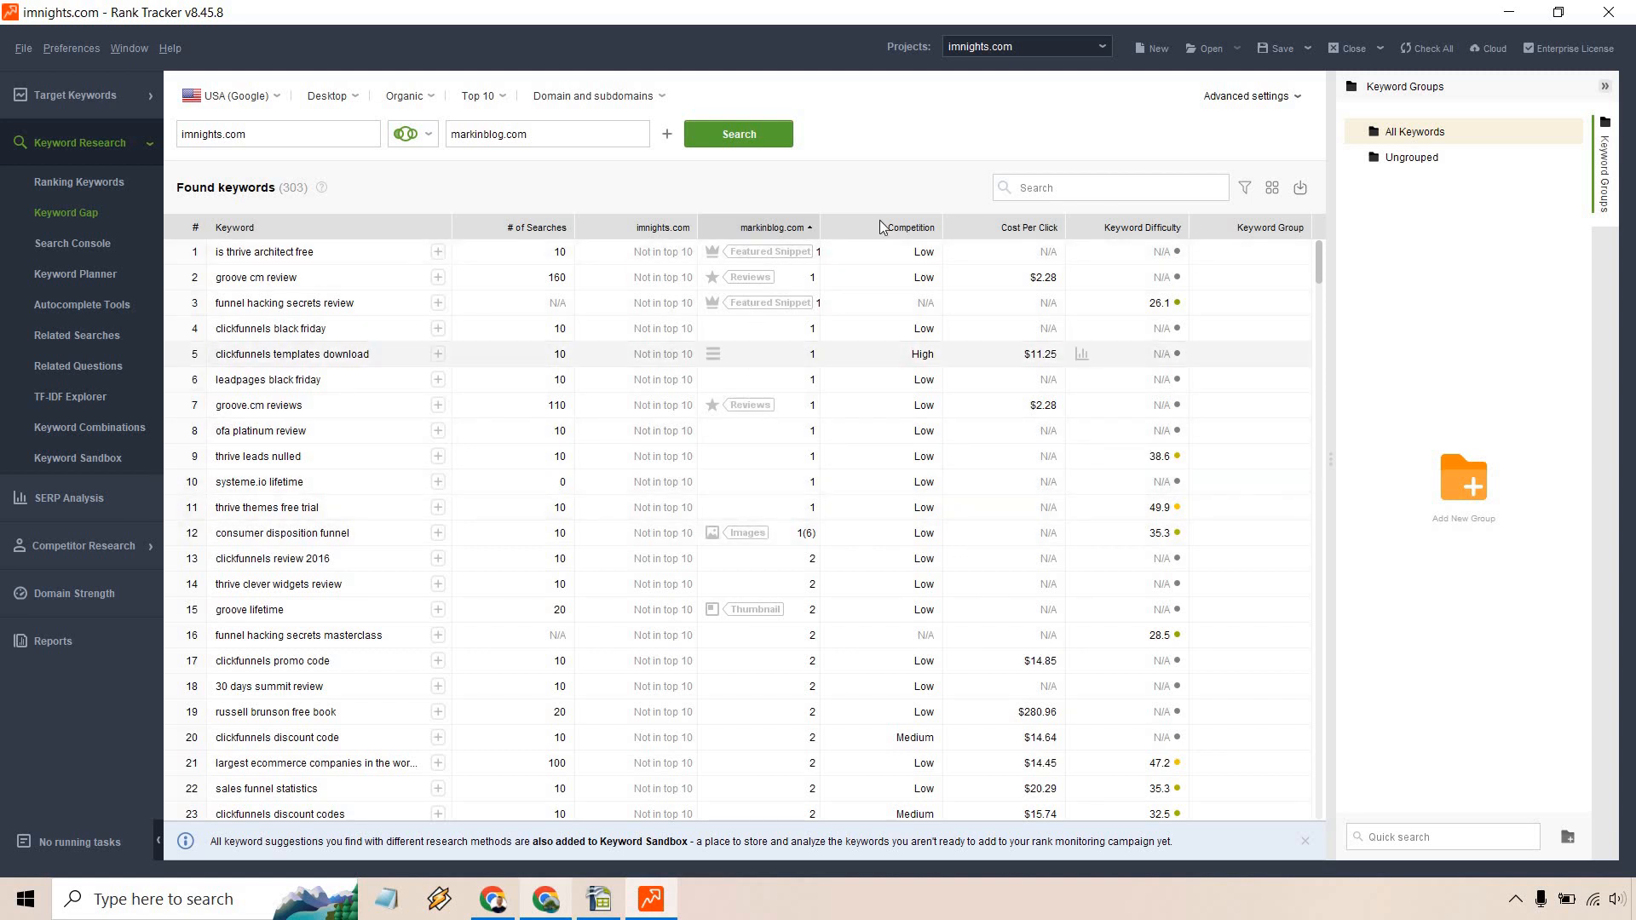
{"action": "mouse_move", "coordinate": [871, 437]}
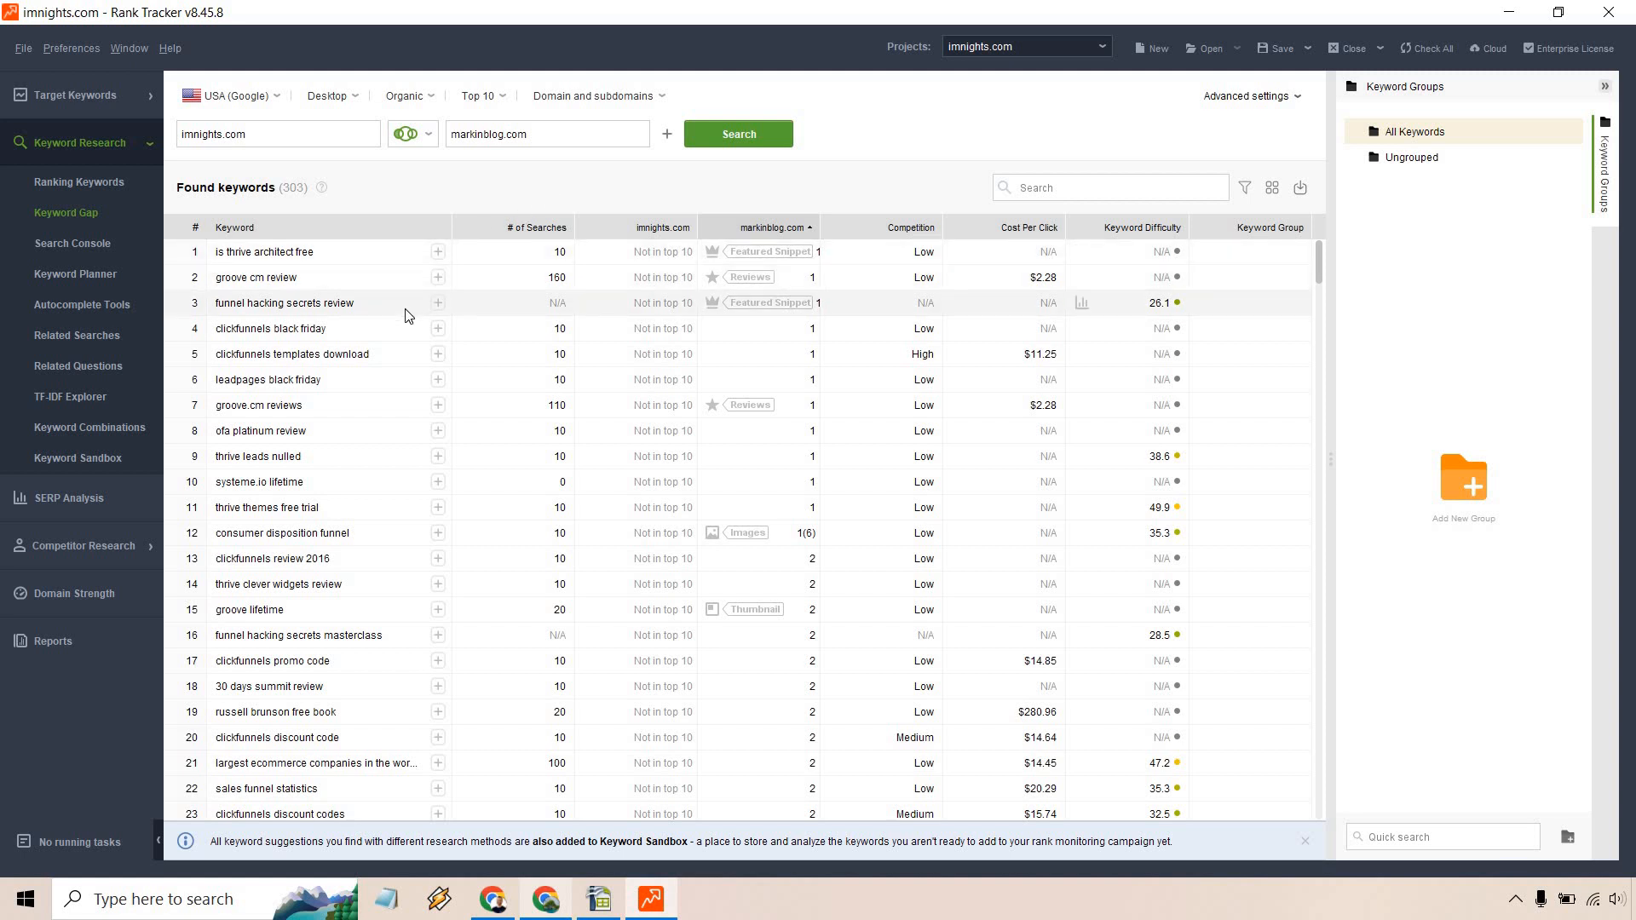
{"action": "mouse_move", "coordinate": [410, 308]}
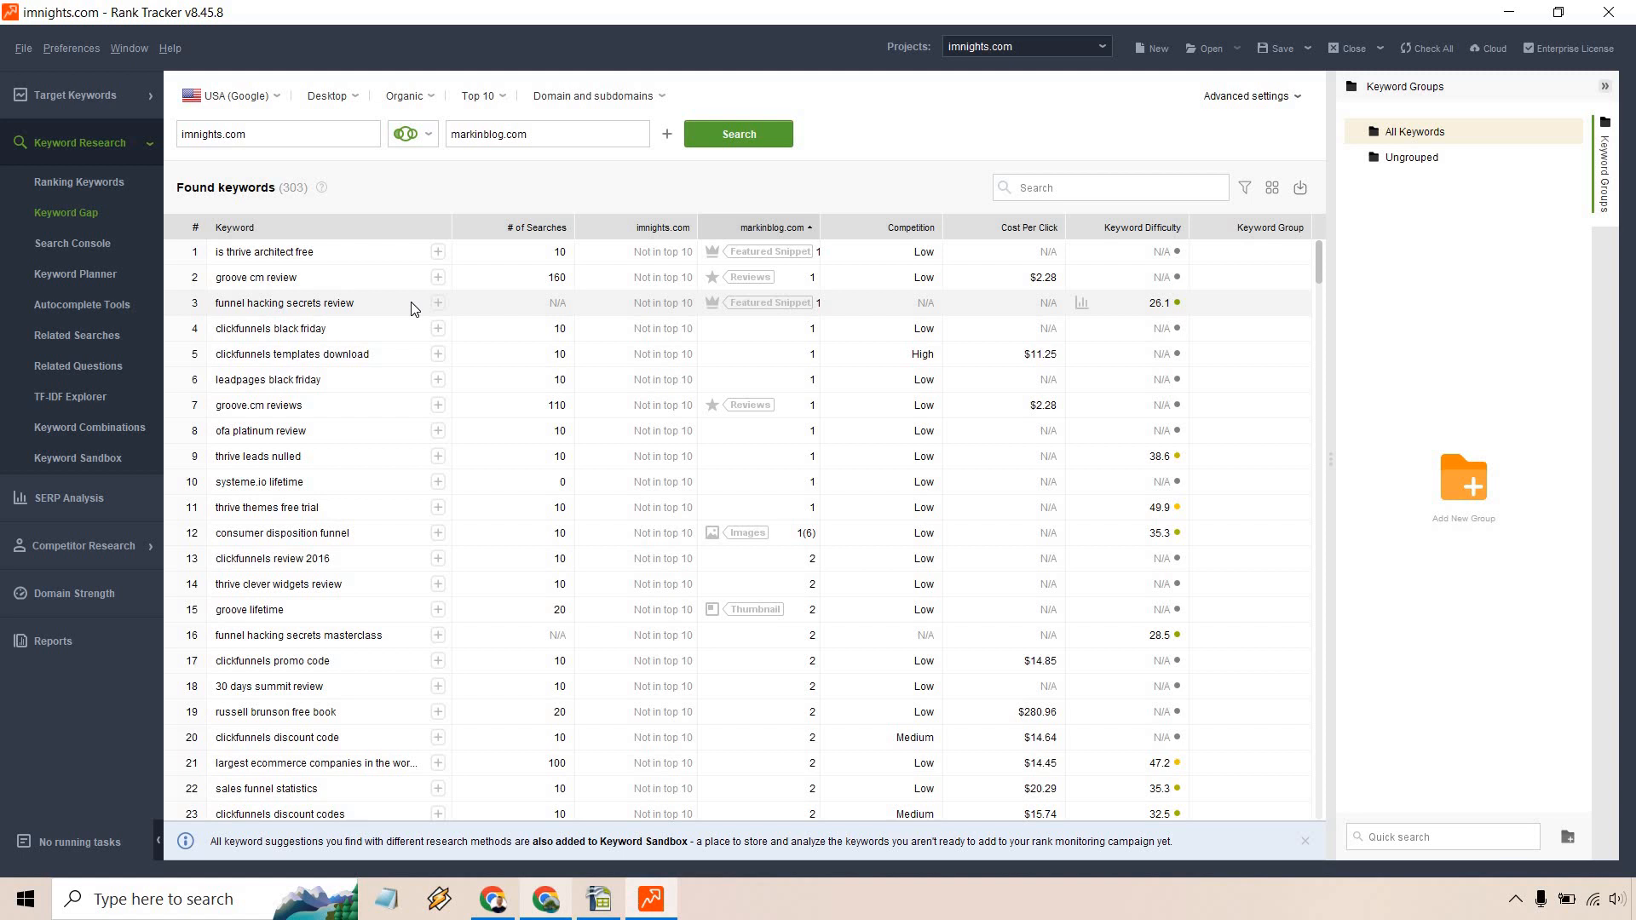
{"action": "mouse_move", "coordinate": [405, 427]}
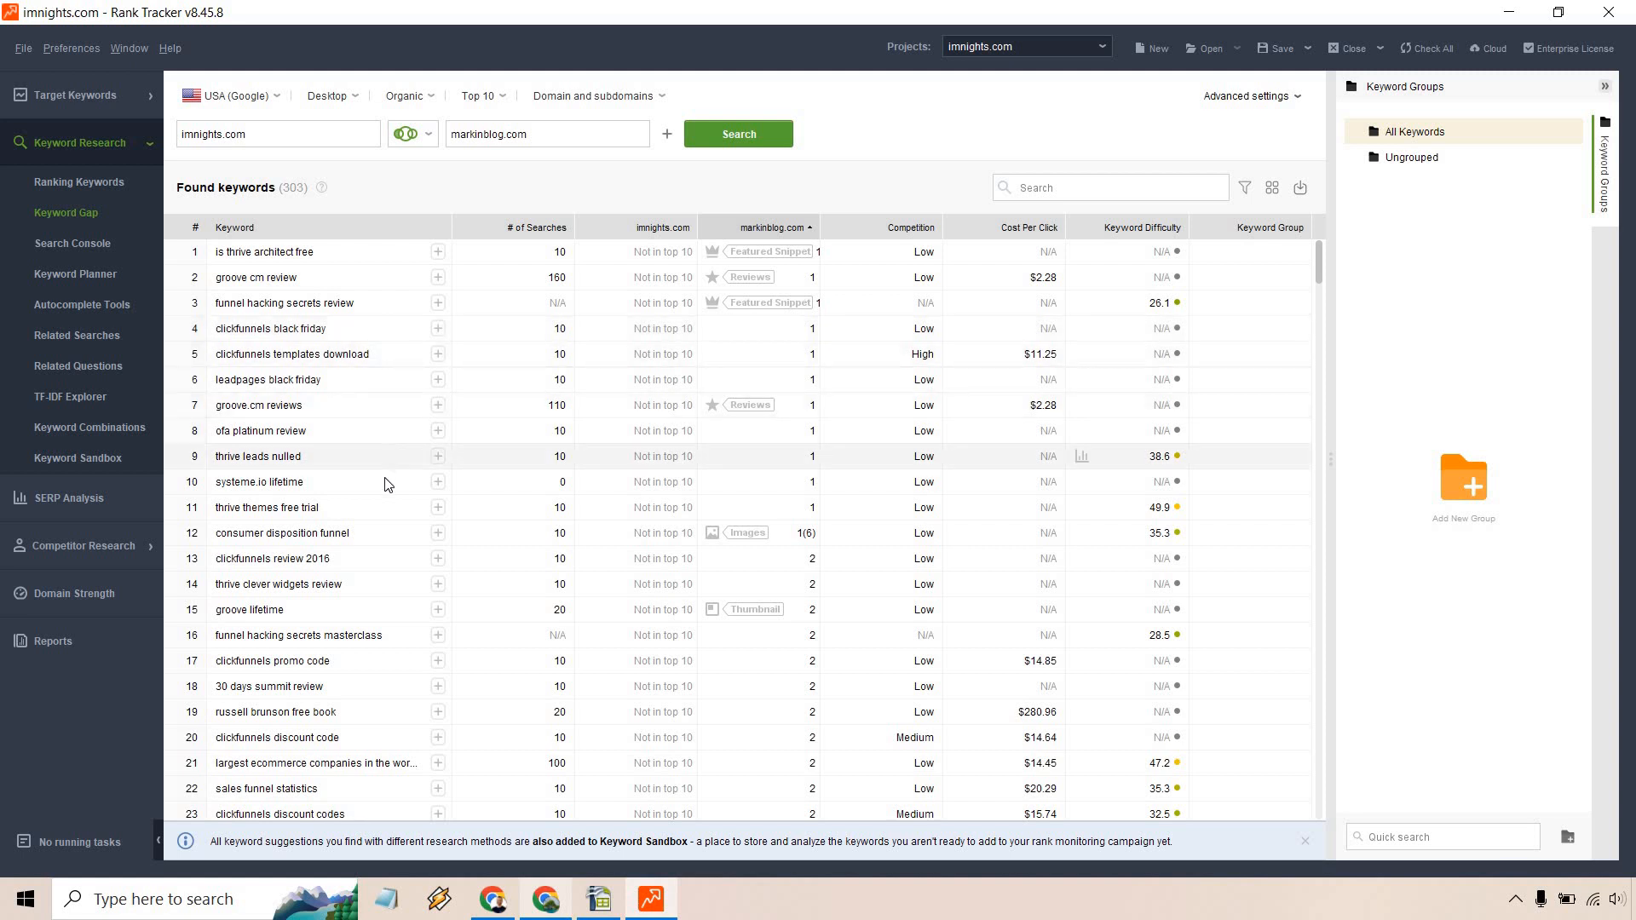
{"action": "mouse_move", "coordinate": [389, 484]}
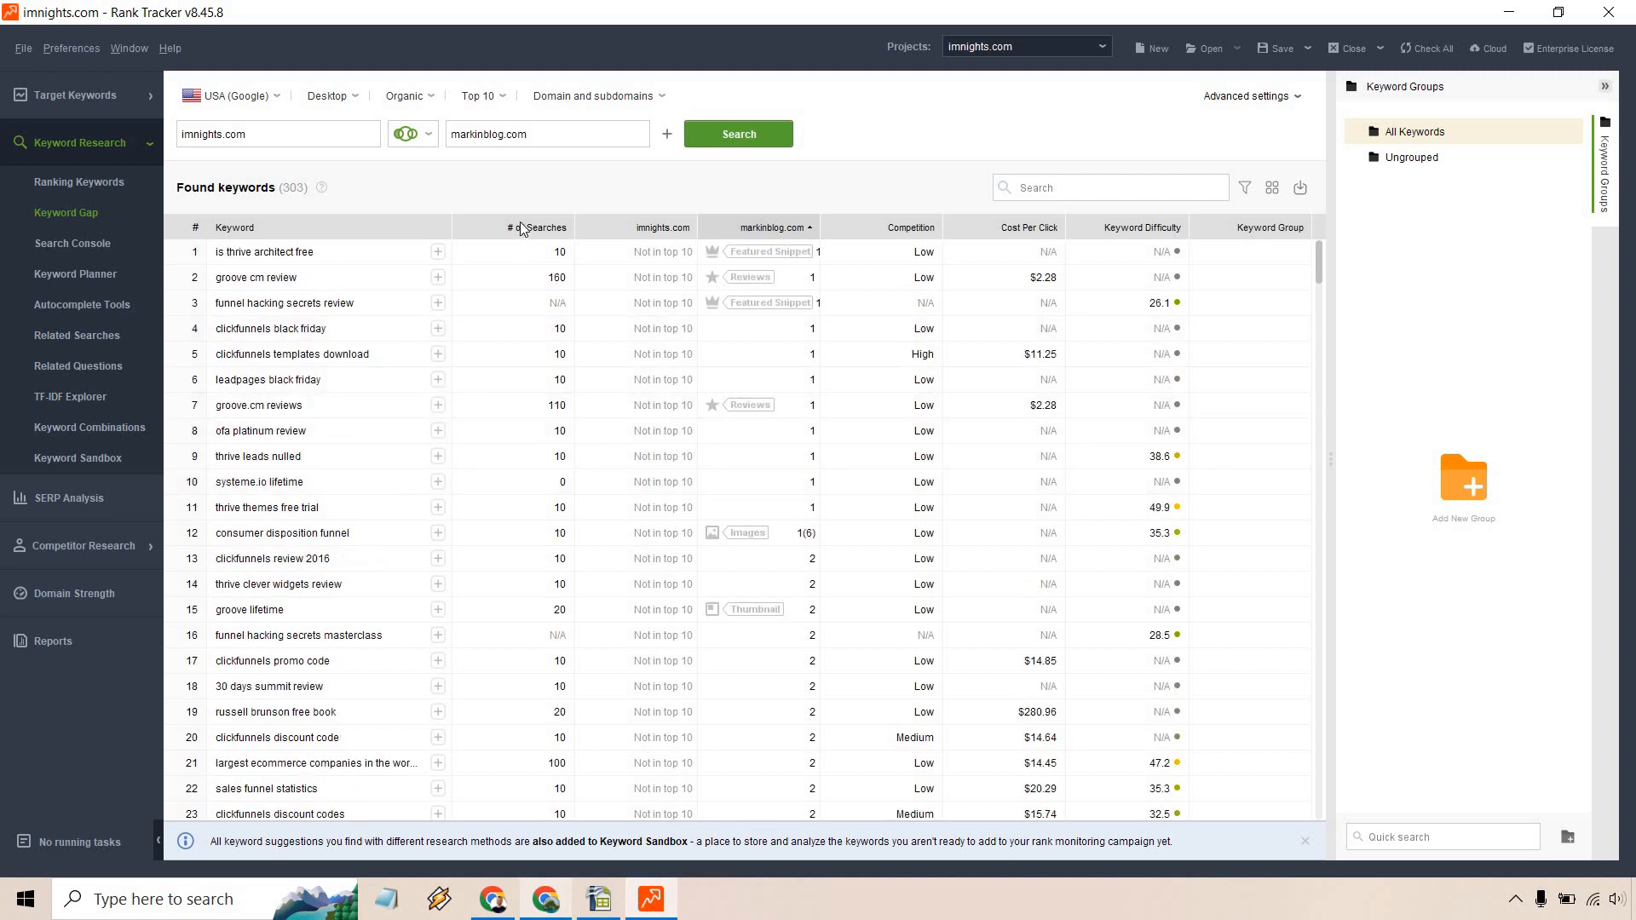
Sort the keyword list ascending by Competition and review the low-competition entries
{"action": "left_click", "coordinate": [903, 227]}
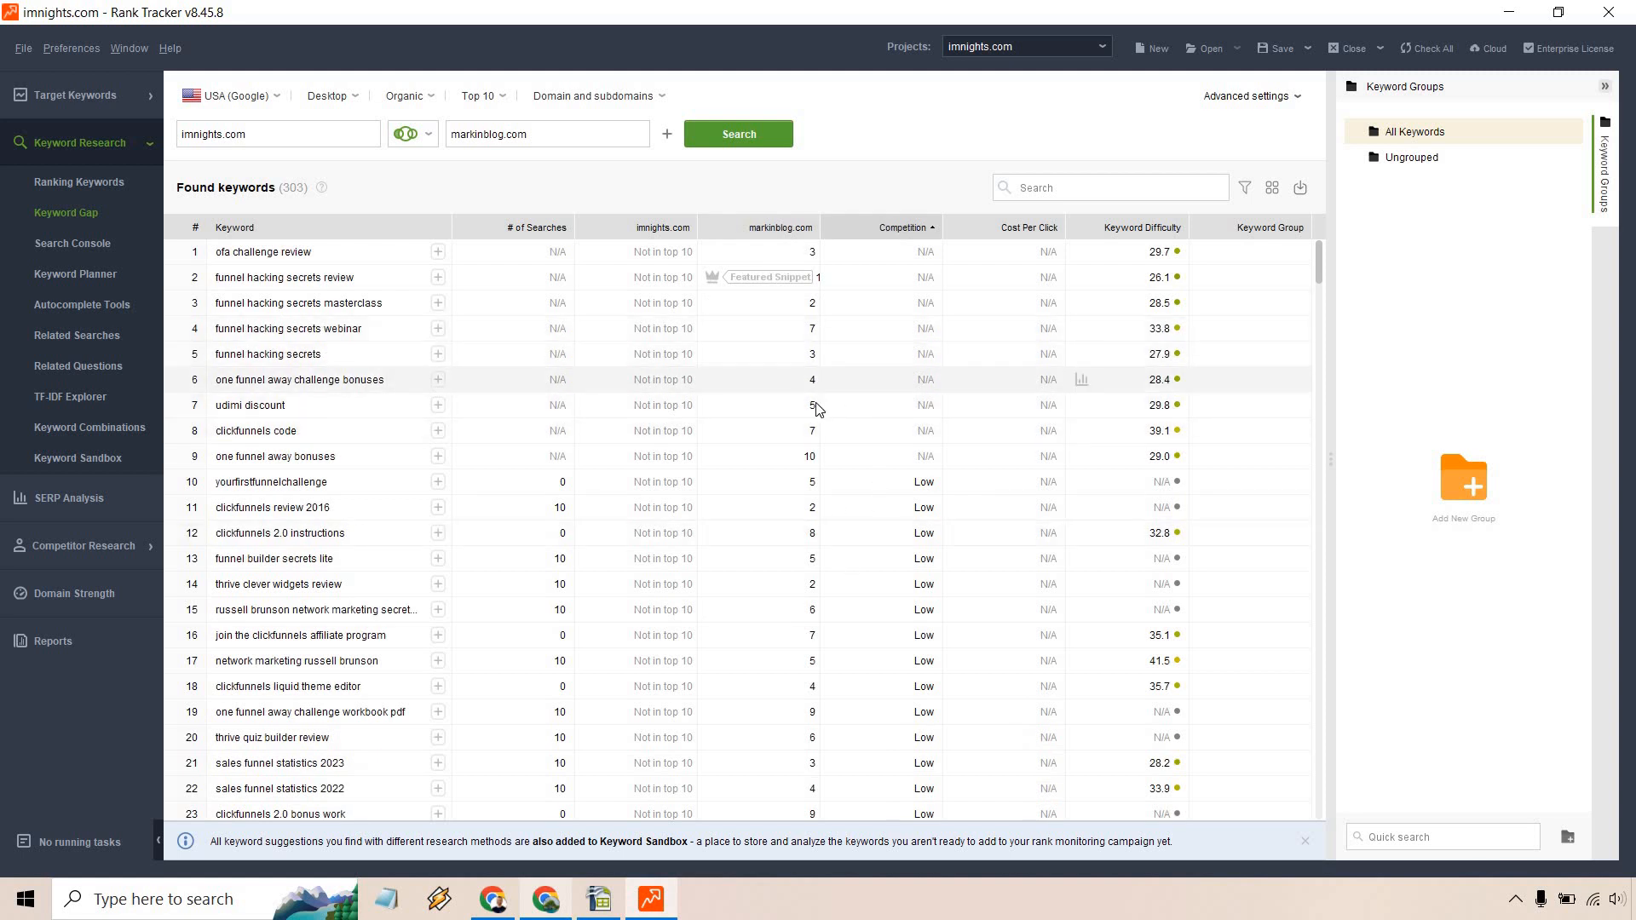
{"action": "scroll", "scroll_direction": "down", "scroll_amount": 3}
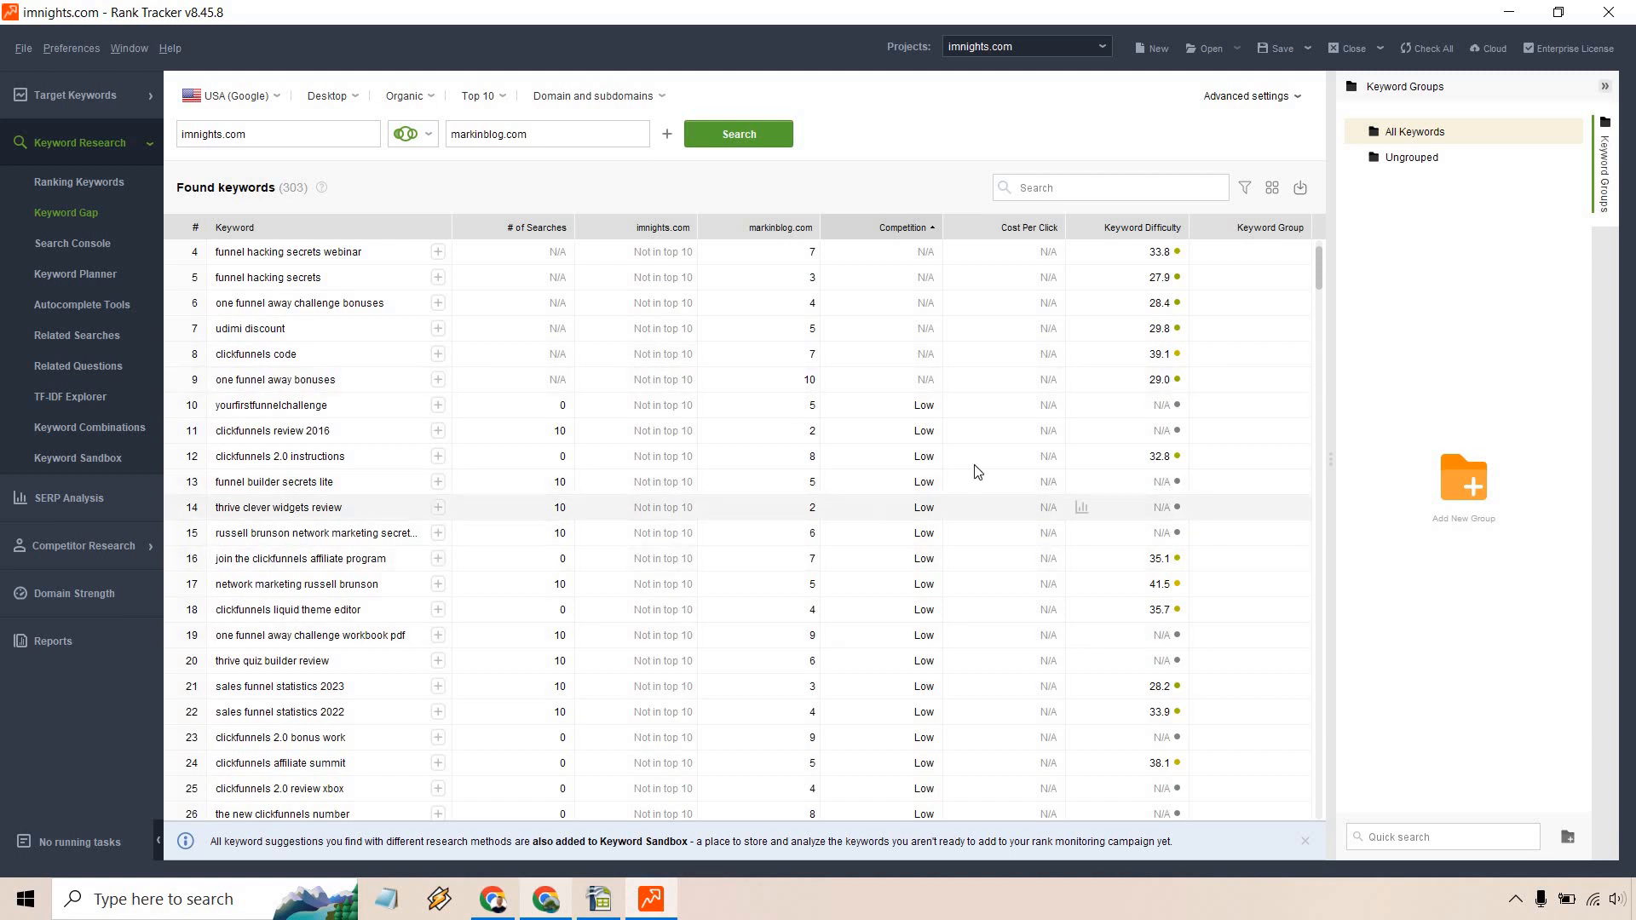
{"action": "mouse_move", "coordinate": [932, 664]}
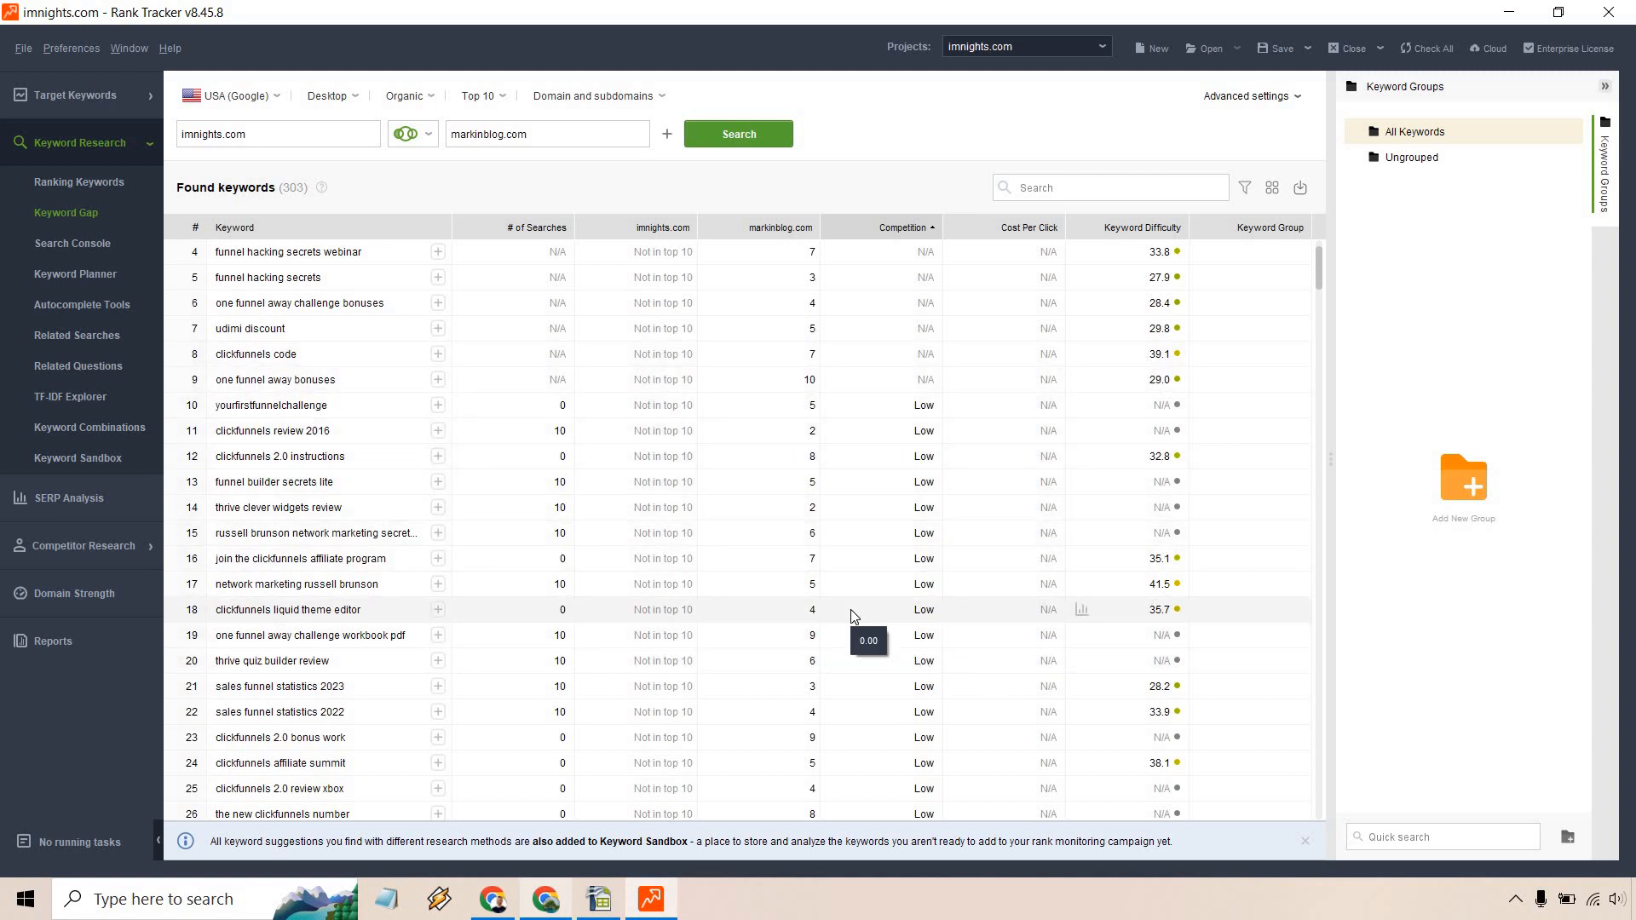
{"action": "mouse_move", "coordinate": [860, 591]}
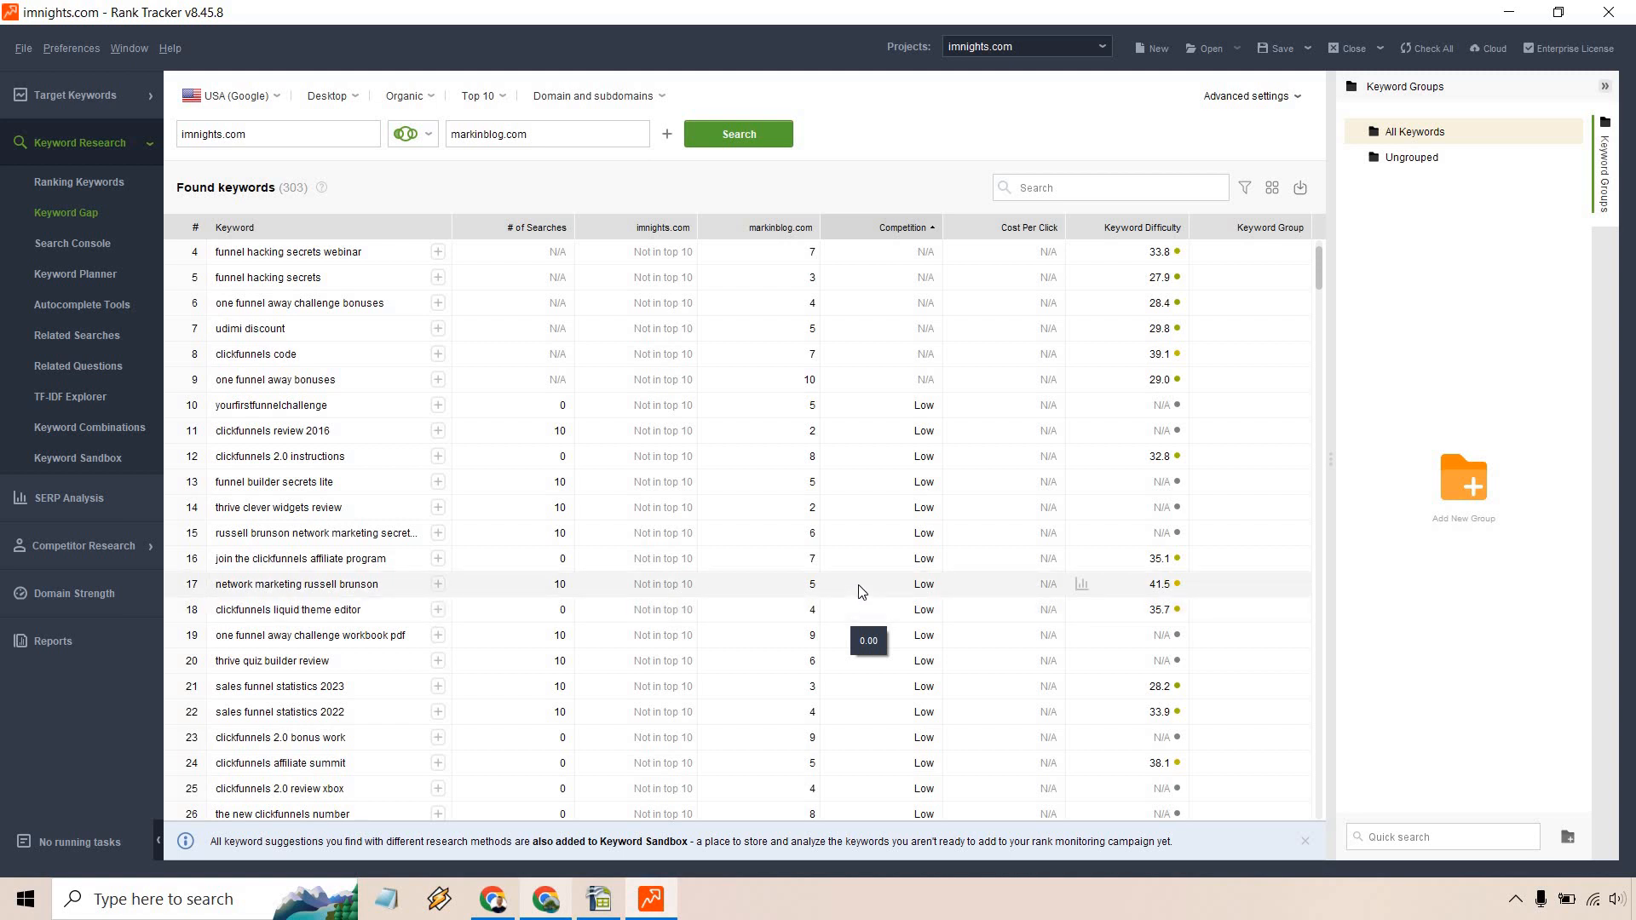
{"action": "scroll", "scroll_direction": "down", "scroll_amount": 3}
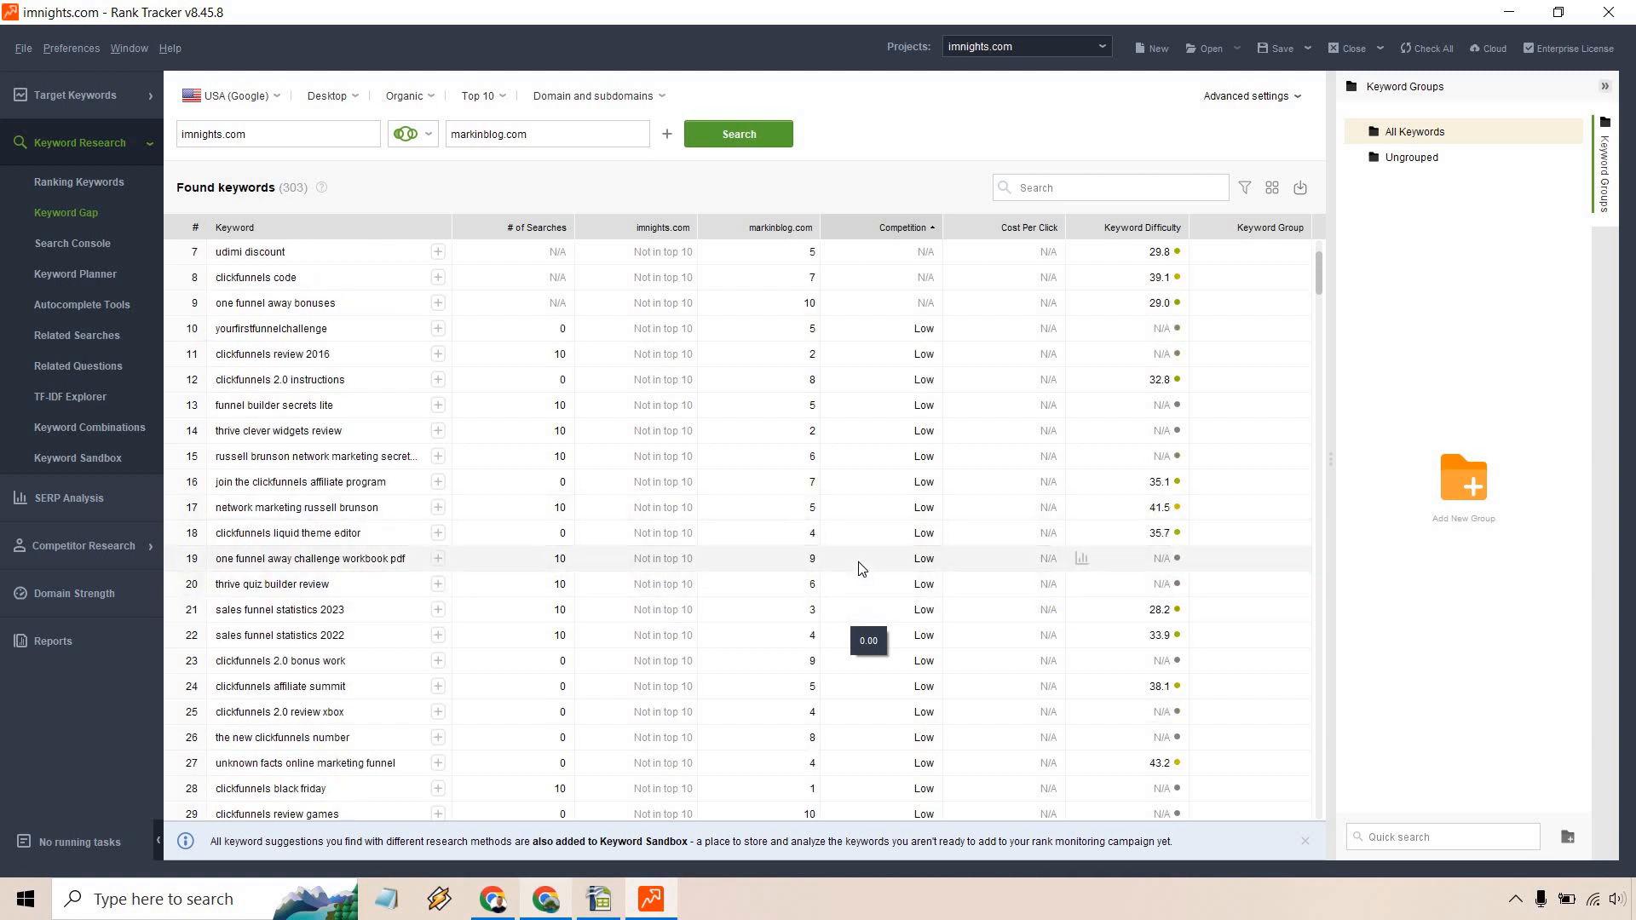
{"action": "scroll", "scroll_direction": "down", "scroll_amount": 3}
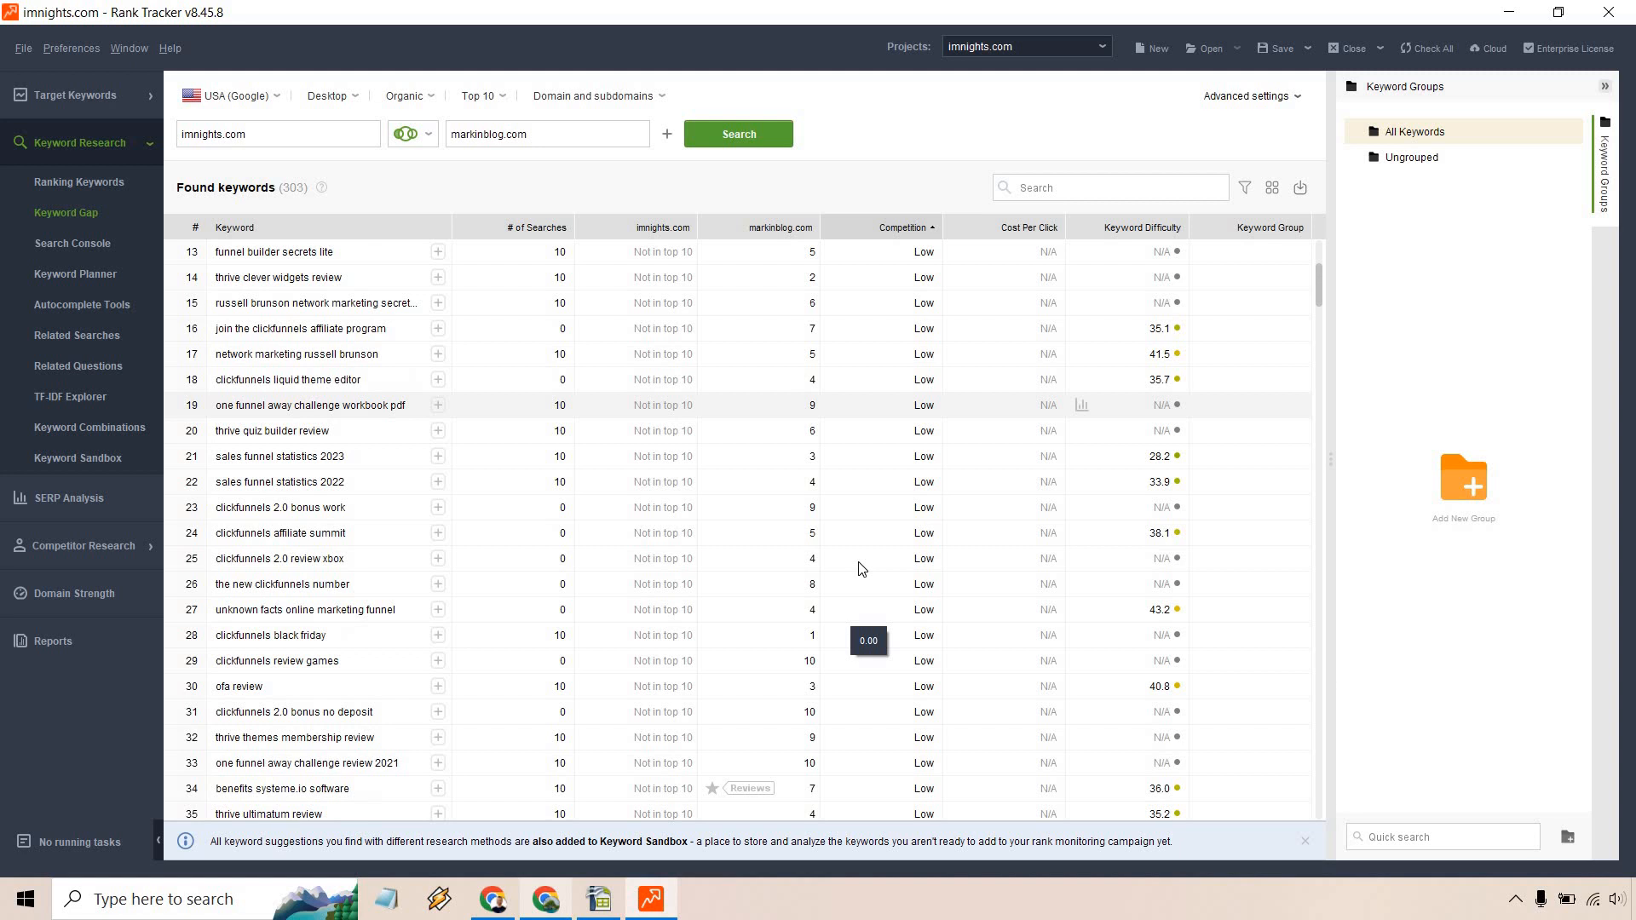